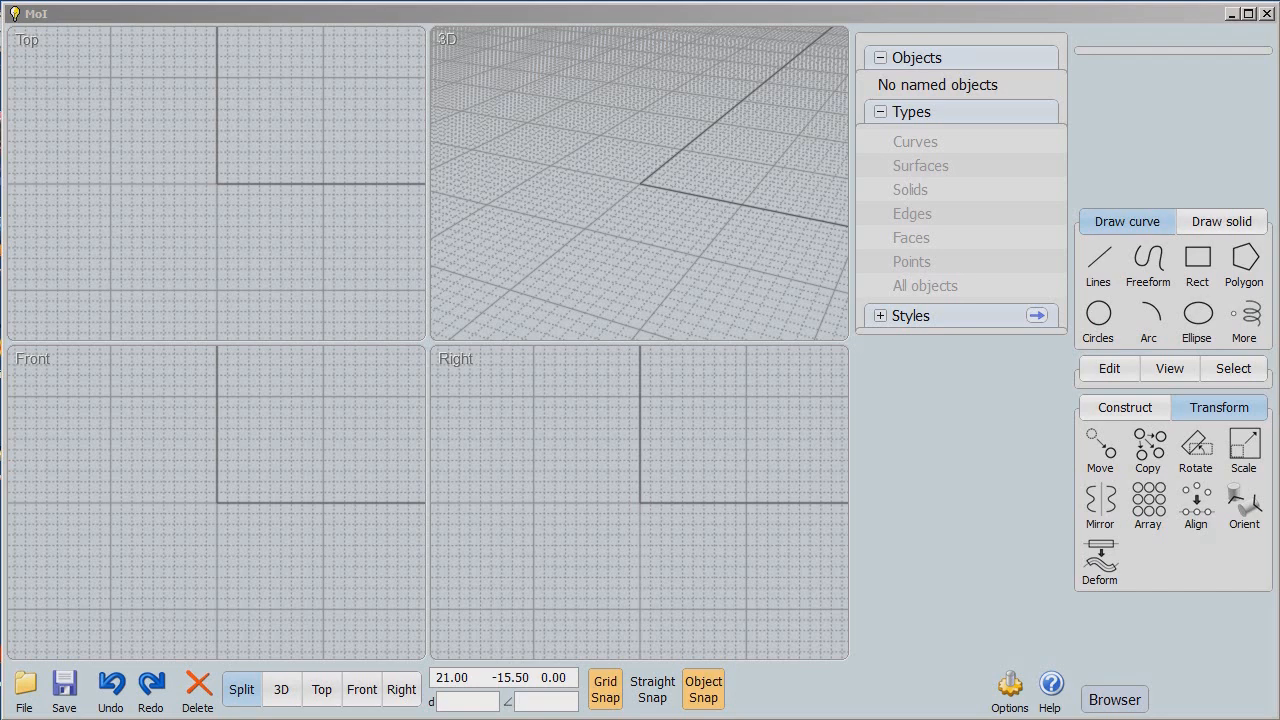
{"action": "mouse_move", "coordinate": [1225, 10]}
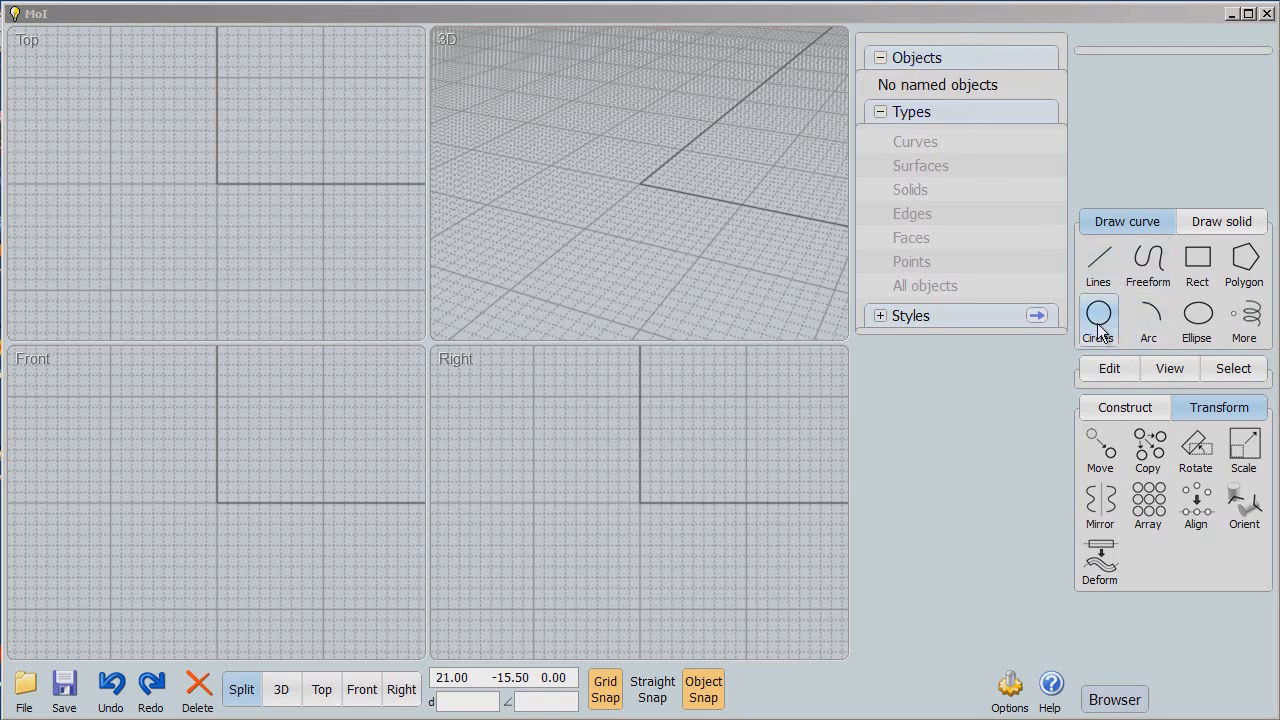
{"action": "mouse_move", "coordinate": [1243, 450]}
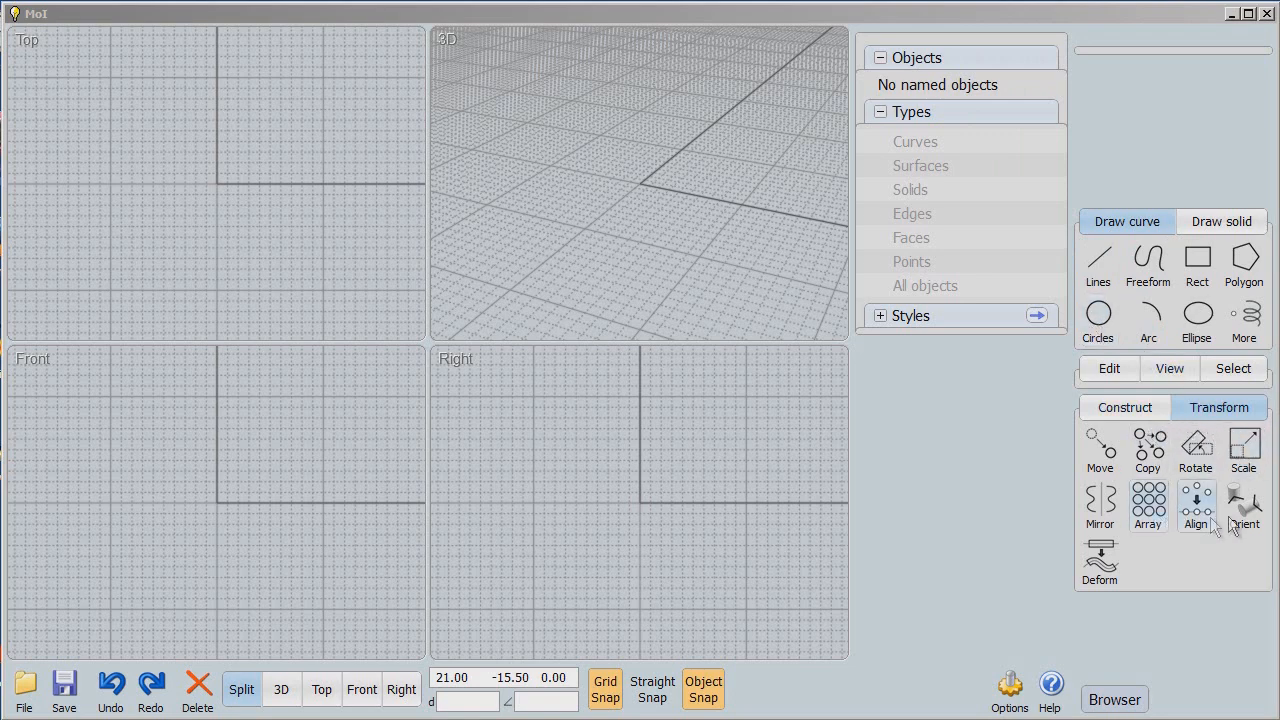
{"action": "mouse_move", "coordinate": [1172, 595]}
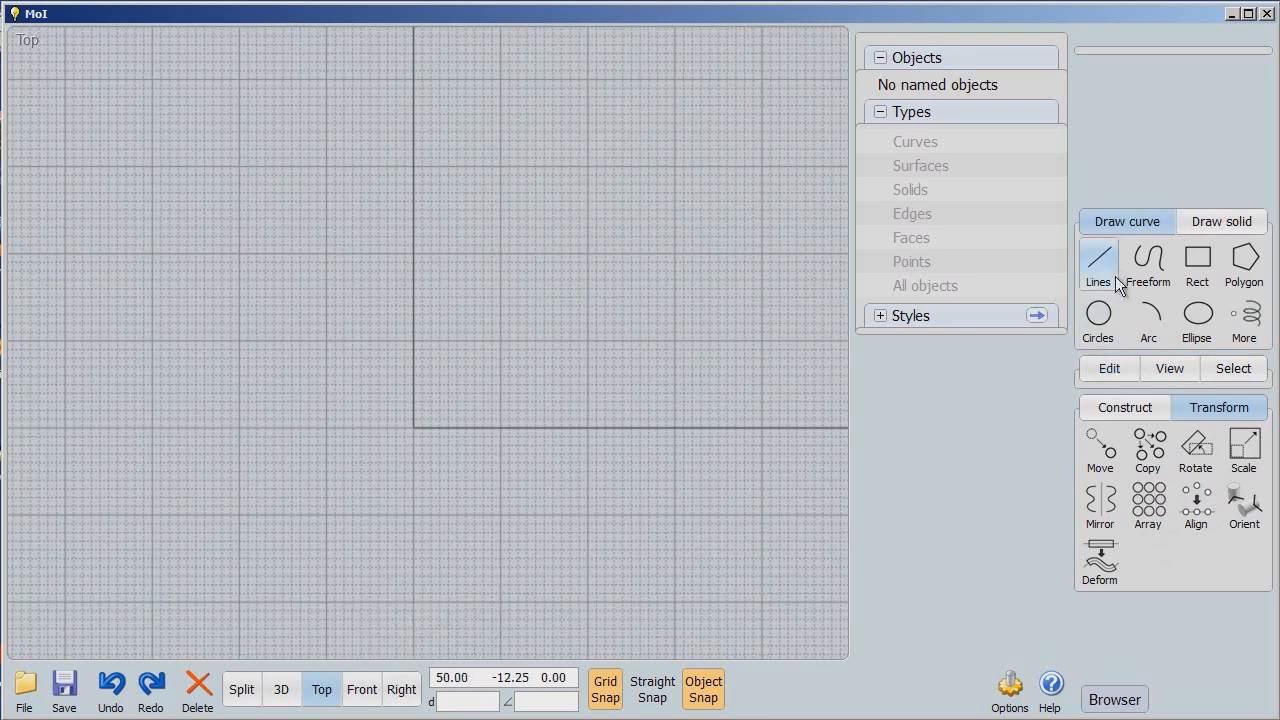
Step: Draw a radius-20 head circle at the origin and two ear circles, then select all three
{"action": "left_click", "coordinate": [1098, 320]}
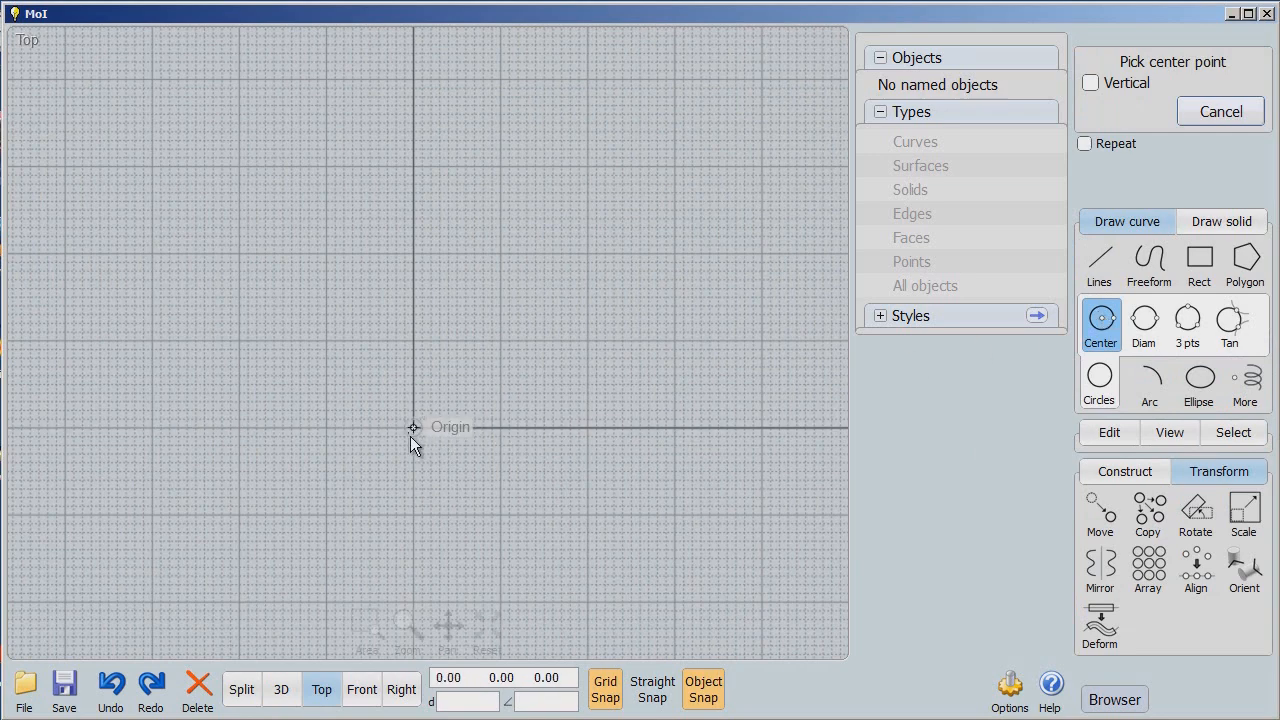
{"action": "left_click", "coordinate": [413, 427]}
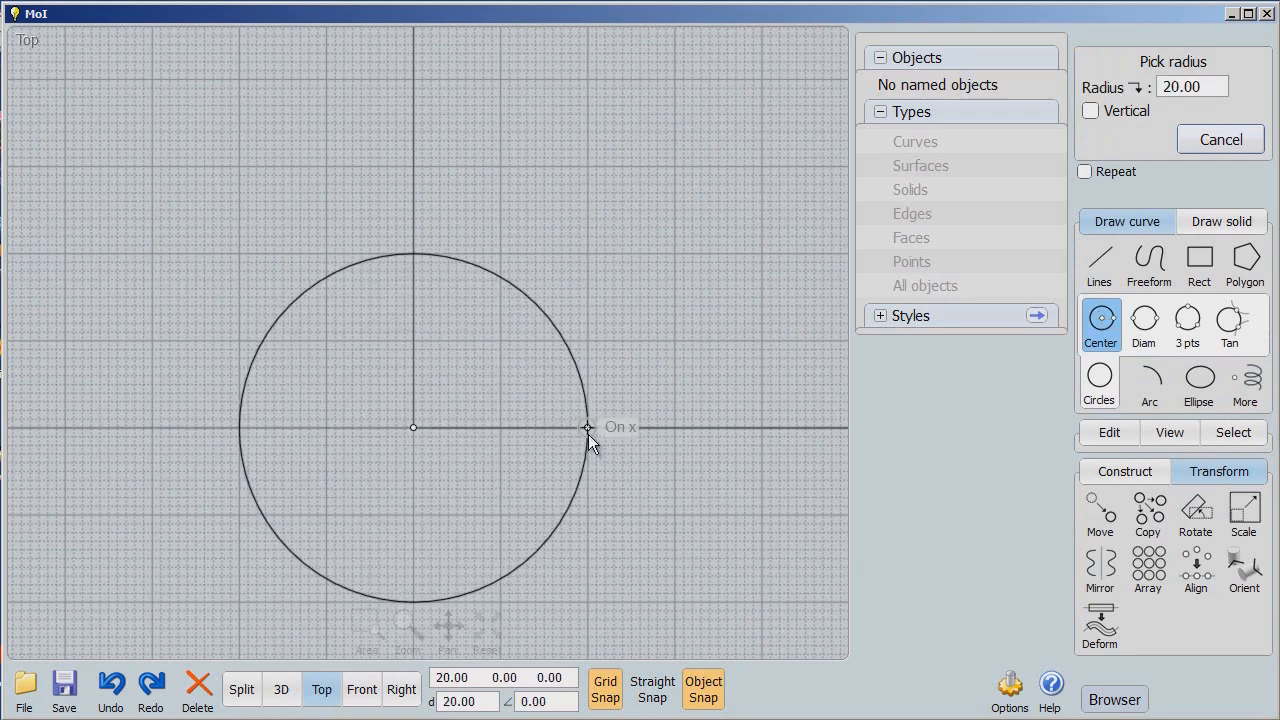
{"action": "left_click", "coordinate": [587, 427]}
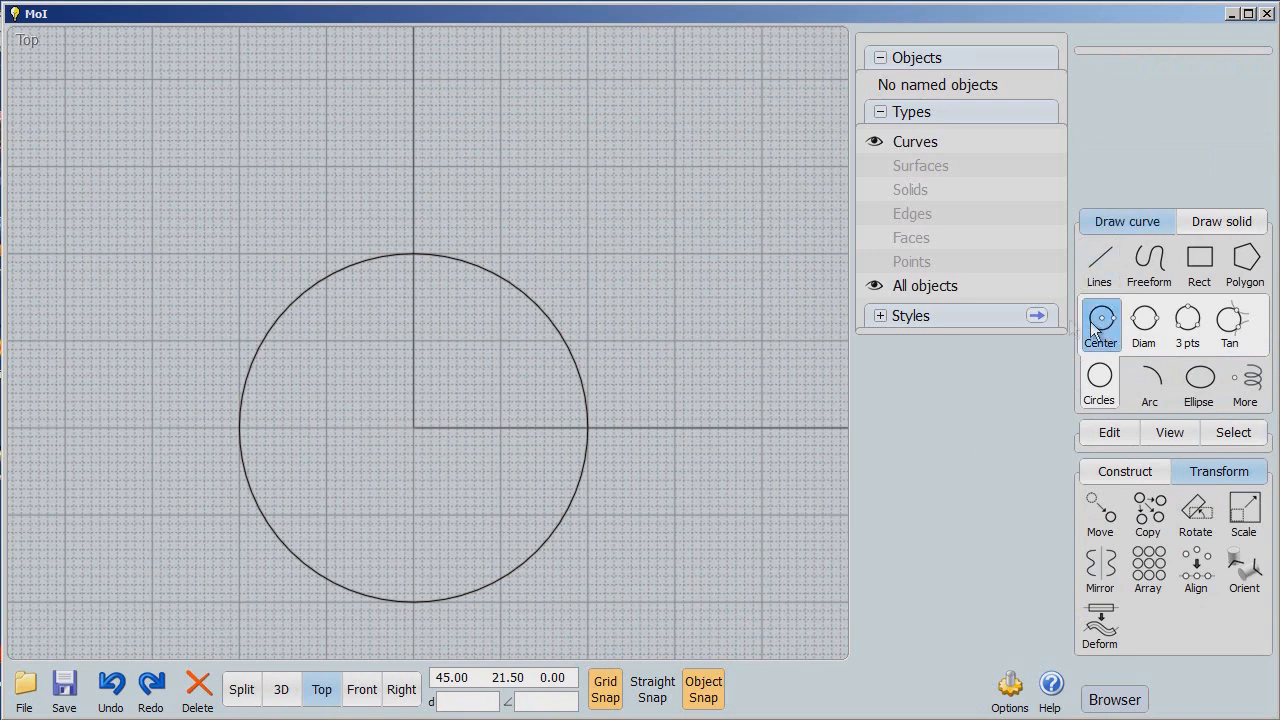
{"action": "left_click", "coordinate": [278, 242]}
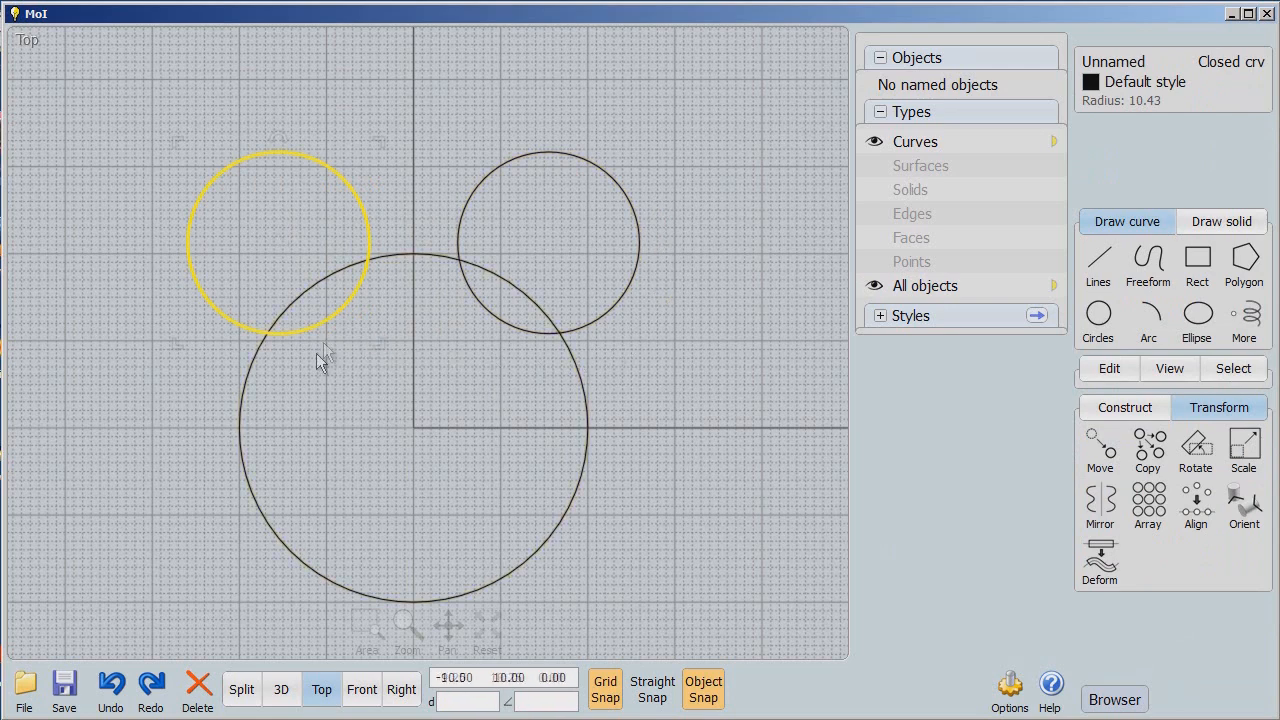
{"action": "mouse_move", "coordinate": [850, 395]}
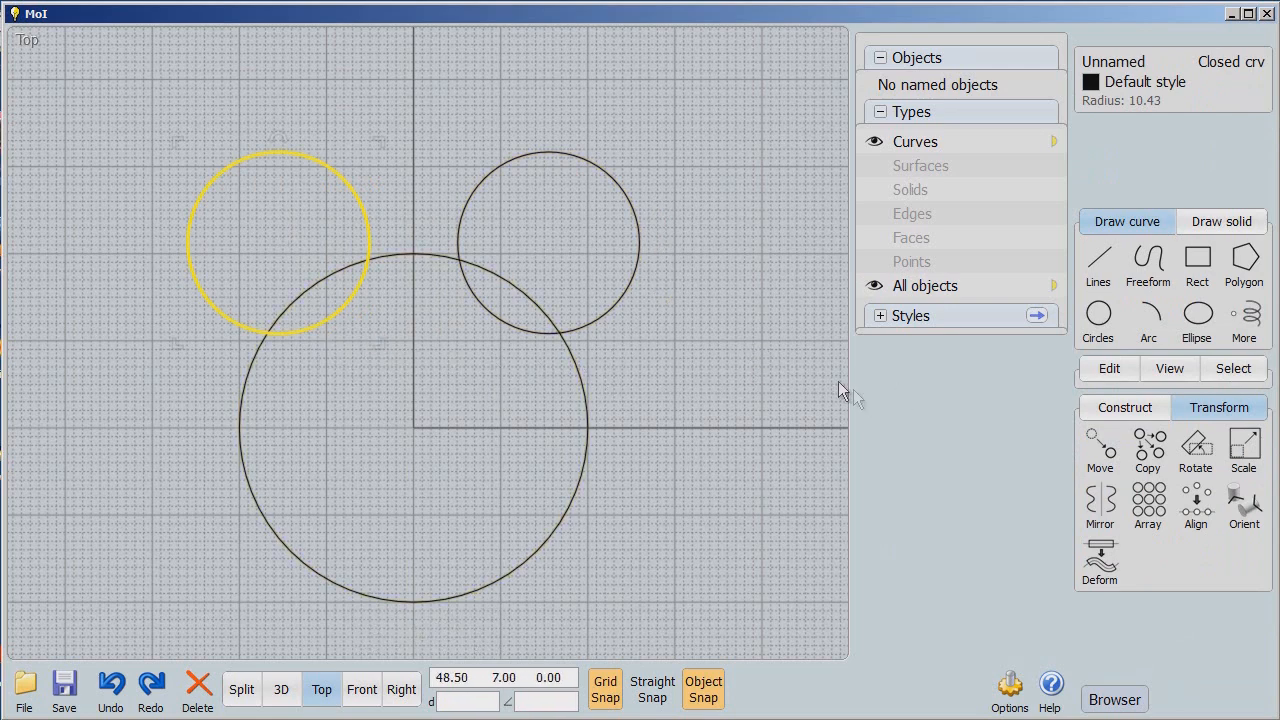
{"action": "mouse_move", "coordinate": [143, 122]}
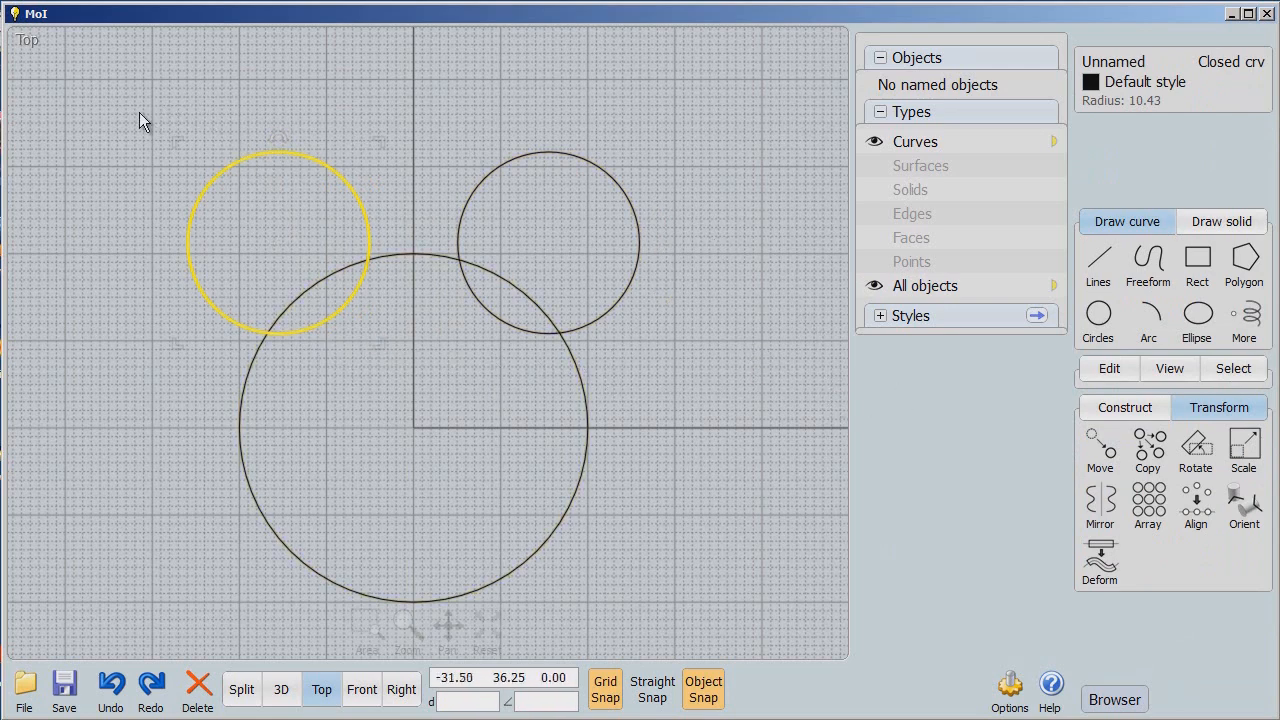
{"action": "left_click_drag", "start_coordinate": [143, 120], "coordinate": [430, 373]}
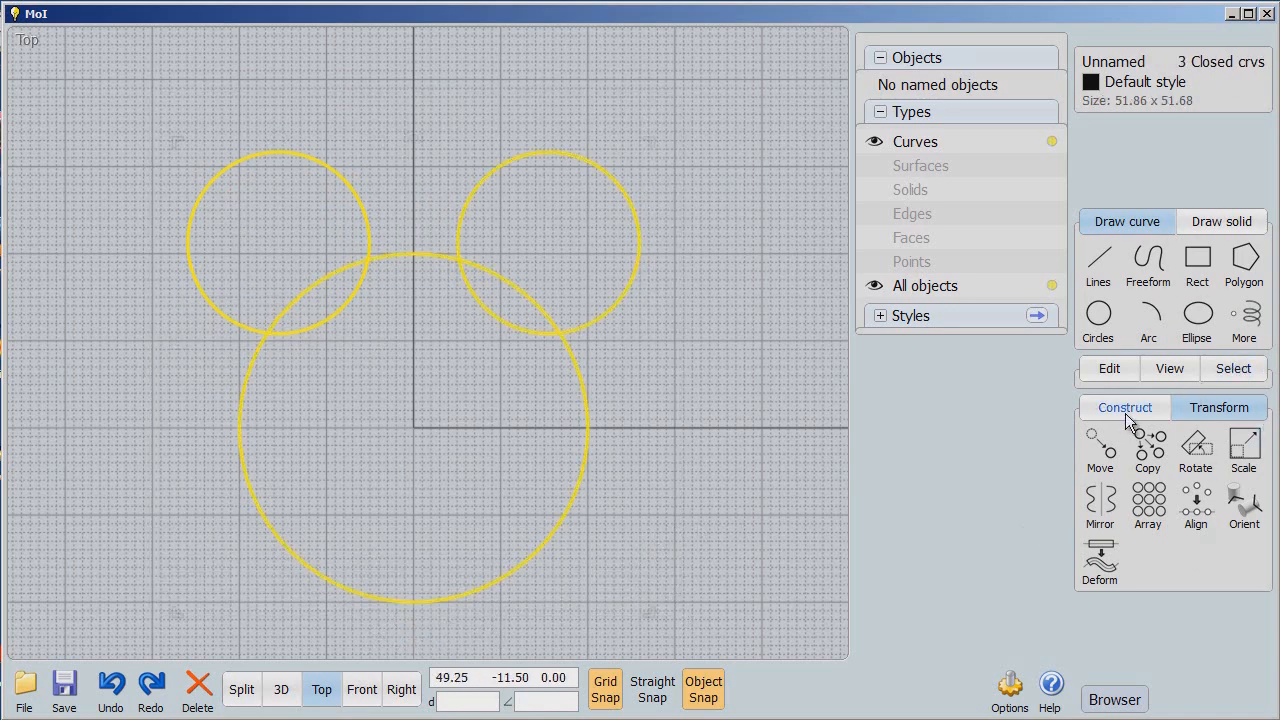
Step: Union the three circles into one outline and name it Frame
{"action": "left_click", "coordinate": [1124, 407]}
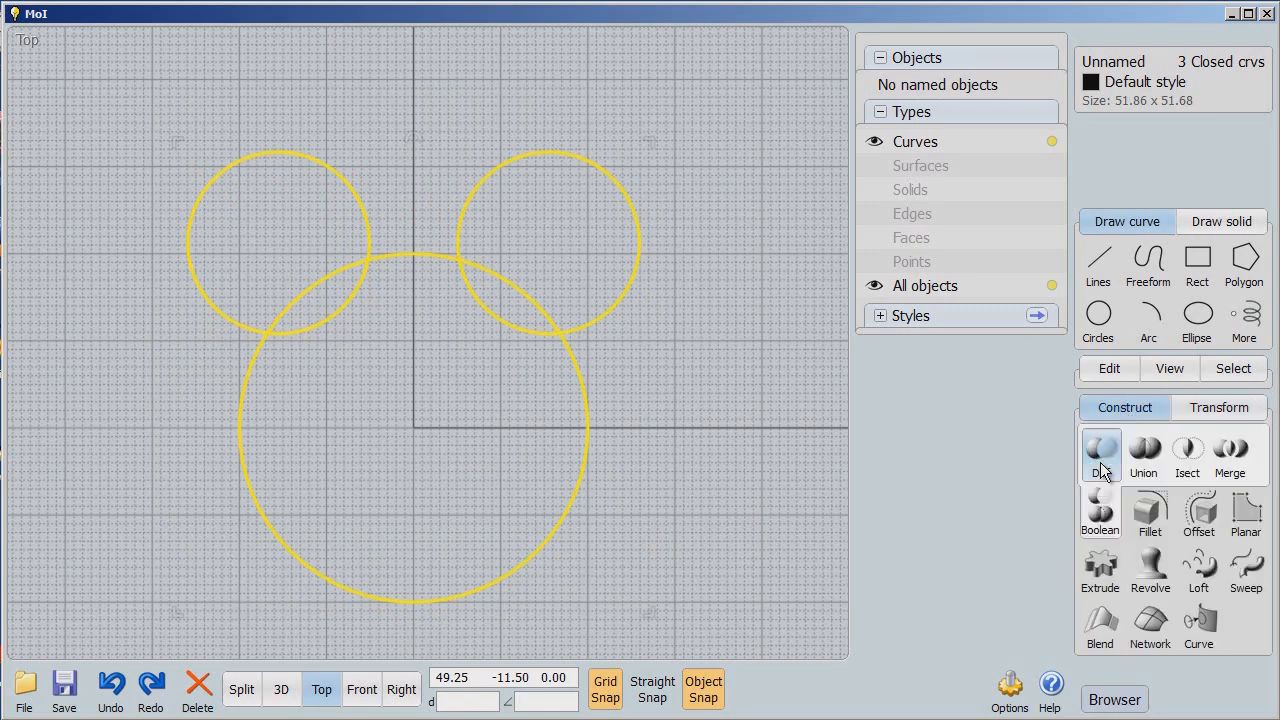
{"action": "left_click", "coordinate": [1143, 455]}
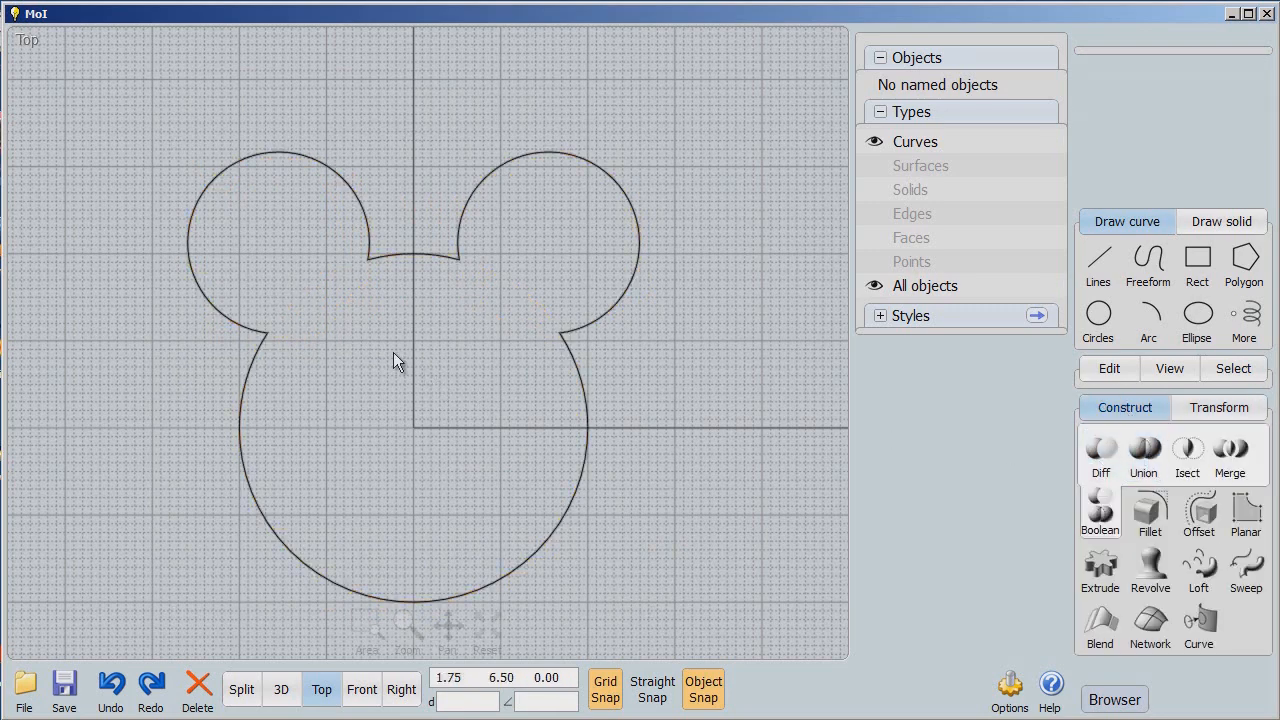
{"action": "mouse_move", "coordinate": [500, 354]}
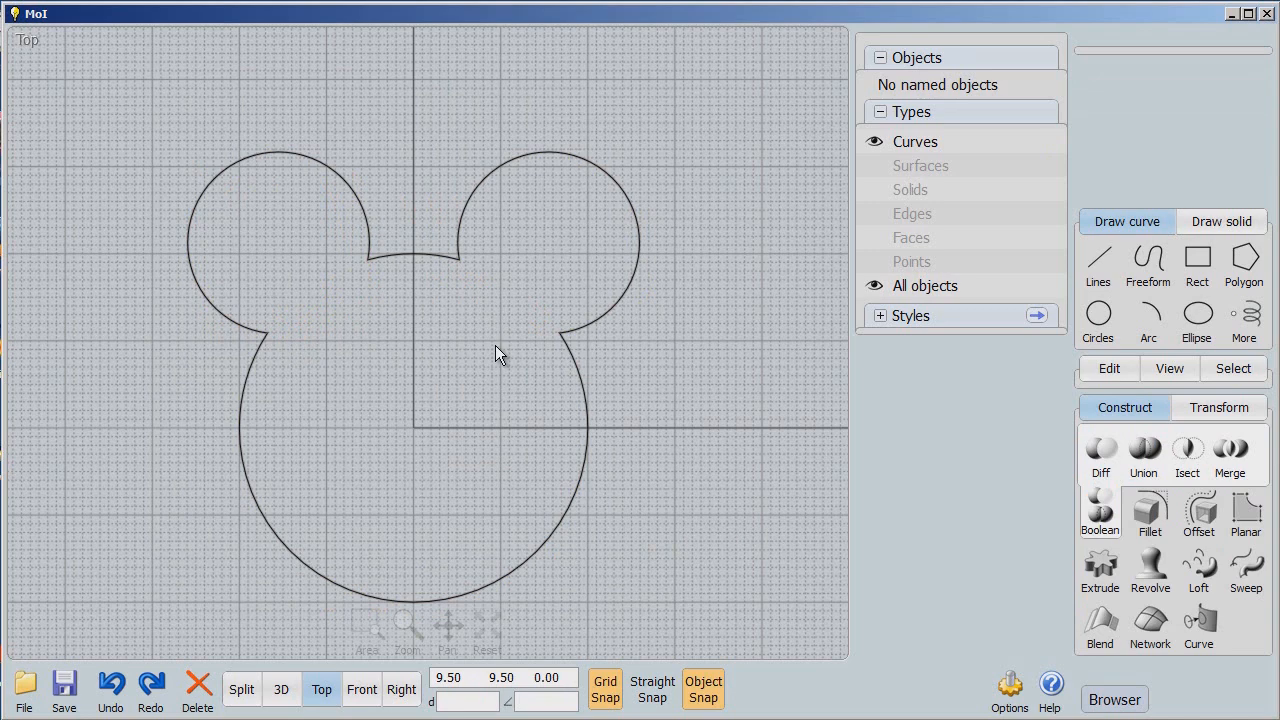
{"action": "mouse_move", "coordinate": [625, 356]}
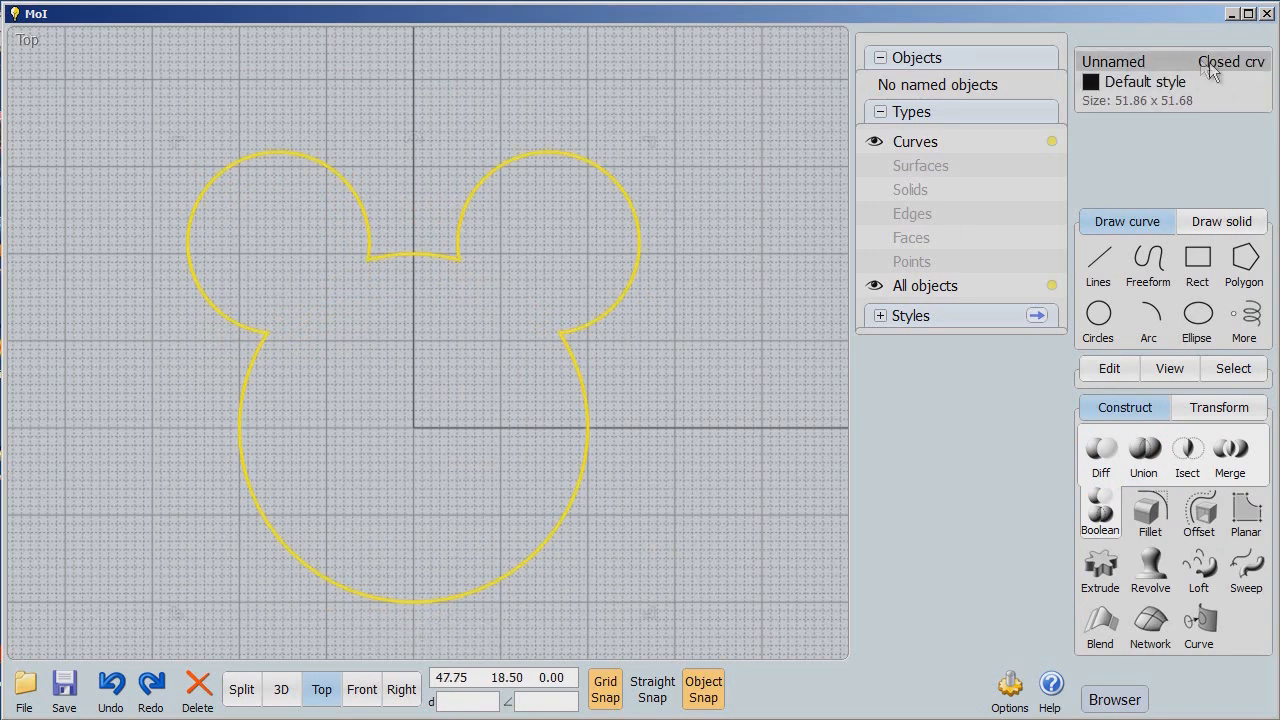
{"action": "left_click", "coordinate": [1112, 62]}
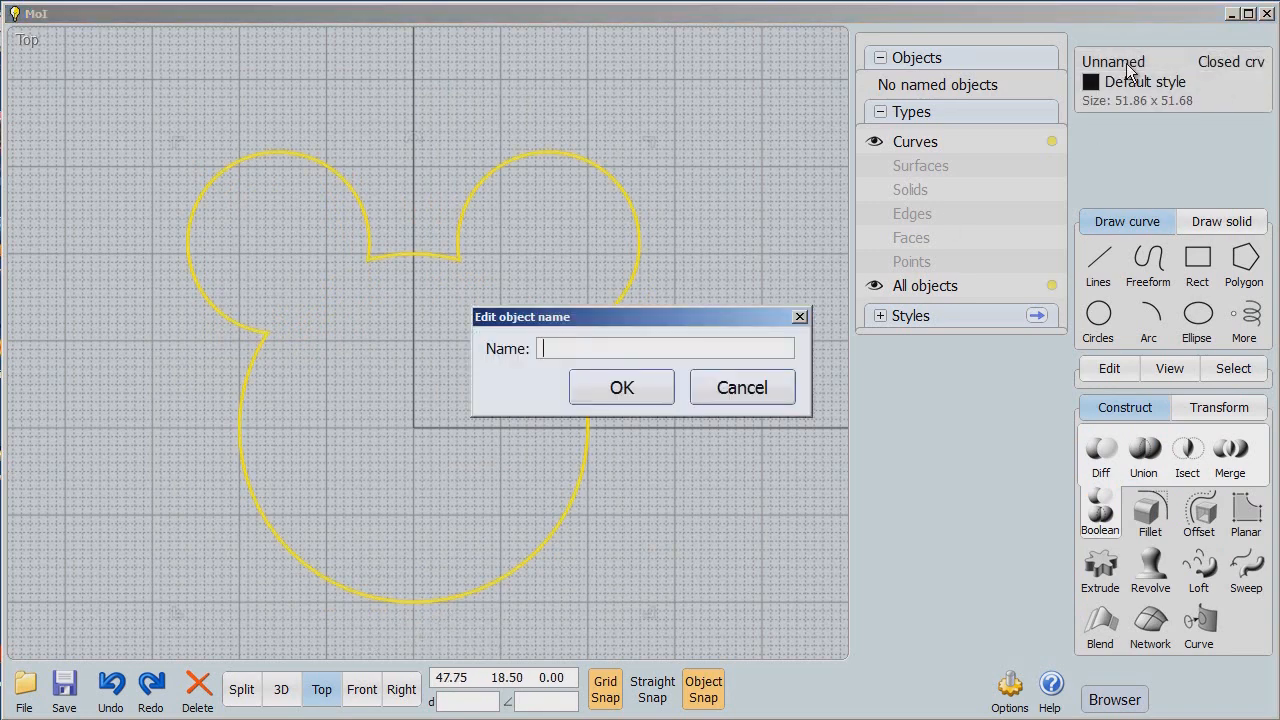
{"action": "type", "text": "Frame"}
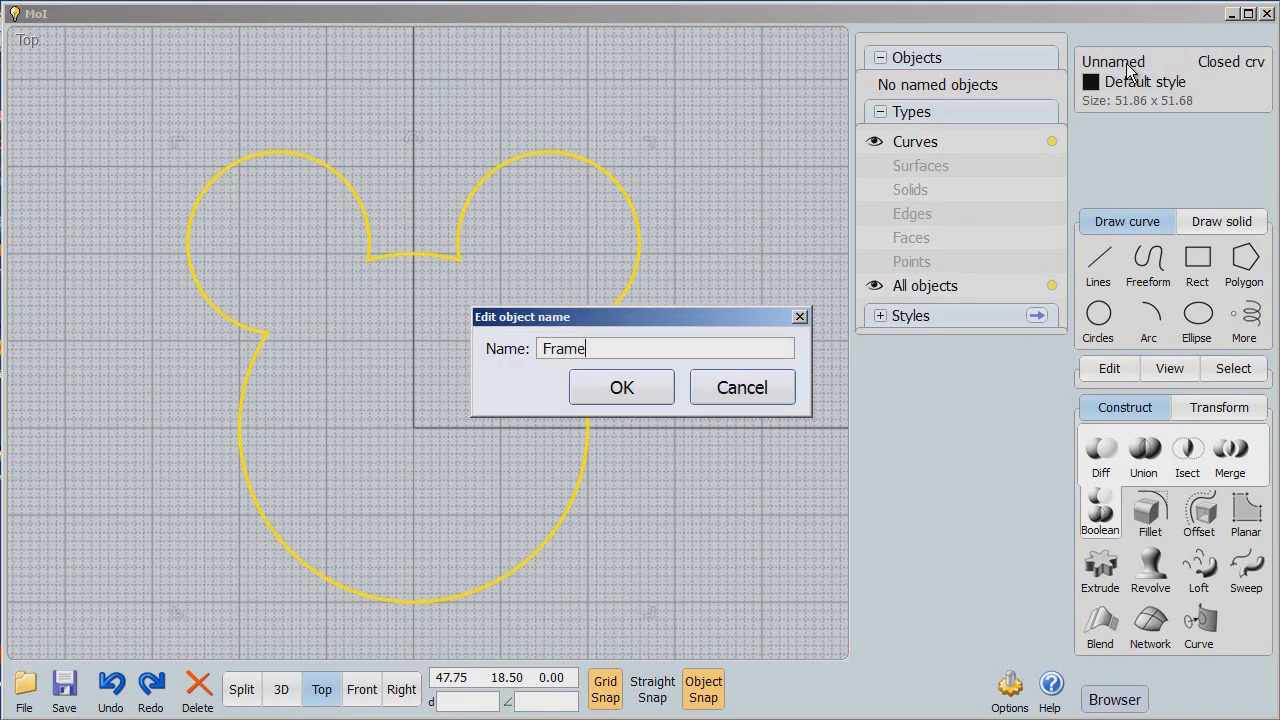
{"action": "left_click", "coordinate": [621, 387]}
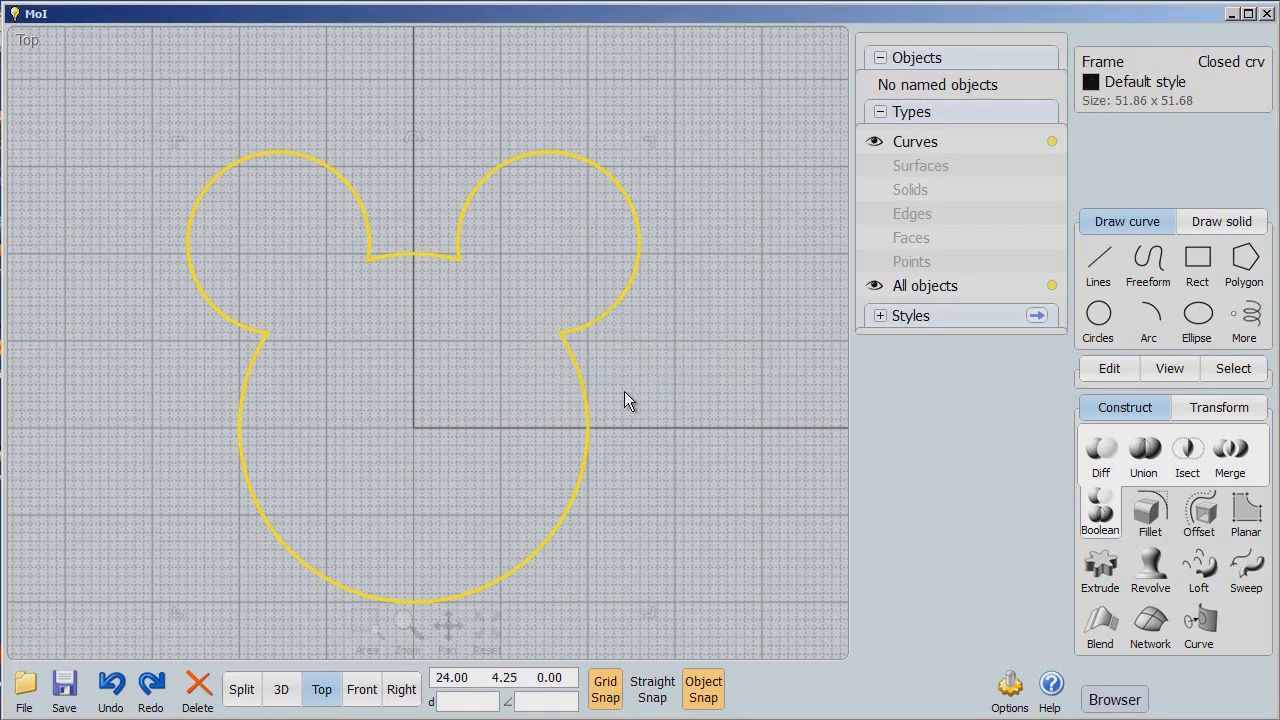
Step: From the Front view, extrude Frame into a 26.5-unit solid named Extruded
{"action": "left_click", "coordinate": [361, 689]}
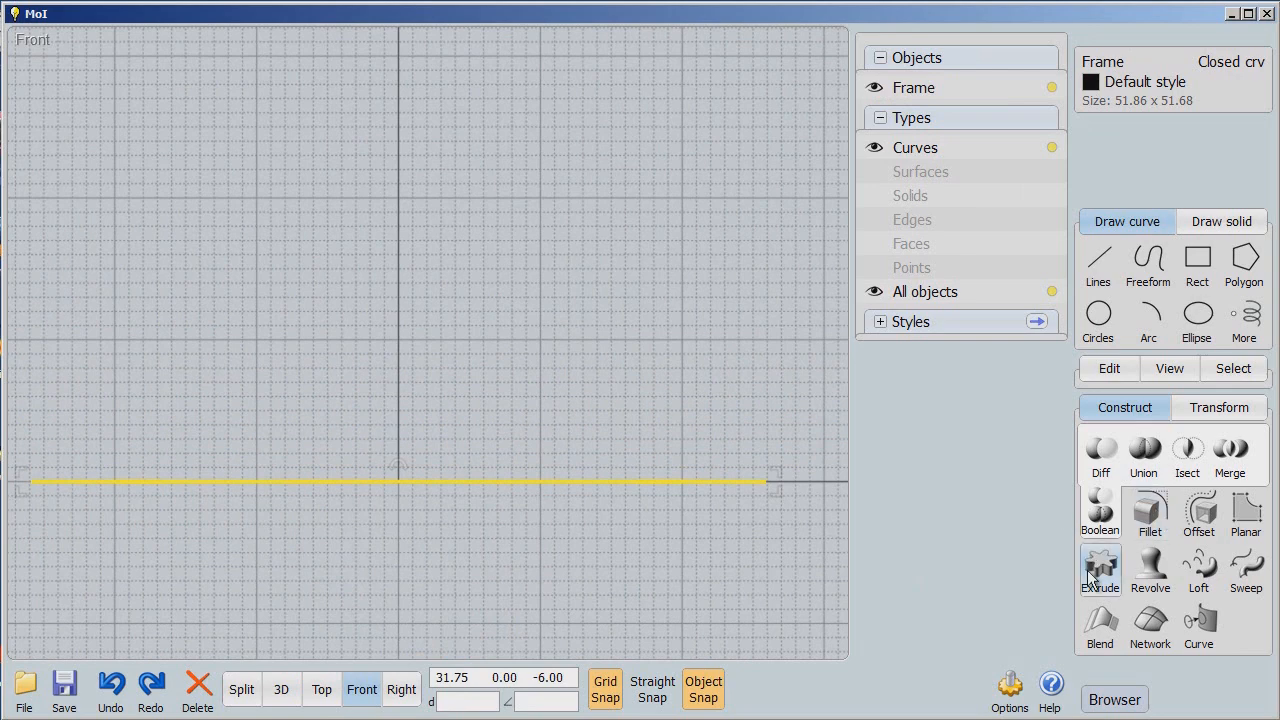
{"action": "left_click", "coordinate": [1100, 570]}
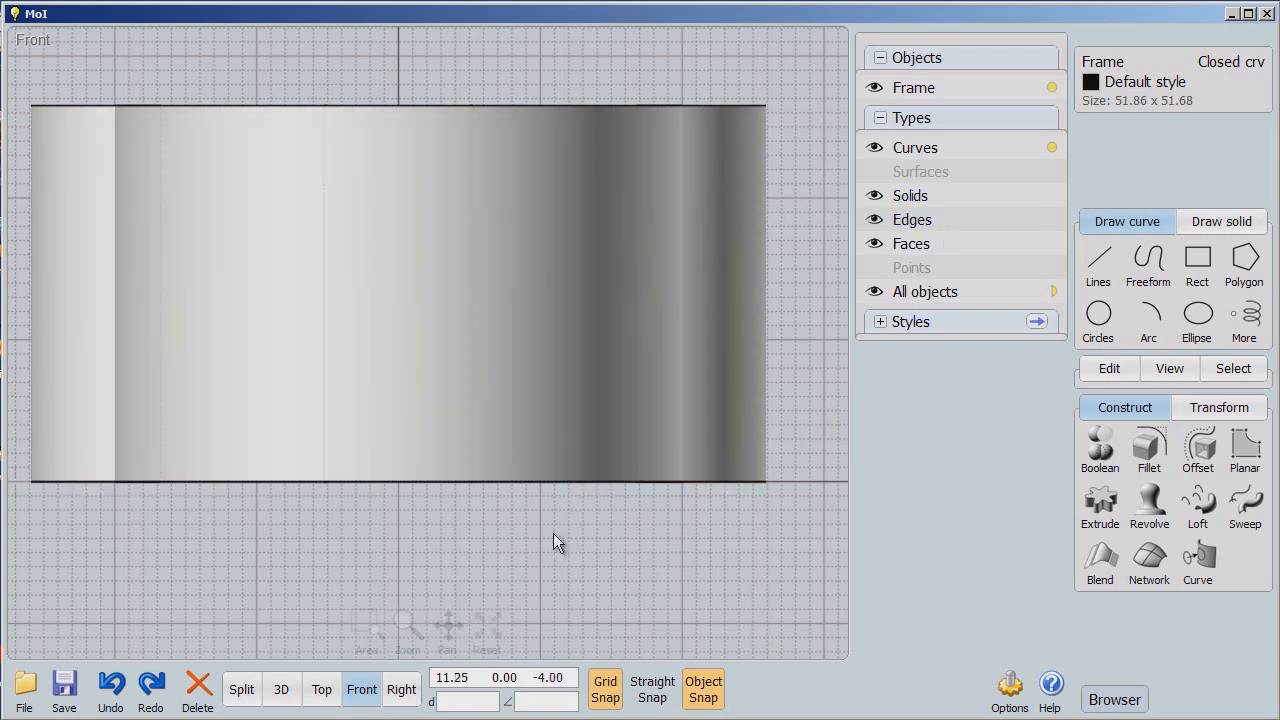
{"action": "left_click", "coordinate": [1099, 504]}
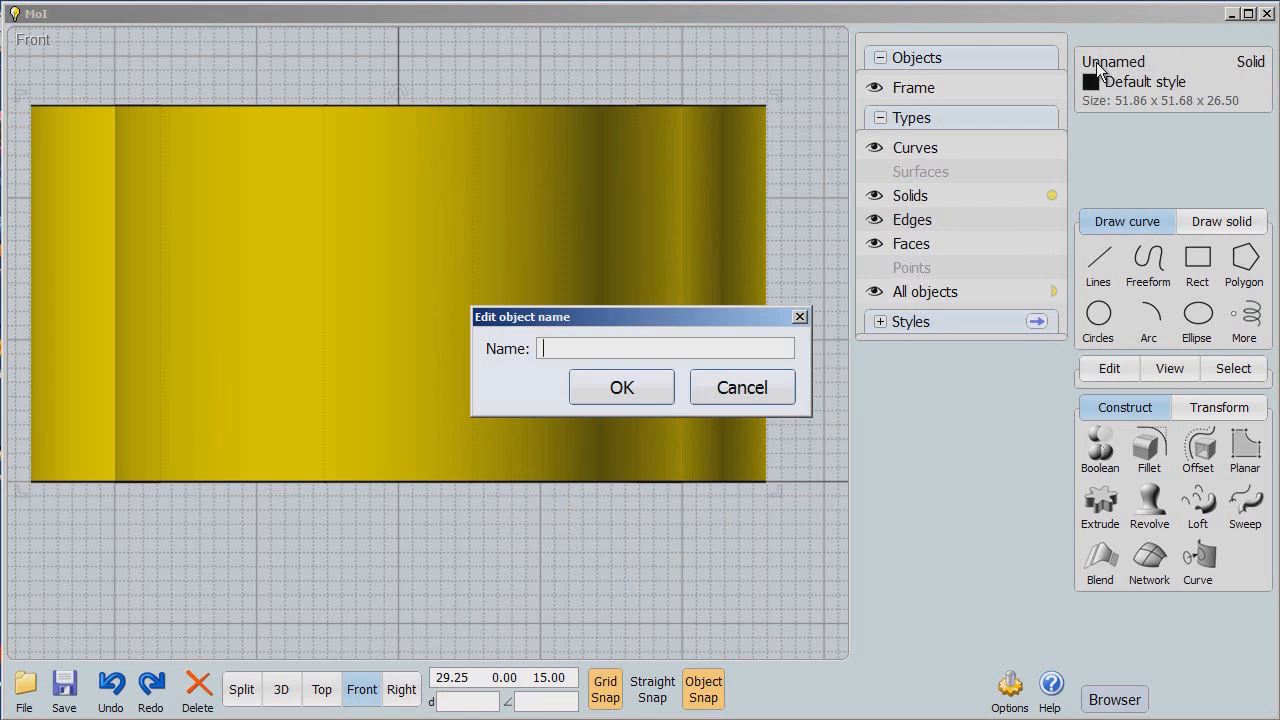
{"action": "type", "text": "Extru"}
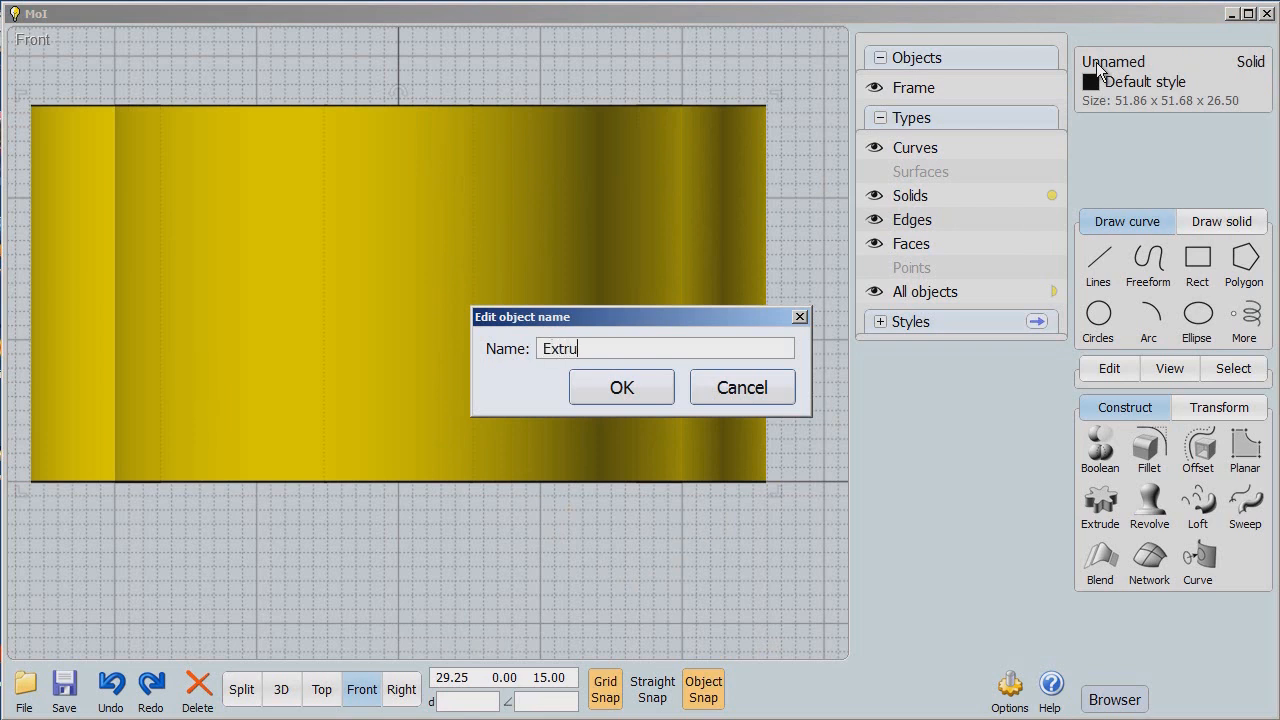
{"action": "type", "text": "ded"}
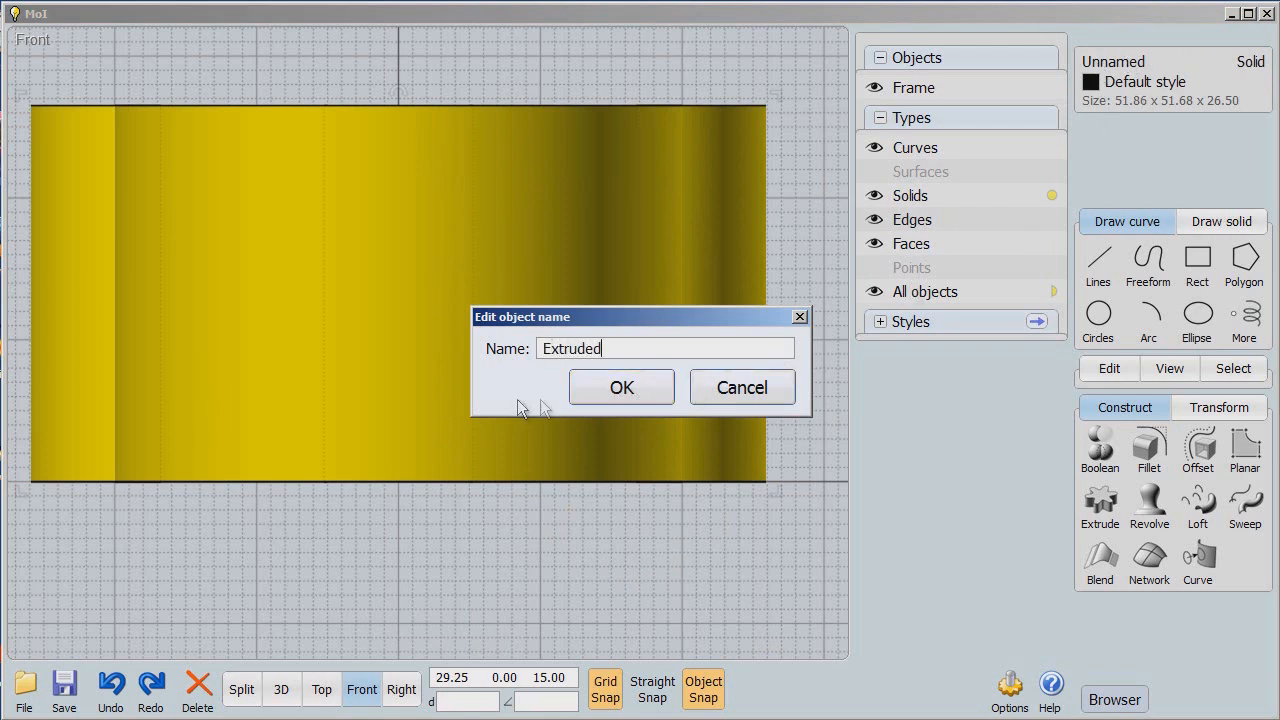
{"action": "left_click", "coordinate": [621, 387]}
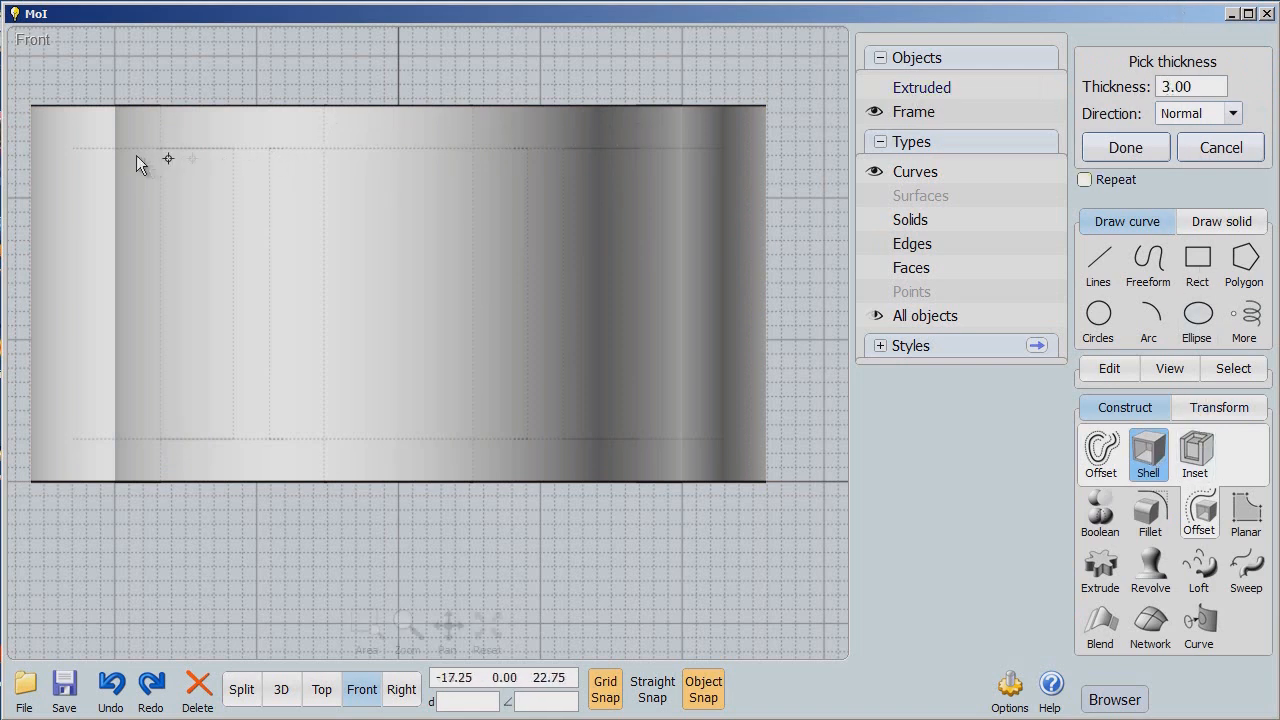
{"action": "mouse_move", "coordinate": [690, 165]}
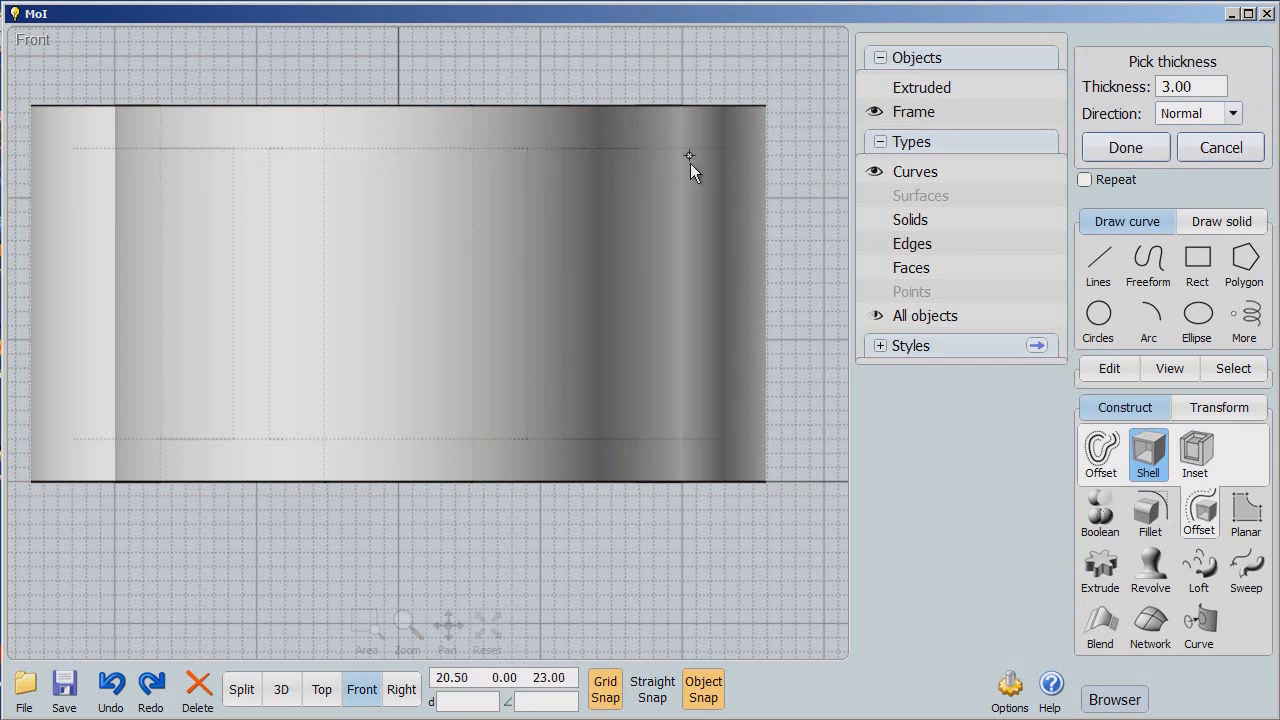
{"action": "mouse_move", "coordinate": [97, 435]}
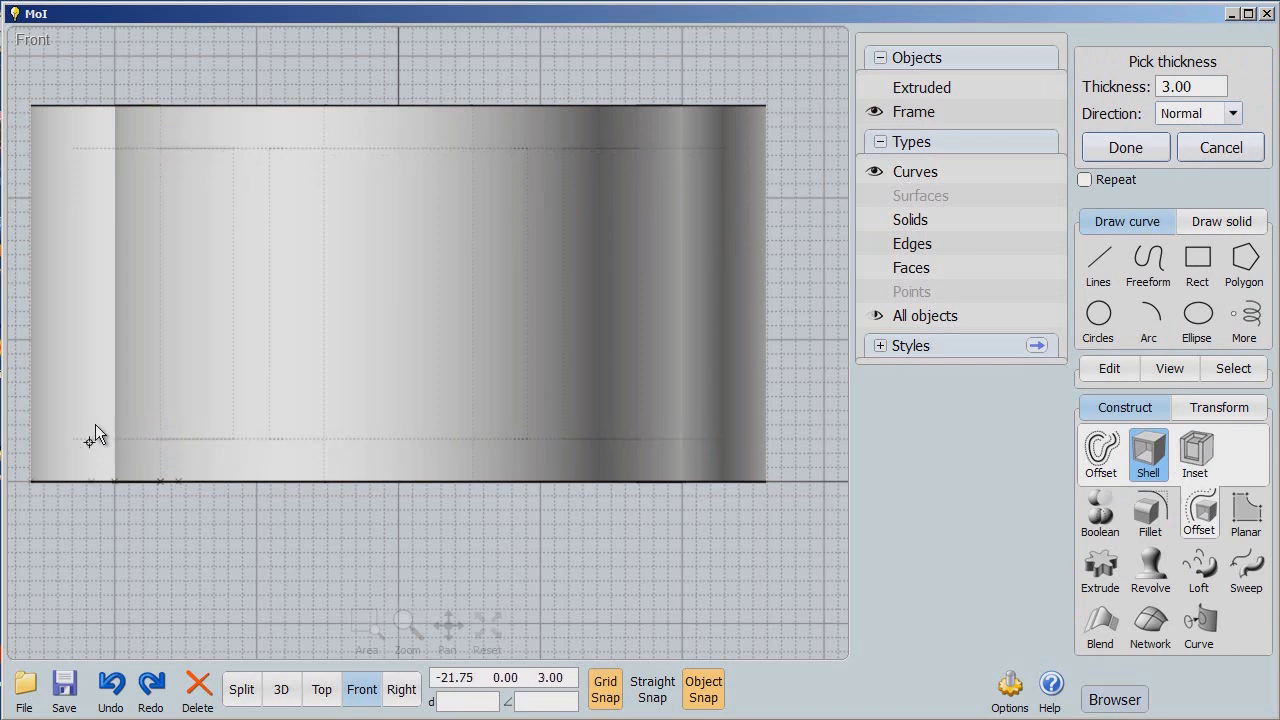
{"action": "mouse_move", "coordinate": [588, 330]}
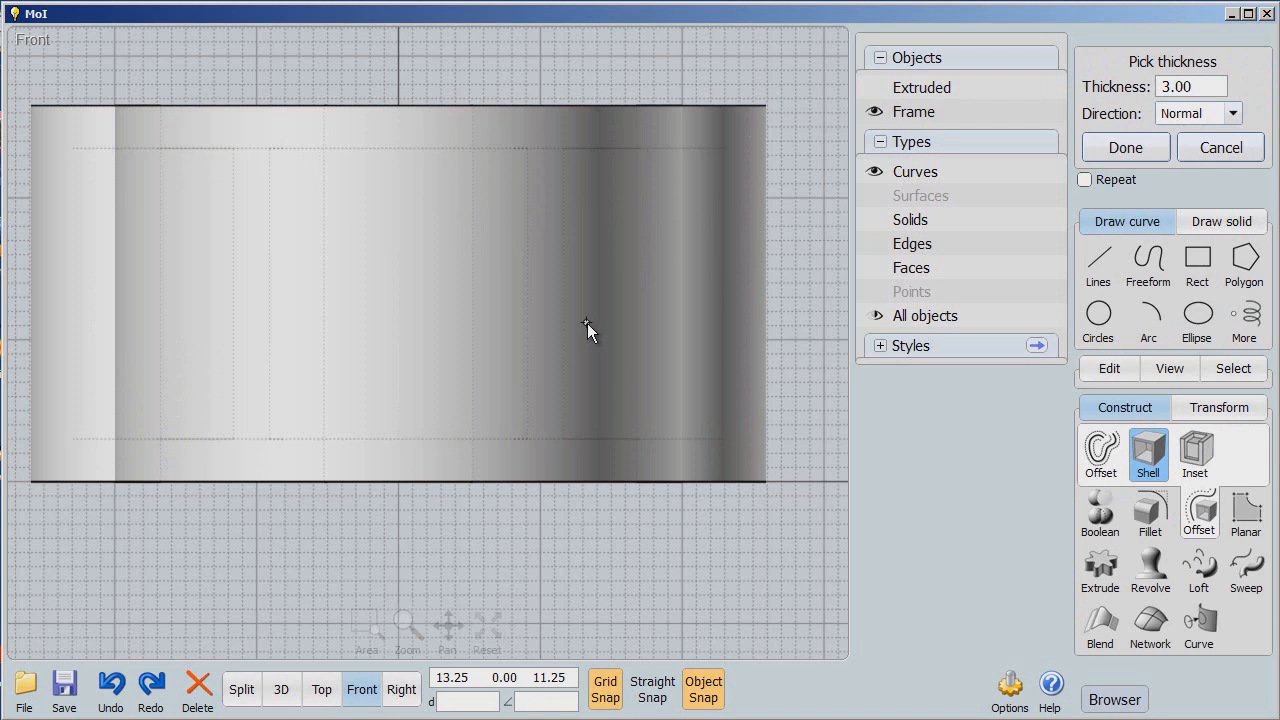
{"action": "mouse_move", "coordinate": [445, 225]}
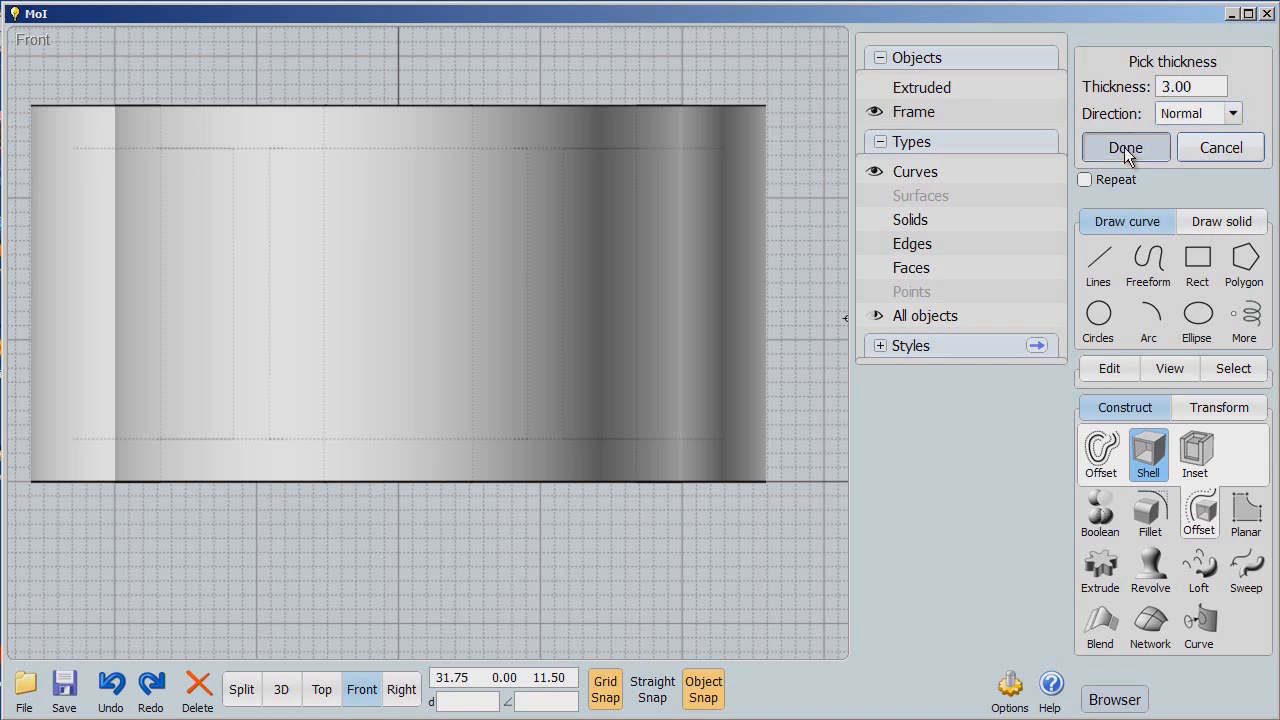
Step: Finish the shell with 3.00 wall thickness in the Normal direction
{"action": "left_click", "coordinate": [1125, 147]}
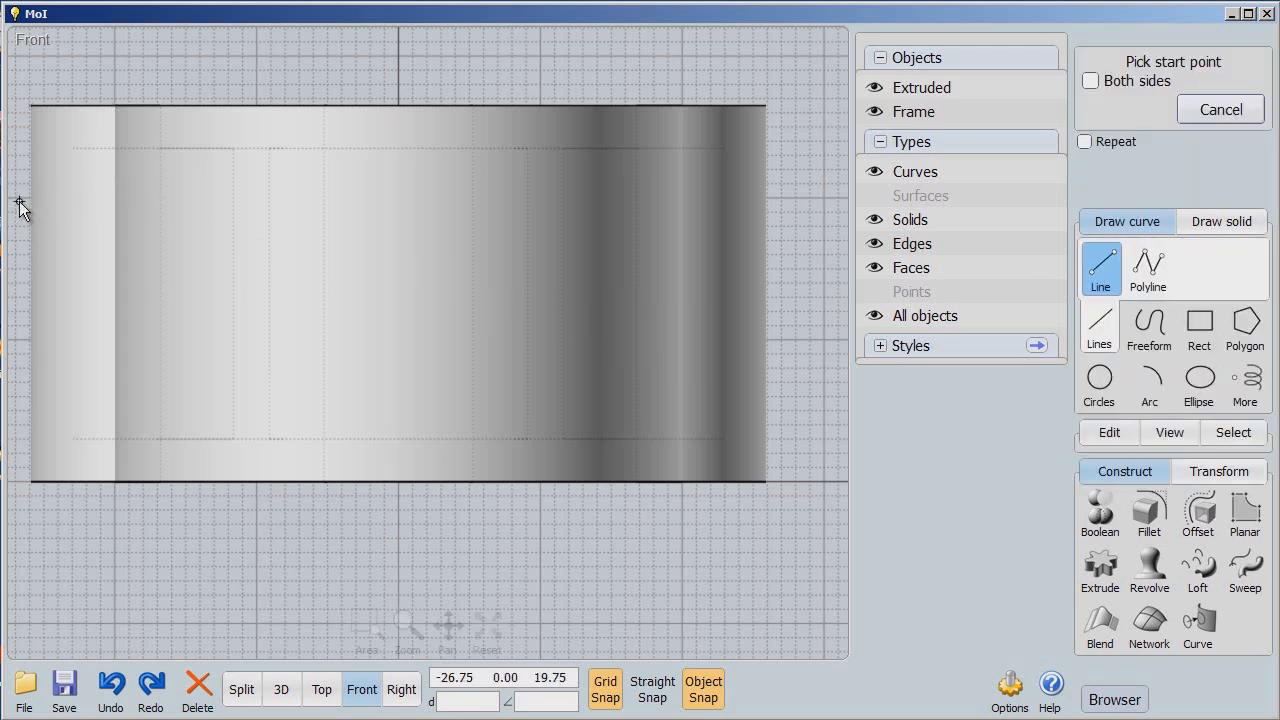
Step: Cut the Extruded shell with the horizontal line and delete the top slice
{"action": "left_click", "coordinate": [18, 197]}
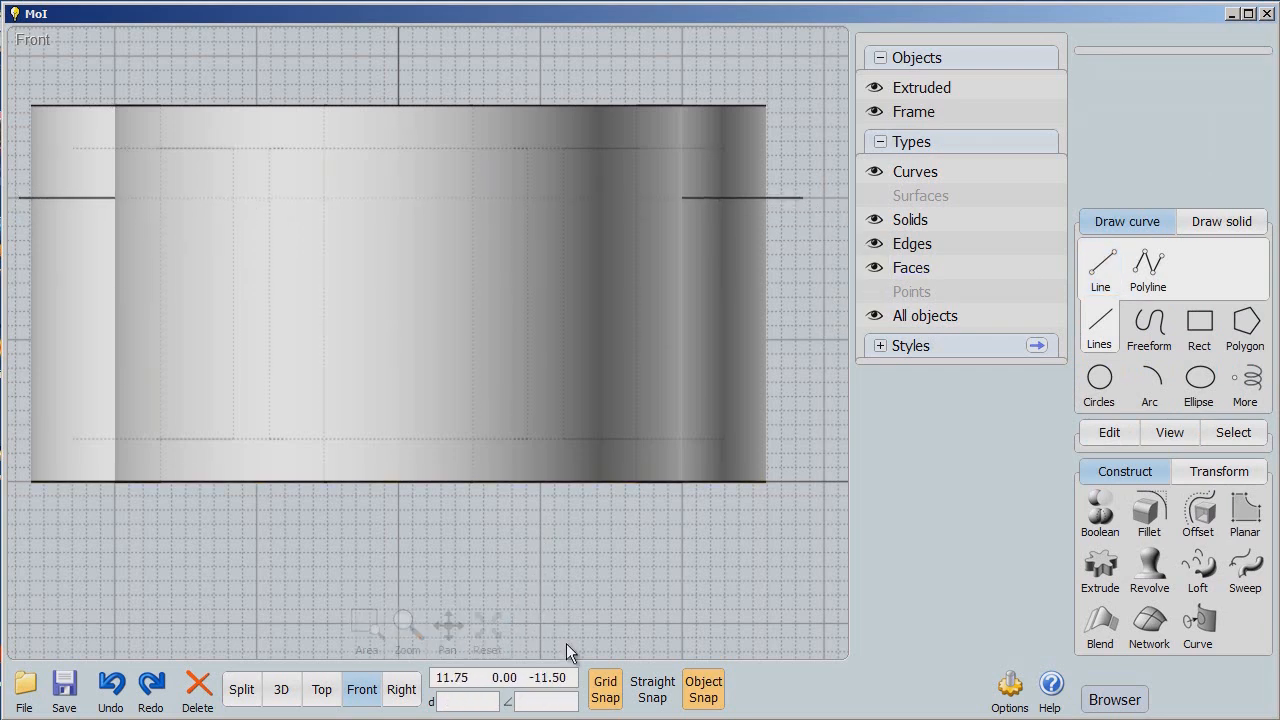
{"action": "left_click", "coordinate": [469, 308]}
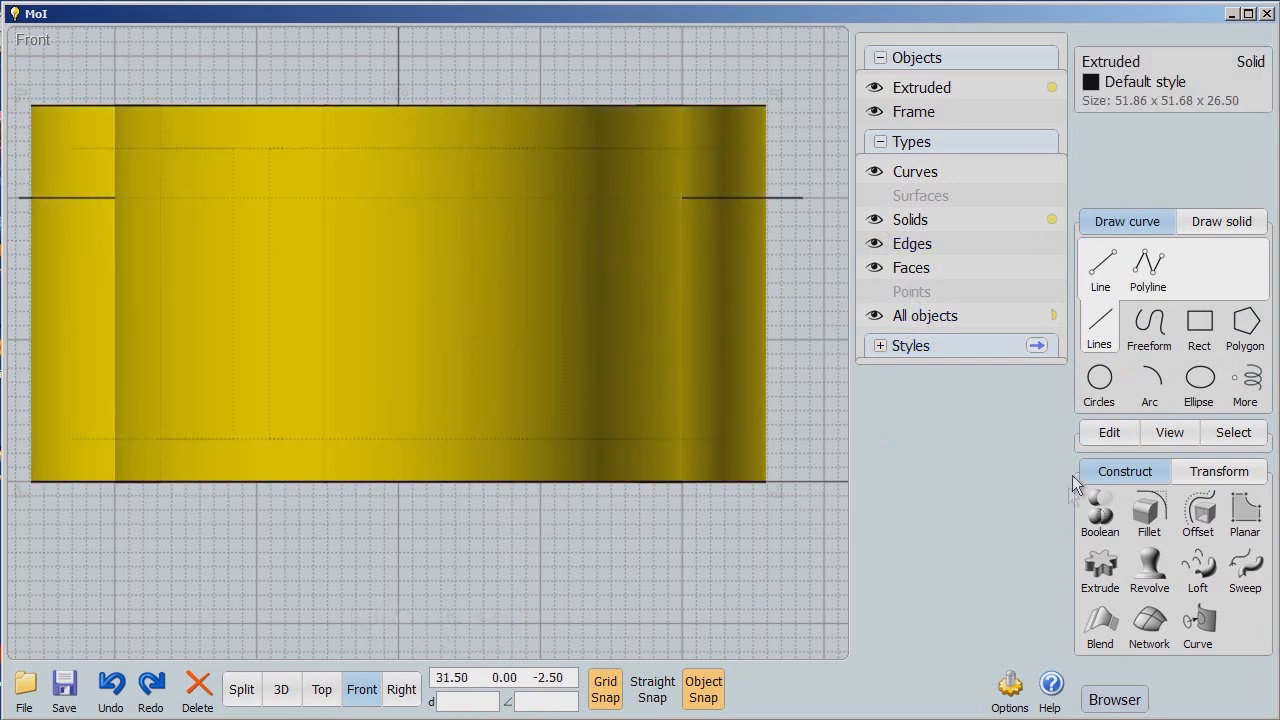
{"action": "left_click", "coordinate": [1099, 515]}
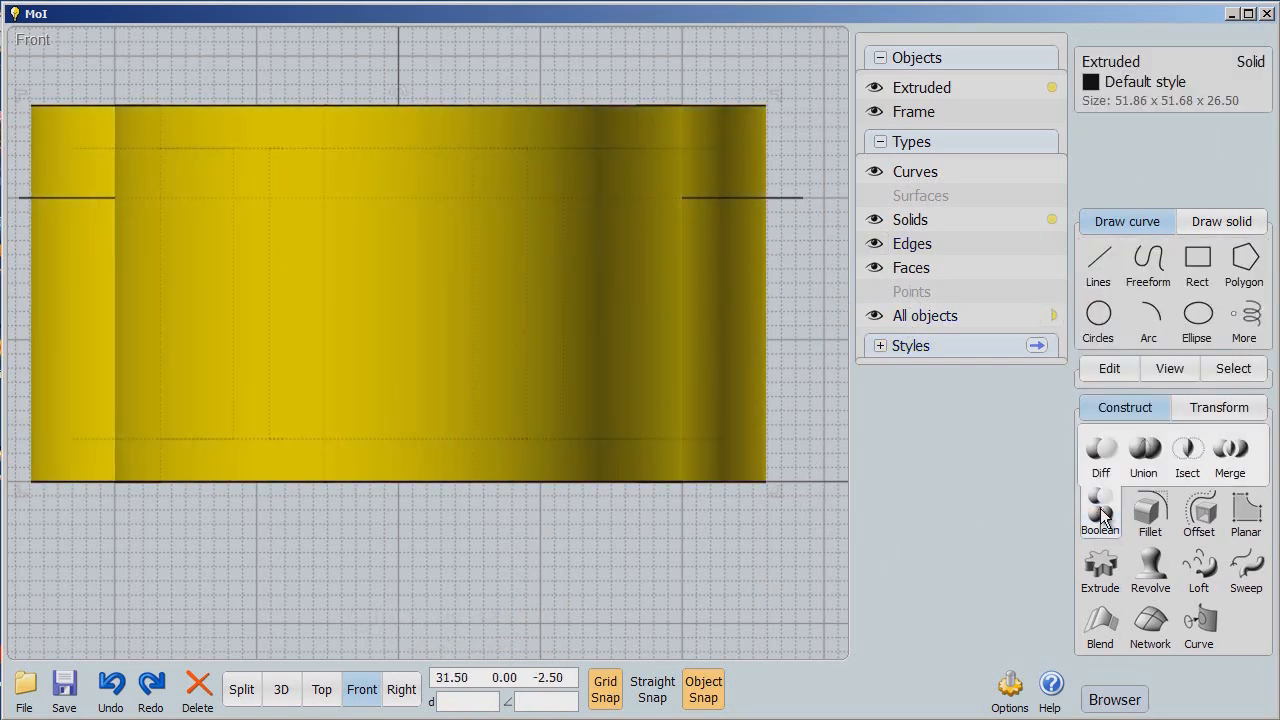
{"action": "left_click", "coordinate": [1100, 453]}
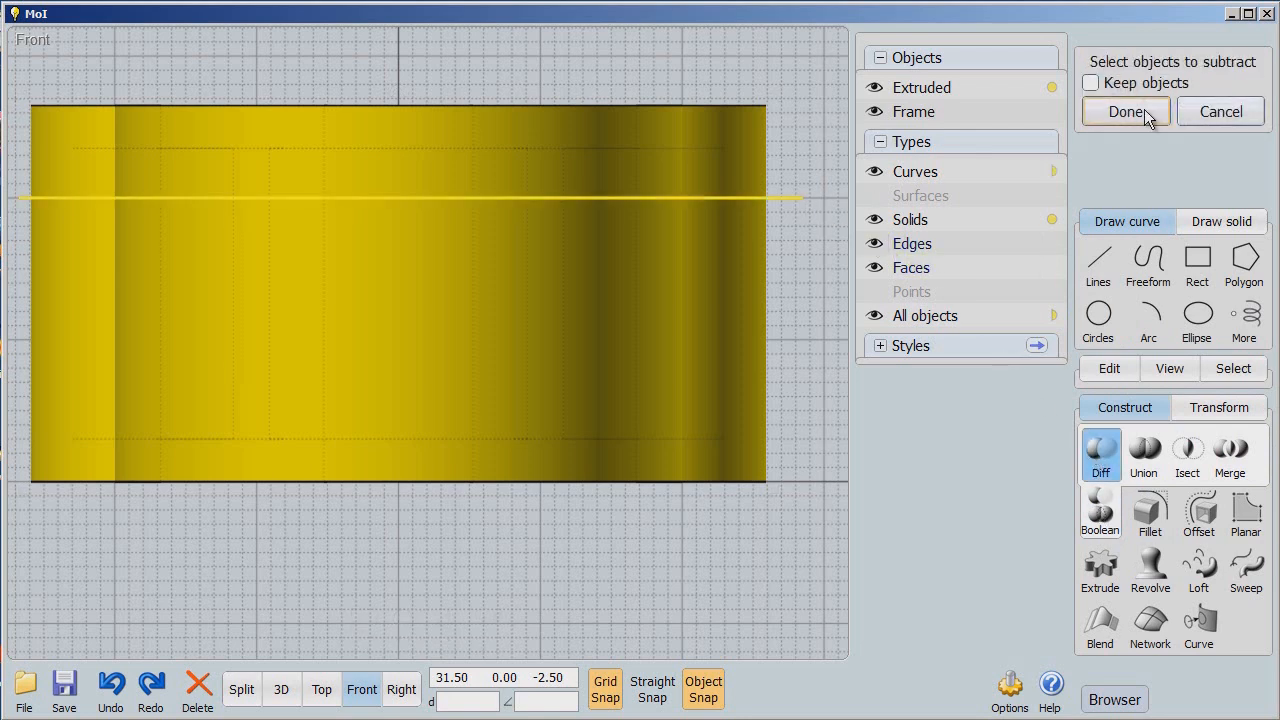
{"action": "left_click", "coordinate": [1126, 111]}
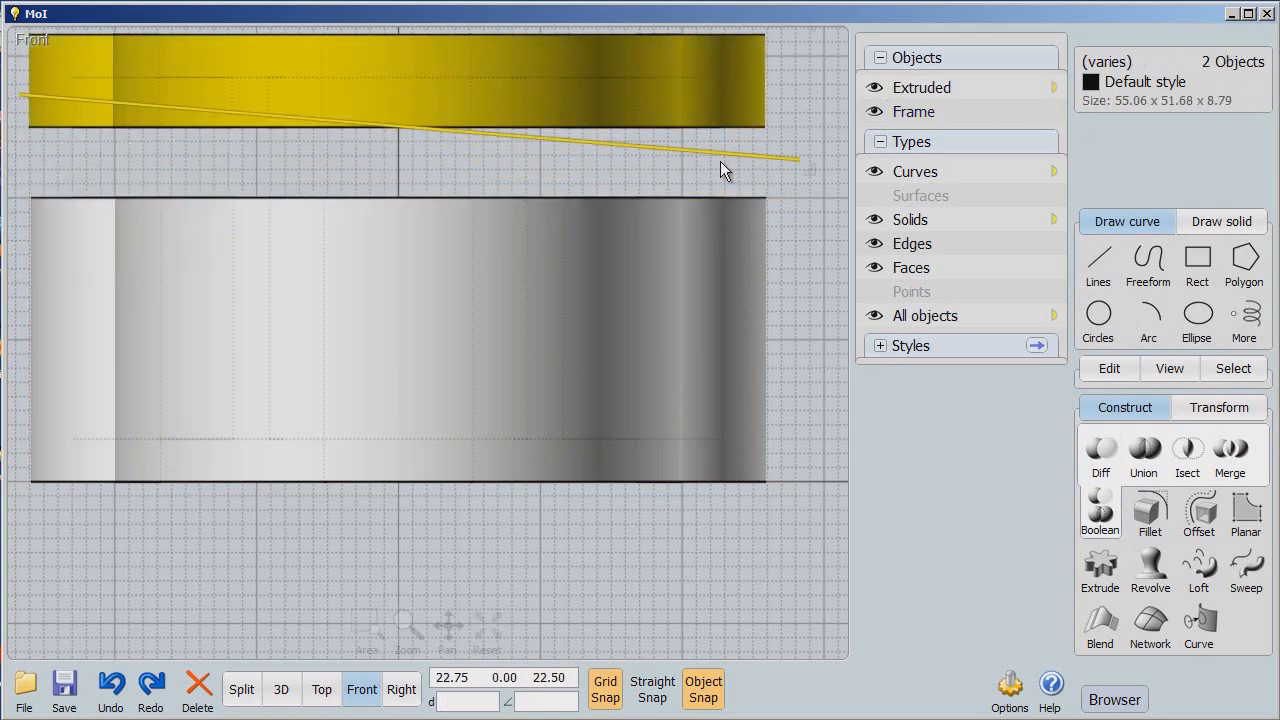
{"action": "left_click", "coordinate": [361, 689]}
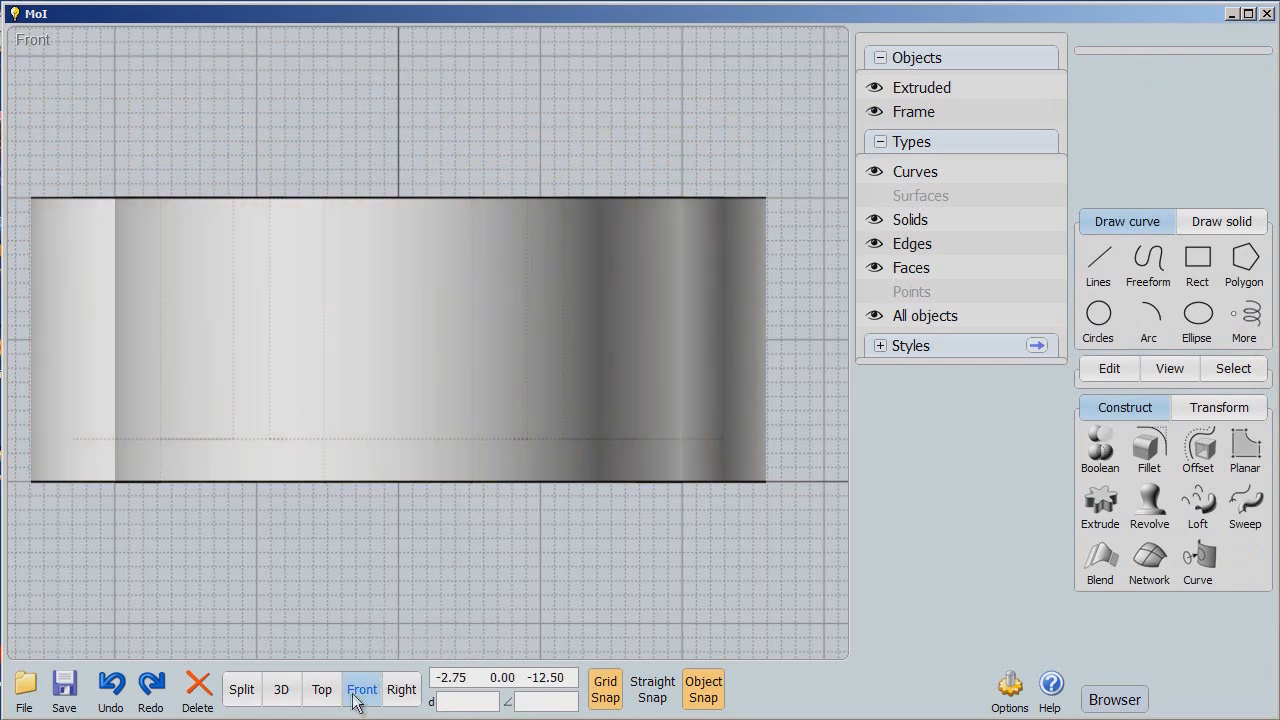
Step: Inspect the trimmed cutter in 3D, then return to Top view and clear the selection
{"action": "left_click", "coordinate": [281, 689]}
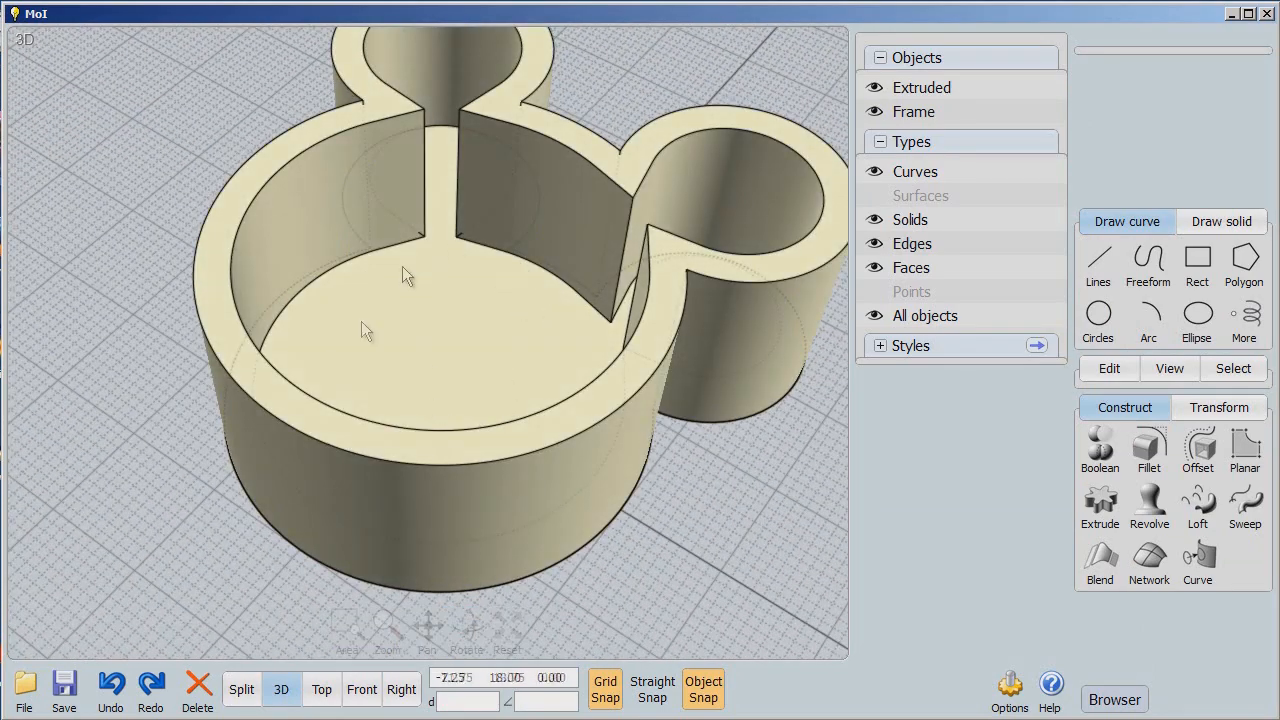
{"action": "mouse_move", "coordinate": [611, 438]}
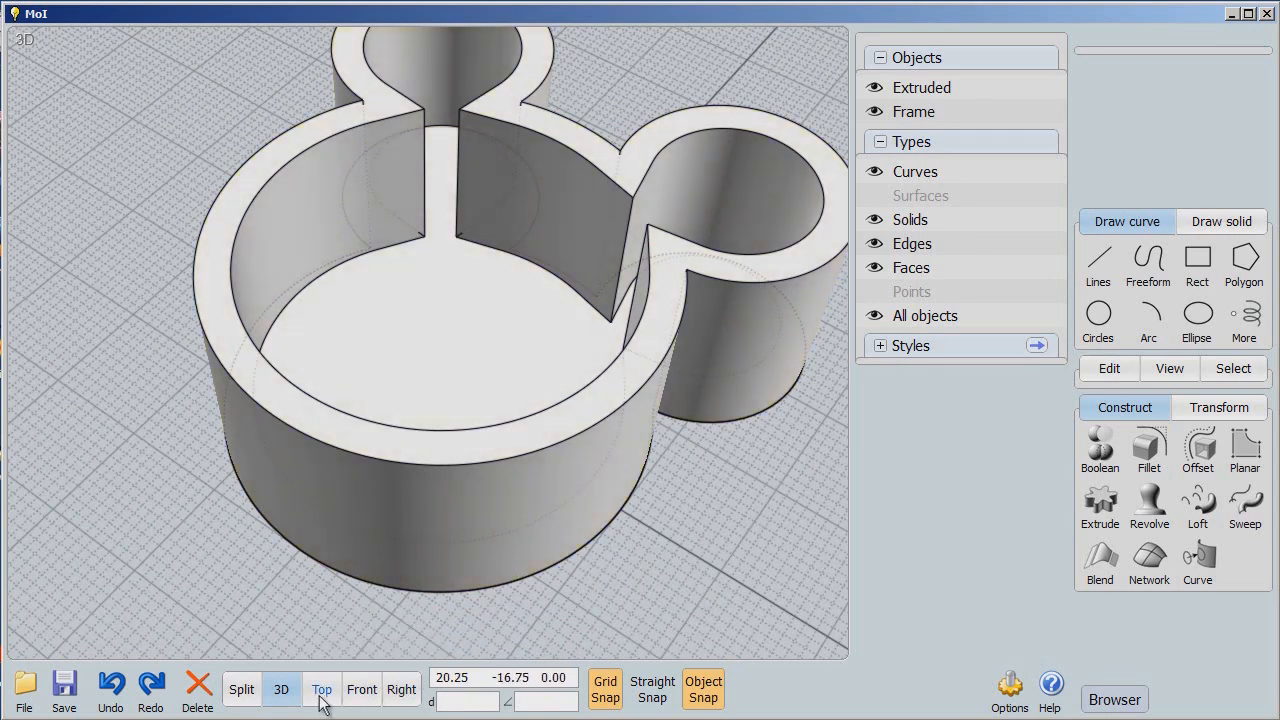
{"action": "left_click", "coordinate": [321, 689]}
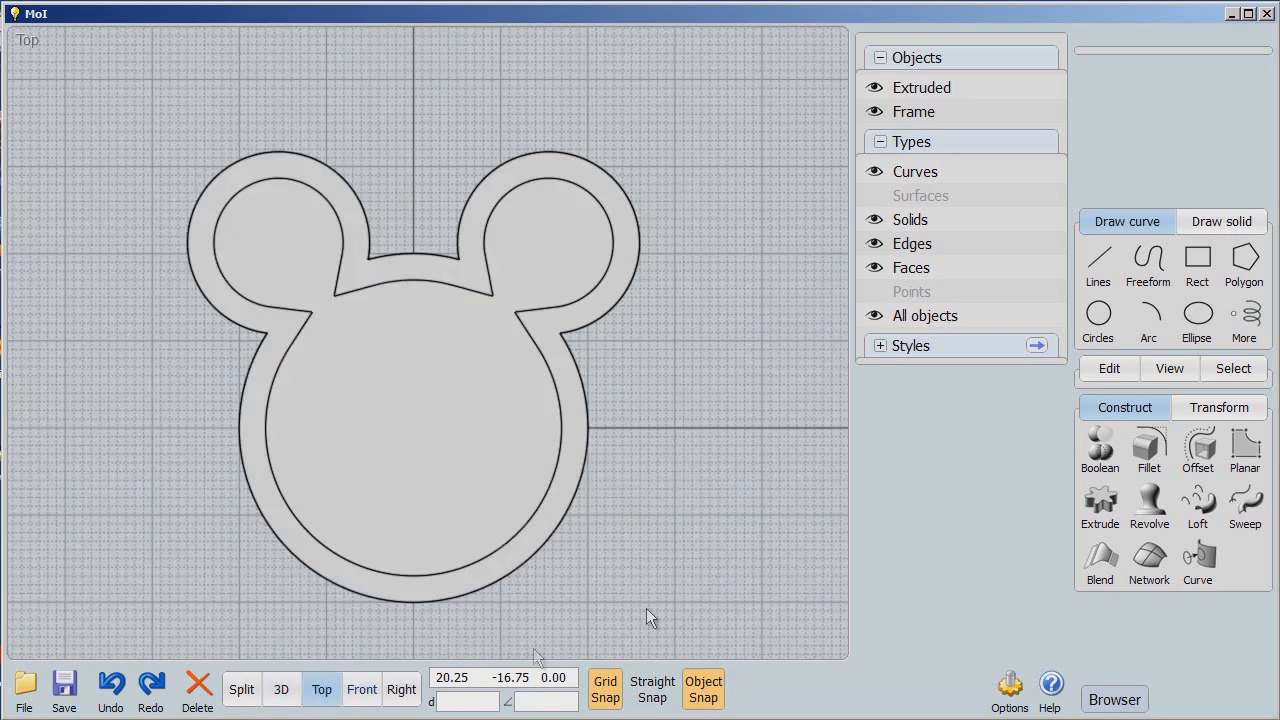
{"action": "left_click", "coordinate": [470, 365]}
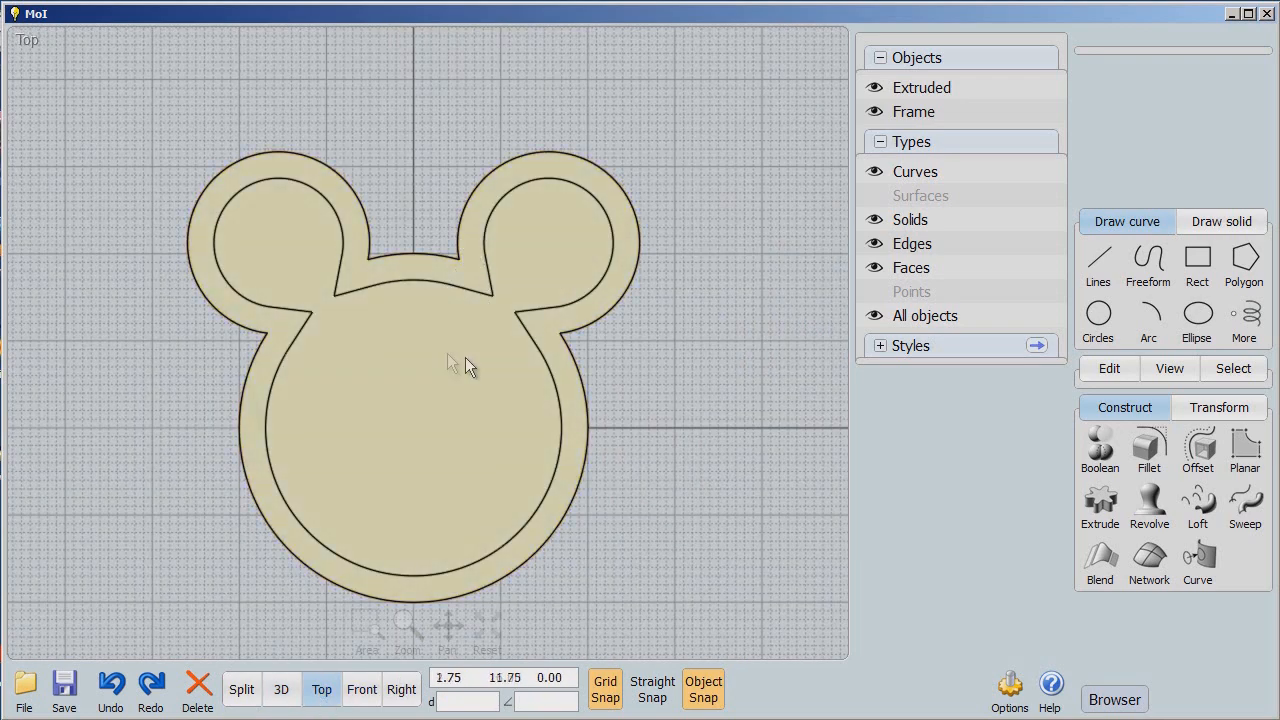
{"action": "left_click", "coordinate": [874, 88]}
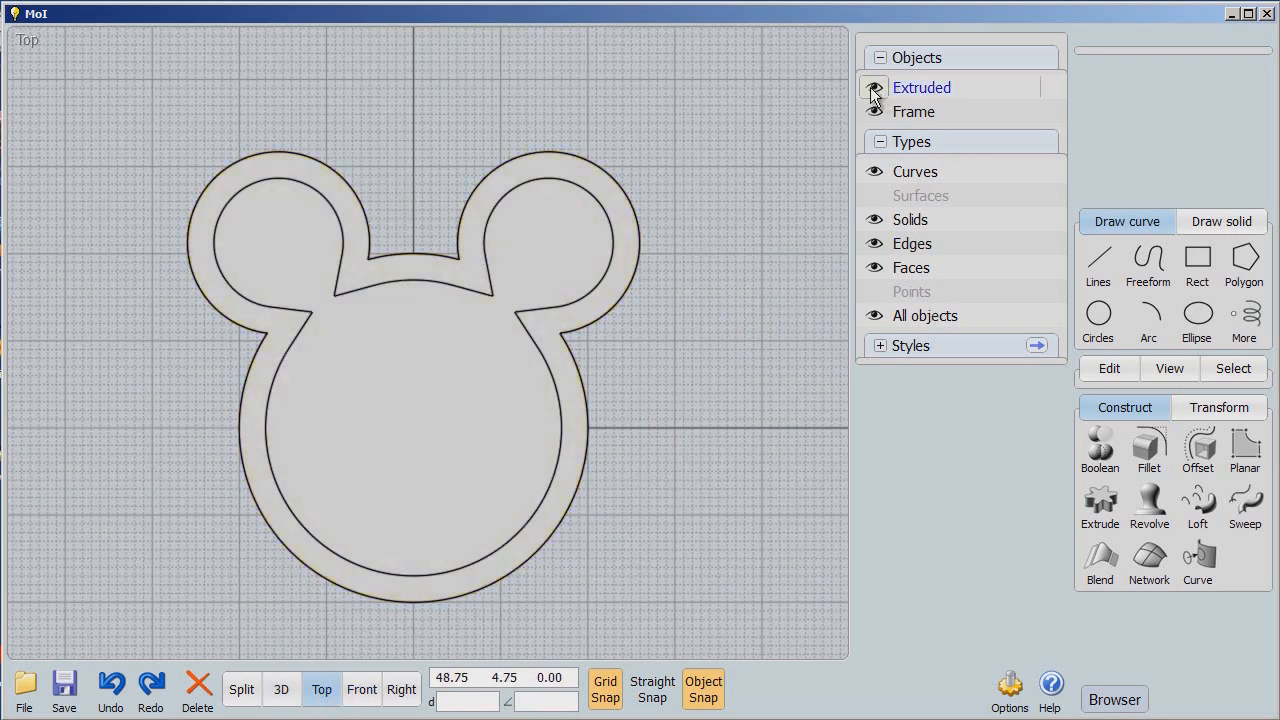
Step: Hide Extruded, draw the left eye circle and mirror it across the vertical centreline
{"action": "left_click", "coordinate": [874, 88]}
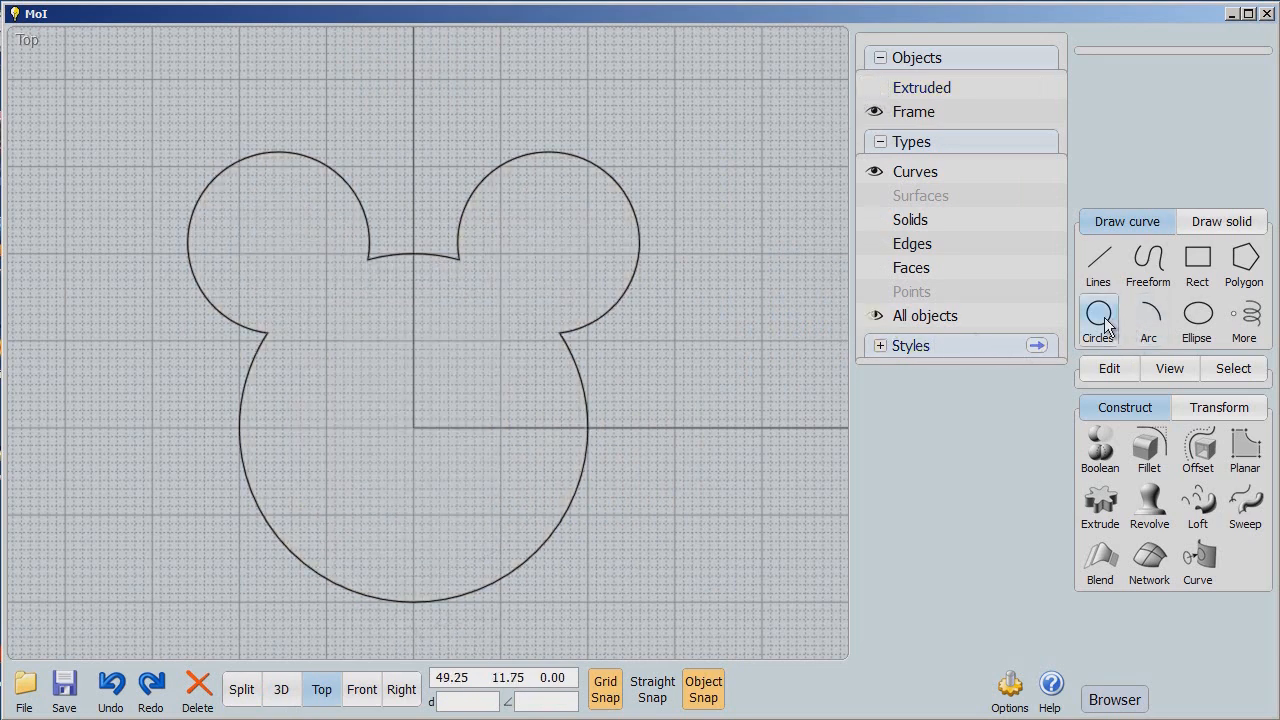
{"action": "left_click", "coordinate": [1098, 320]}
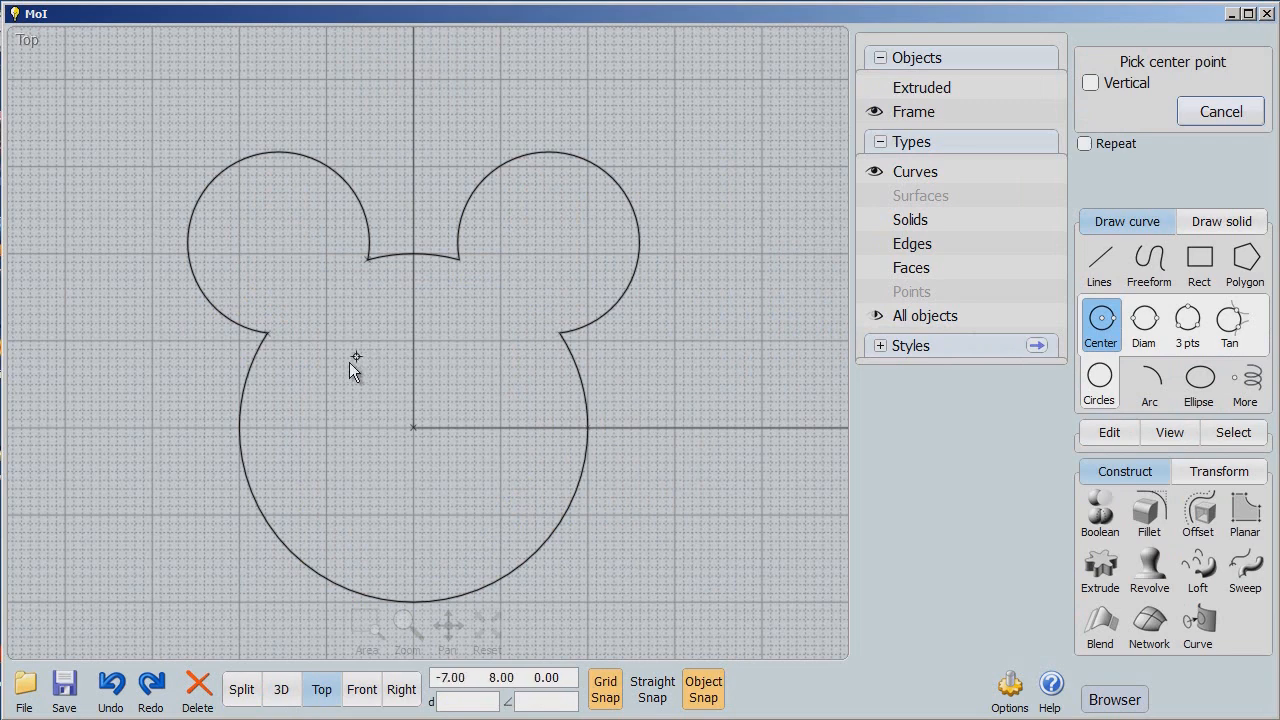
{"action": "left_click", "coordinate": [356, 366]}
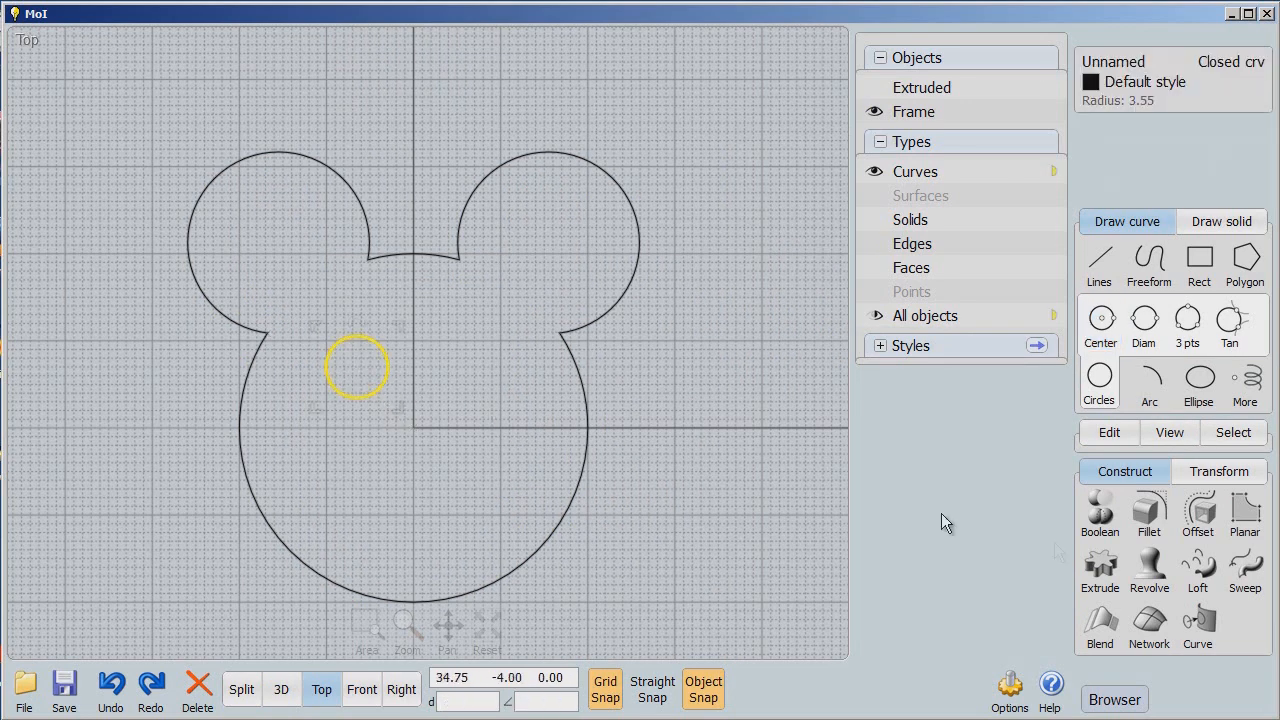
{"action": "left_click", "coordinate": [1219, 471]}
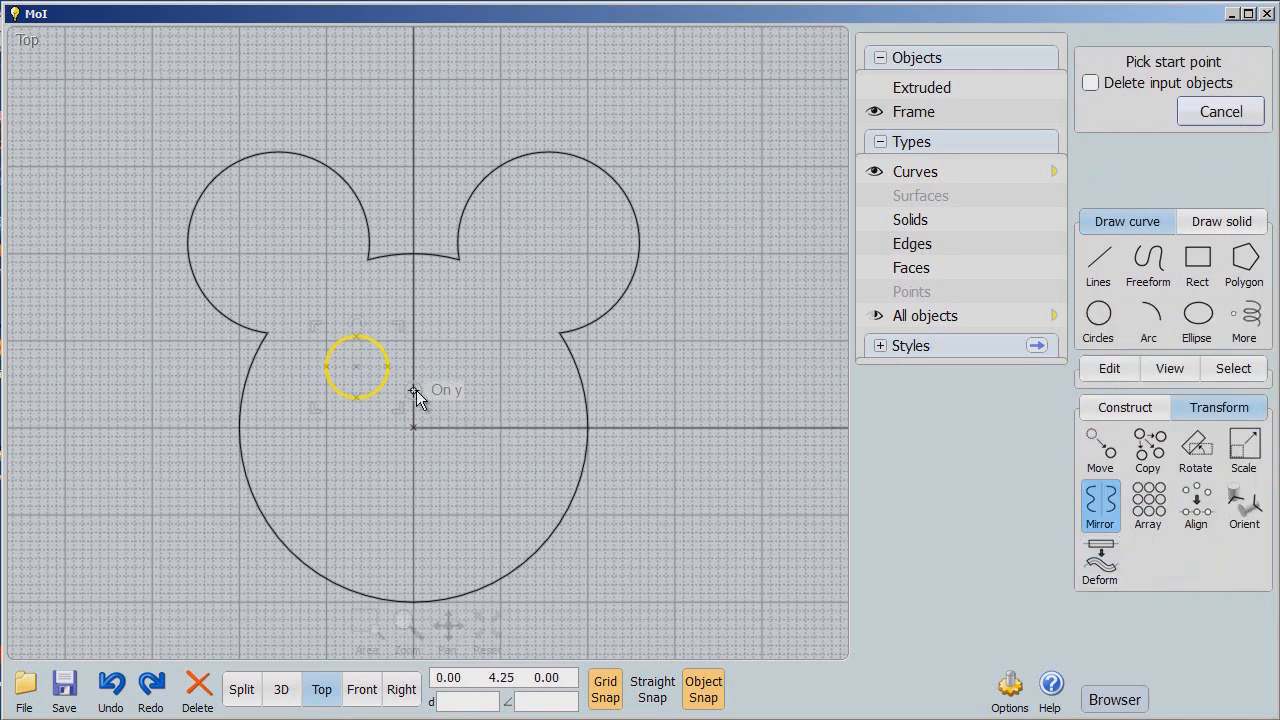
{"action": "left_click", "coordinate": [468, 368]}
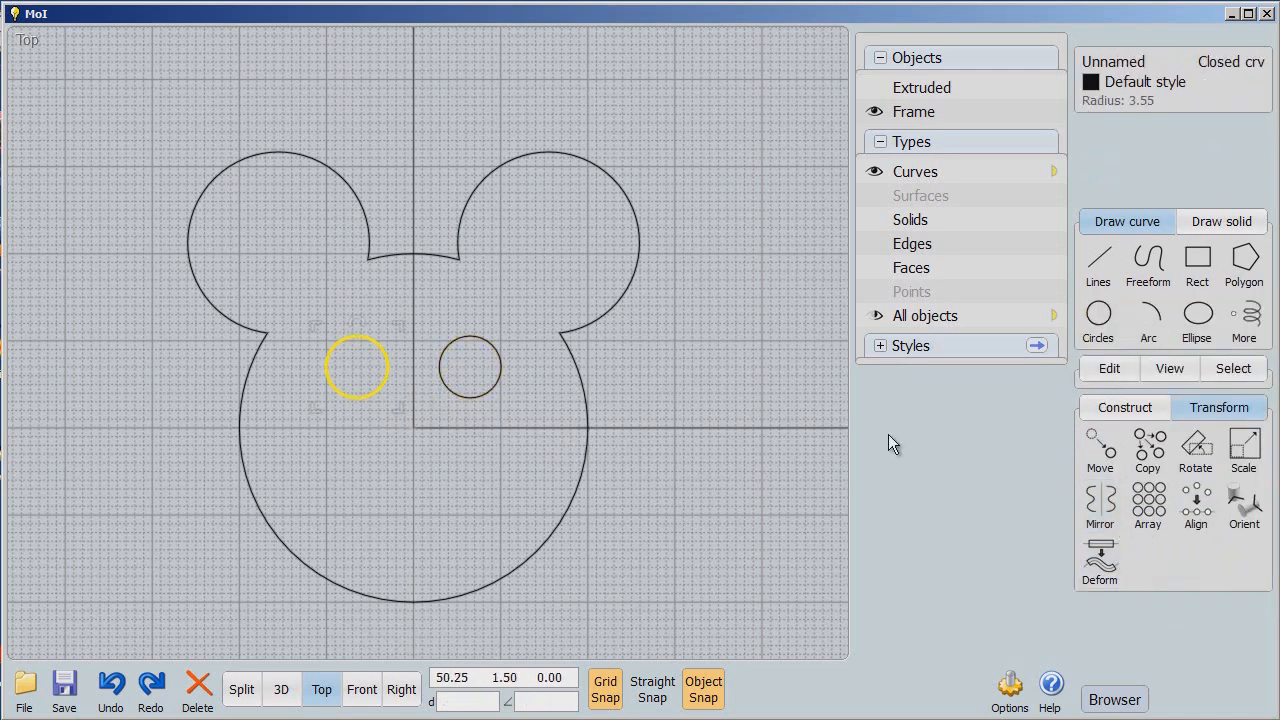
Step: Draw the nose circle below the eyes and start the large smile circle
{"action": "left_click", "coordinate": [1097, 322]}
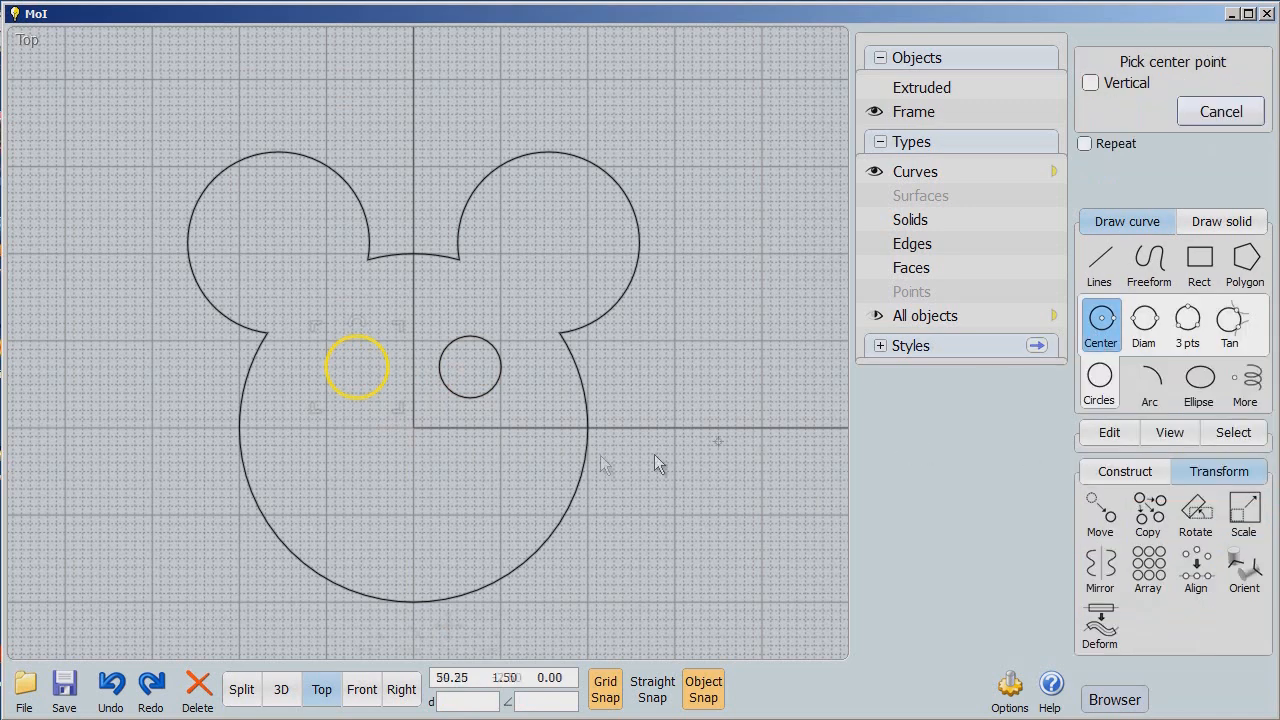
{"action": "left_click", "coordinate": [413, 430]}
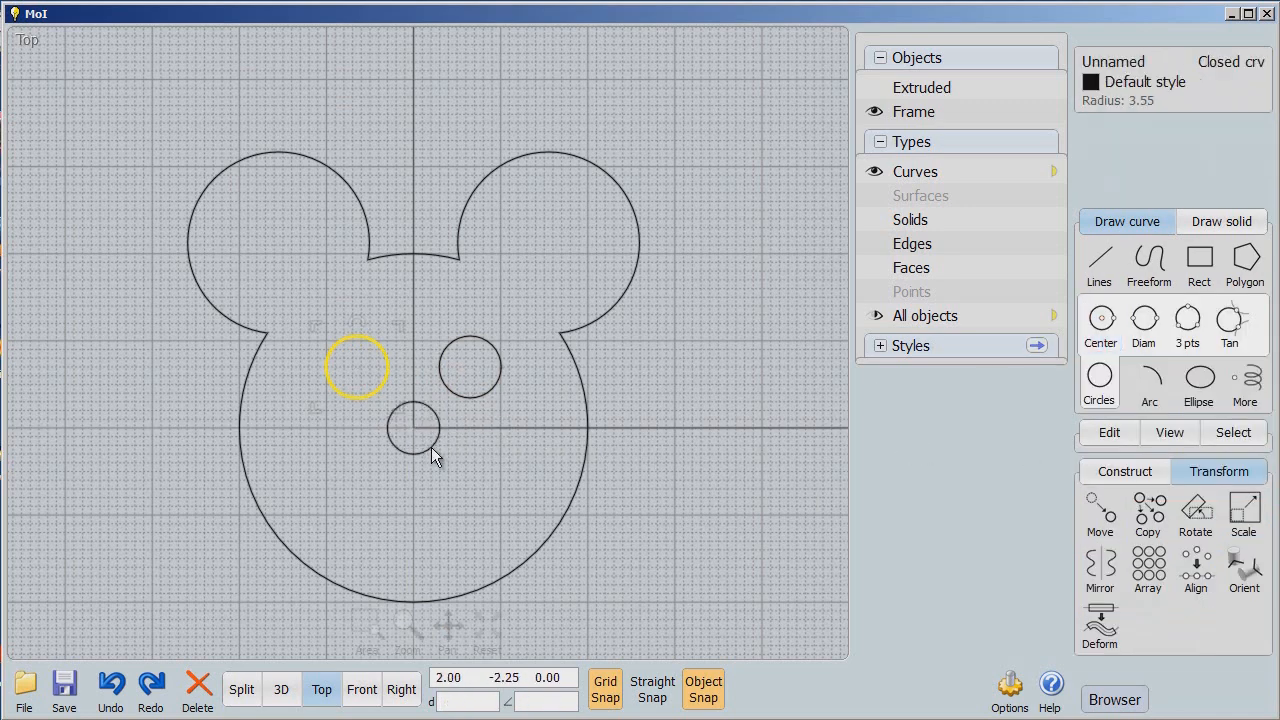
{"action": "left_click", "coordinate": [1100, 320]}
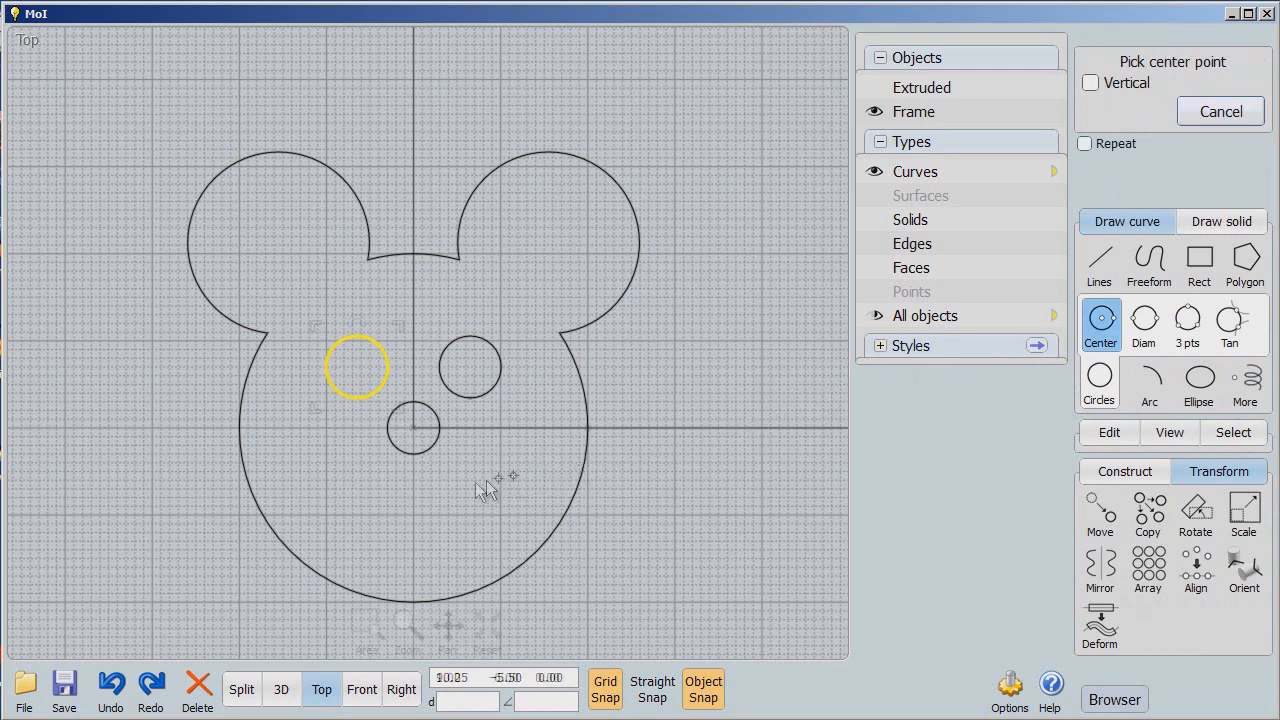
{"action": "left_click", "coordinate": [413, 428]}
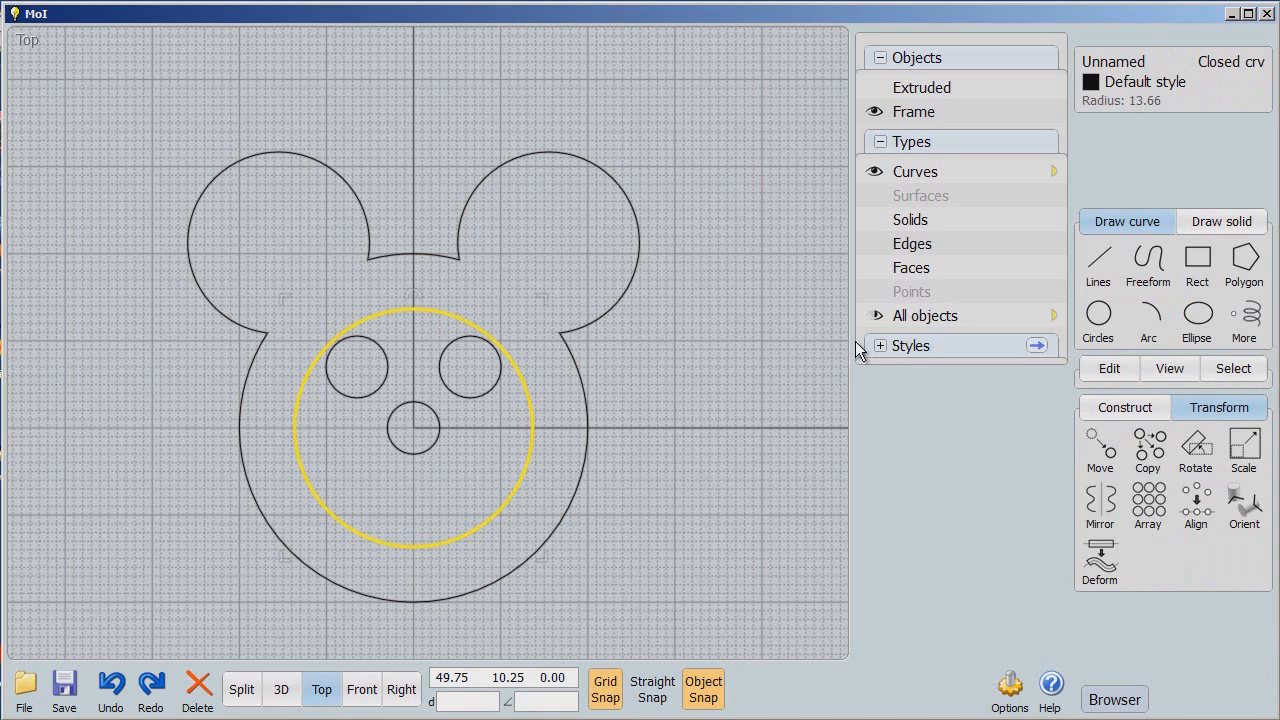
{"action": "mouse_move", "coordinate": [846, 350]}
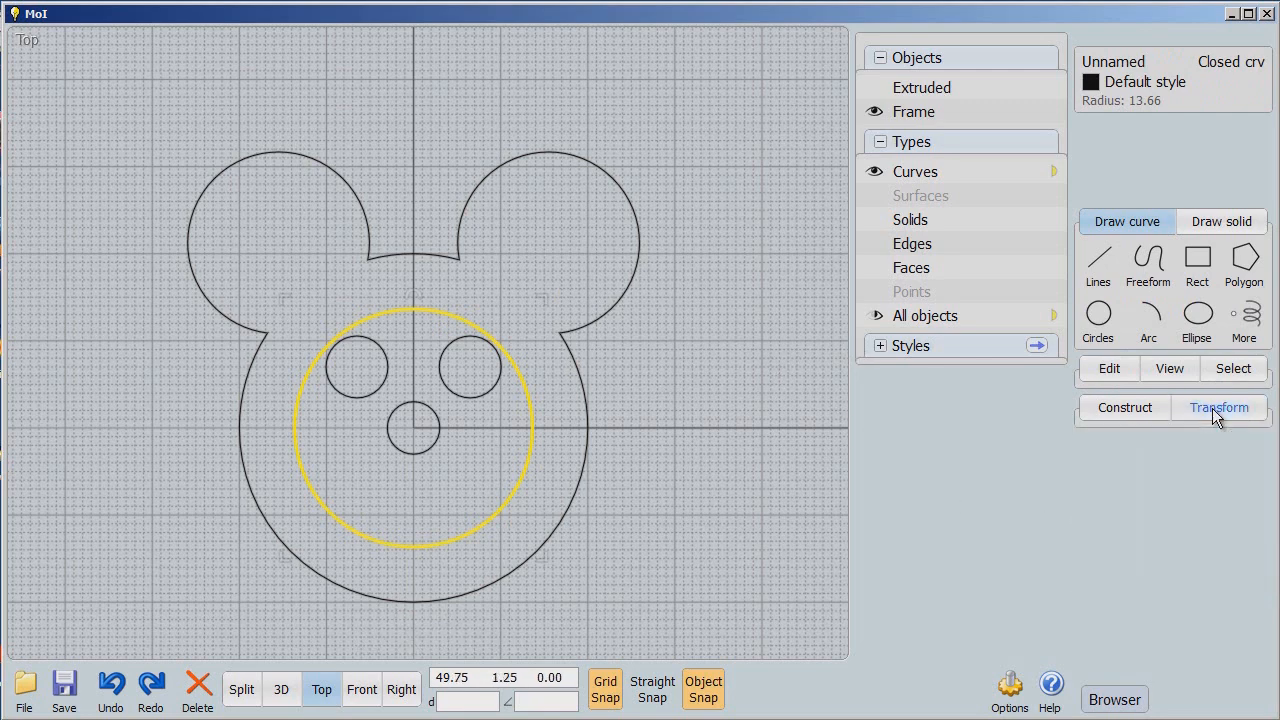
Step: Move a copy of the large circle upward from its bottom quadrant, then deselect
{"action": "left_click", "coordinate": [1218, 407]}
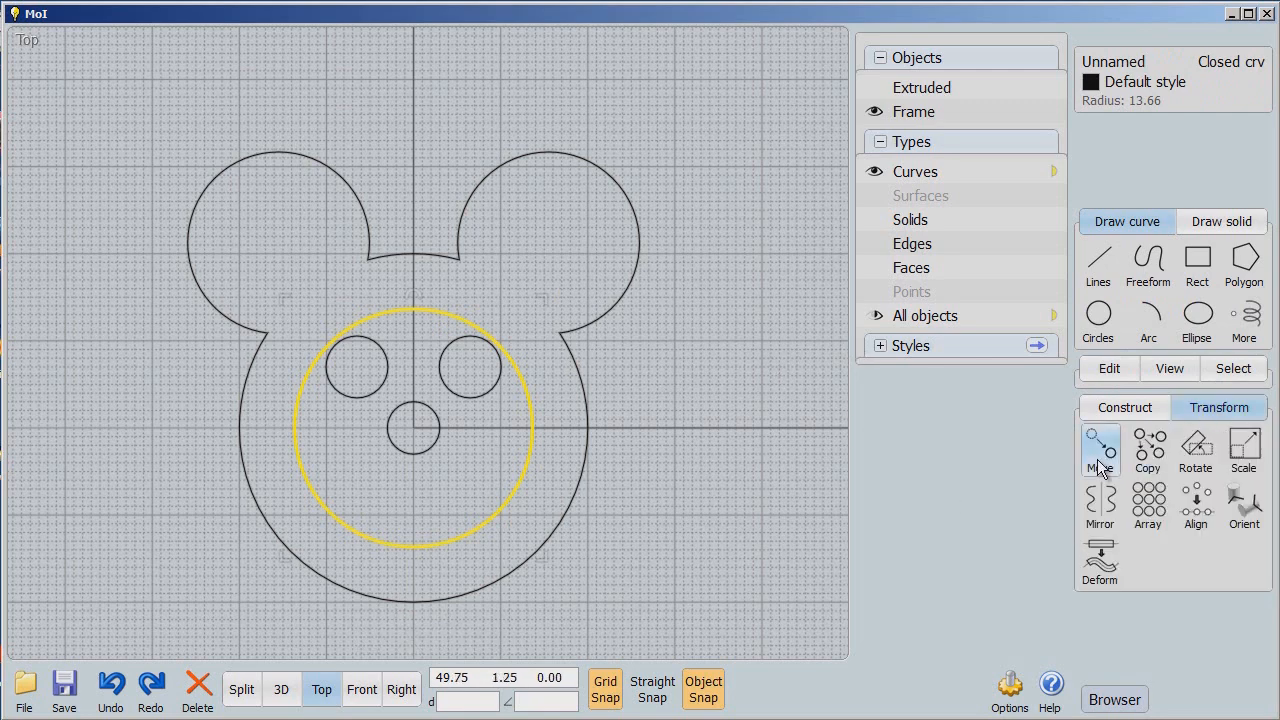
{"action": "left_click", "coordinate": [1099, 448]}
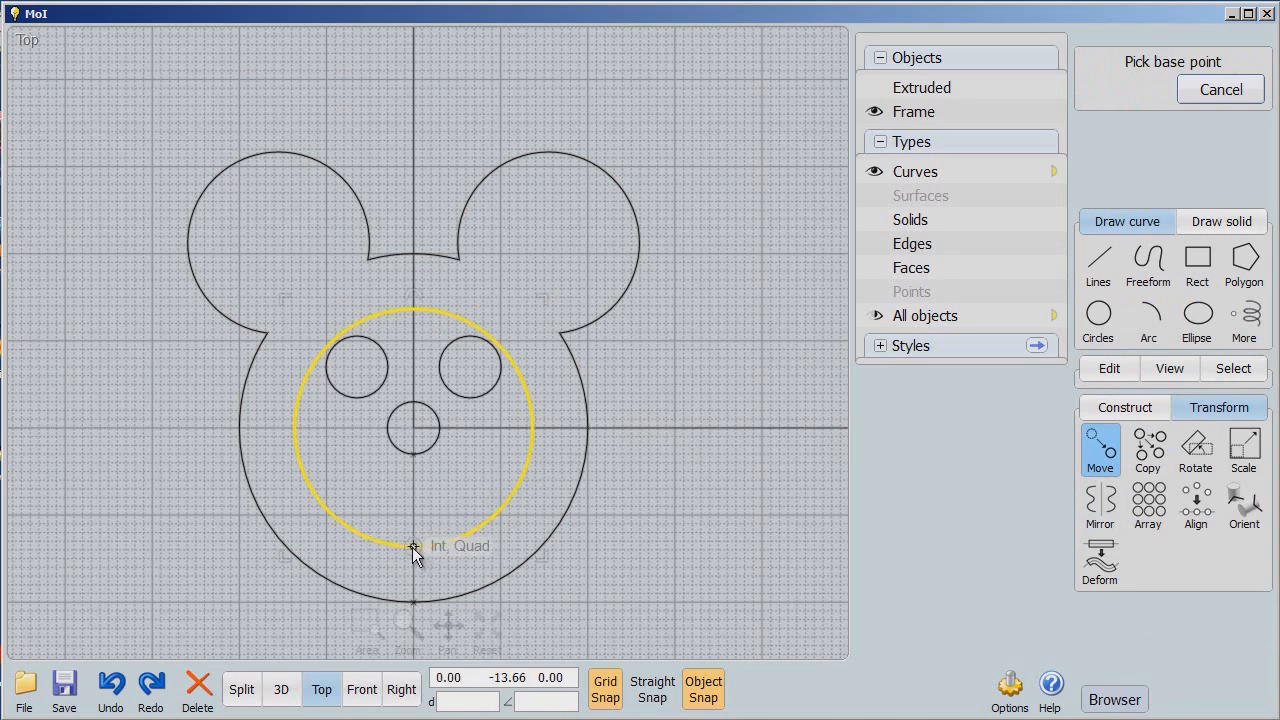
{"action": "left_click", "coordinate": [415, 548]}
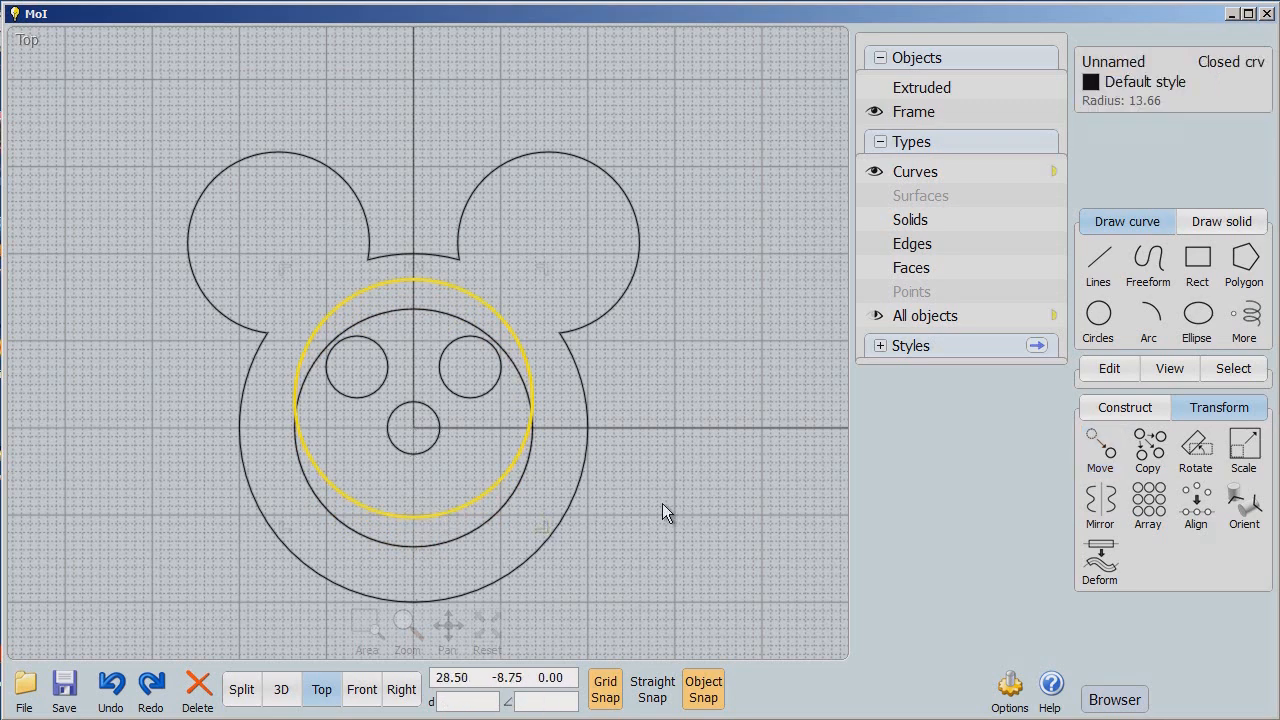
{"action": "left_click", "coordinate": [870, 525]}
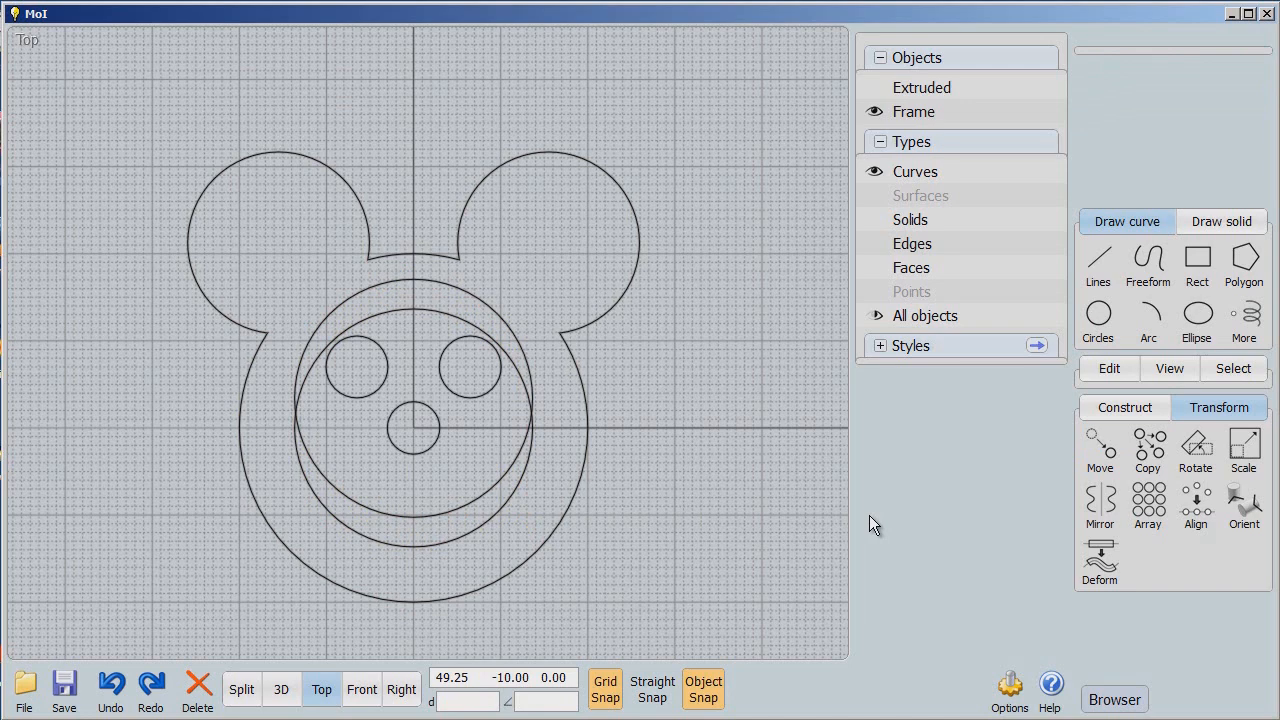
Step: Select the lower large circle and start a boolean difference for the crescent smile
{"action": "left_click", "coordinate": [487, 531]}
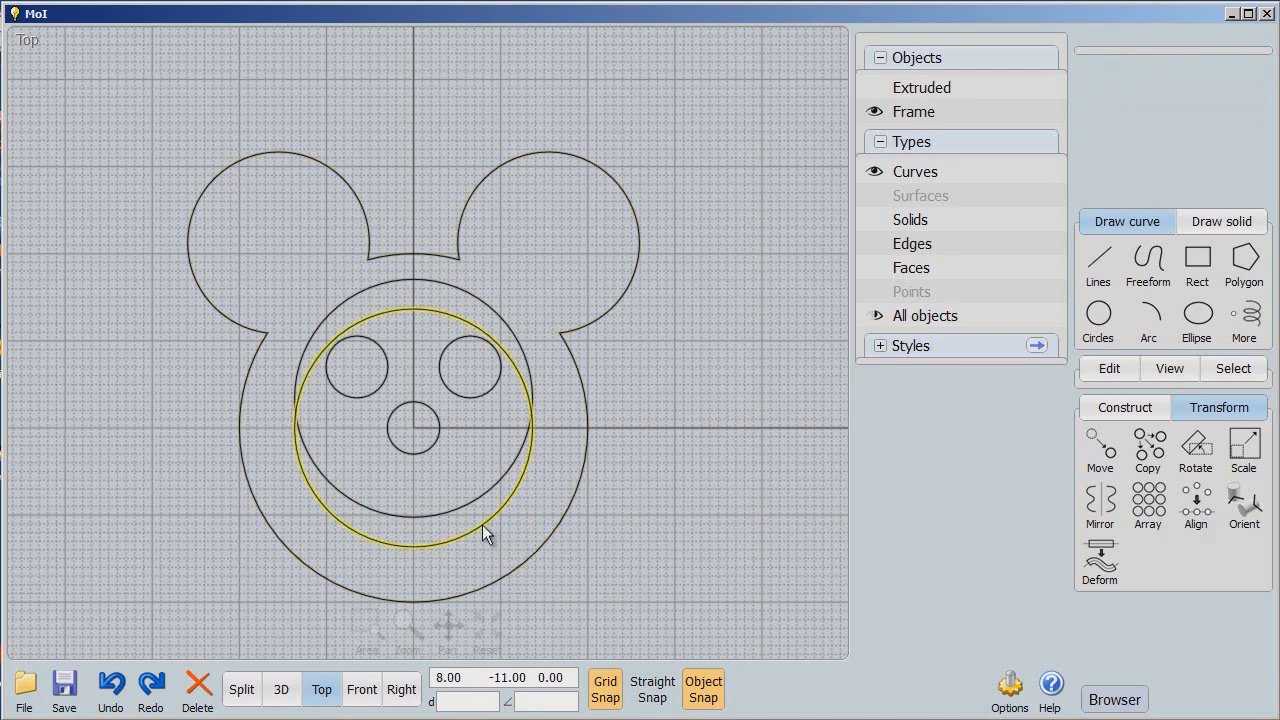
{"action": "left_click", "coordinate": [485, 530]}
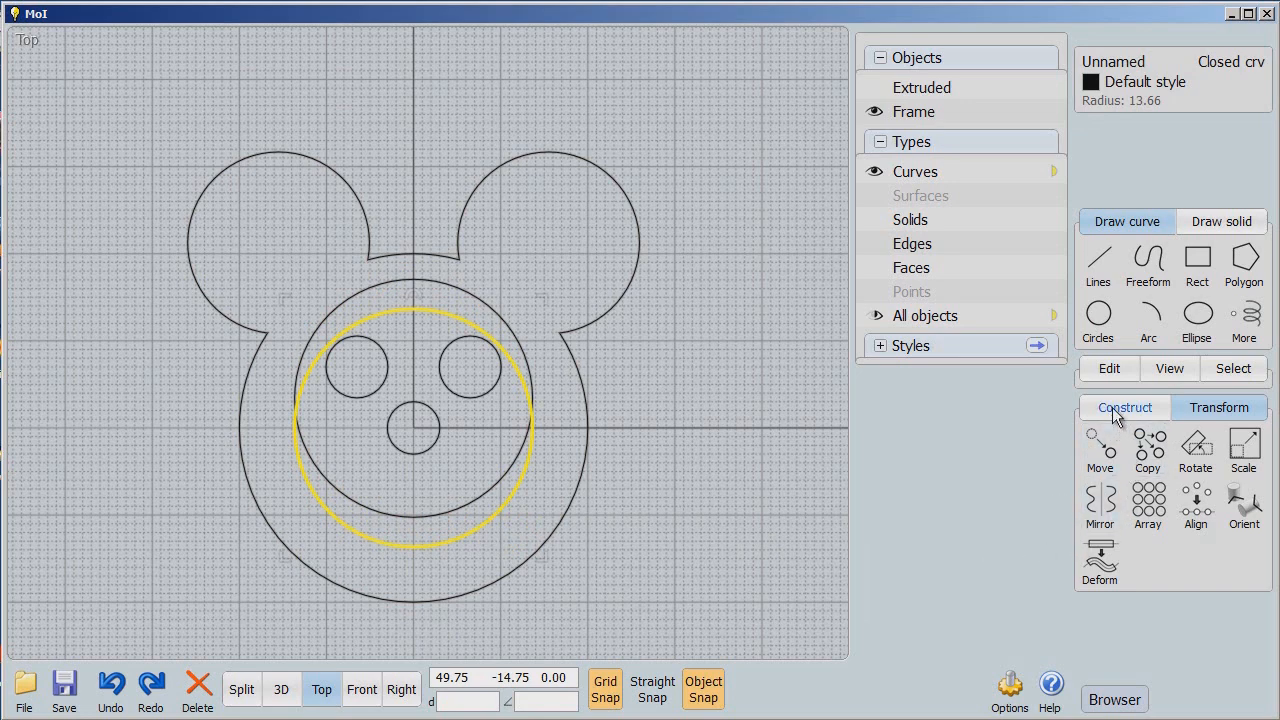
{"action": "left_click", "coordinate": [1124, 407]}
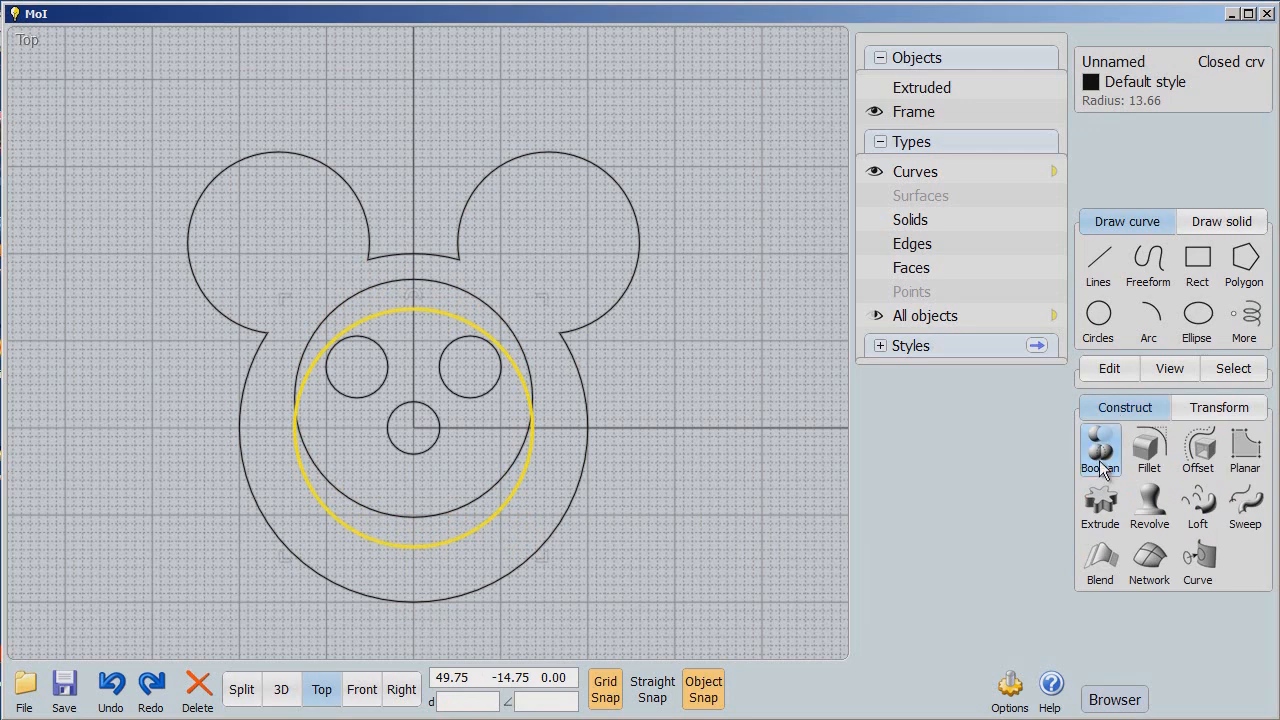
{"action": "left_click", "coordinate": [1100, 452]}
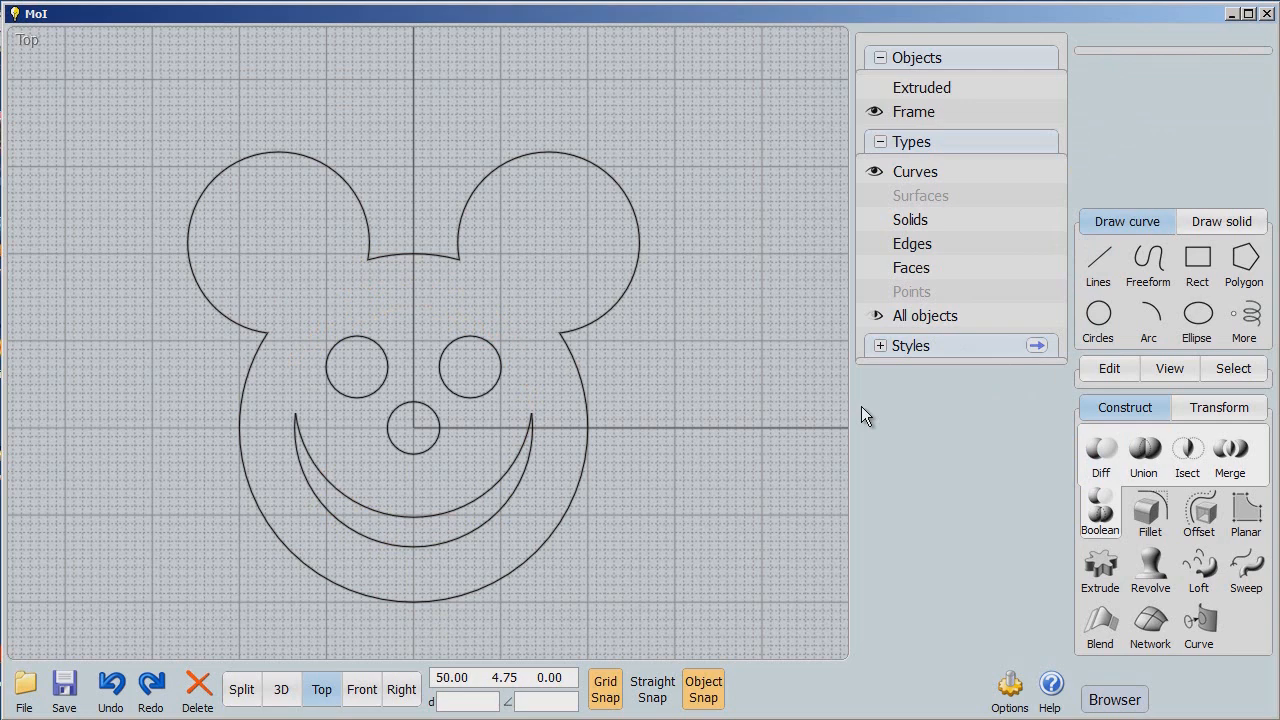
{"action": "mouse_move", "coordinate": [730, 660]}
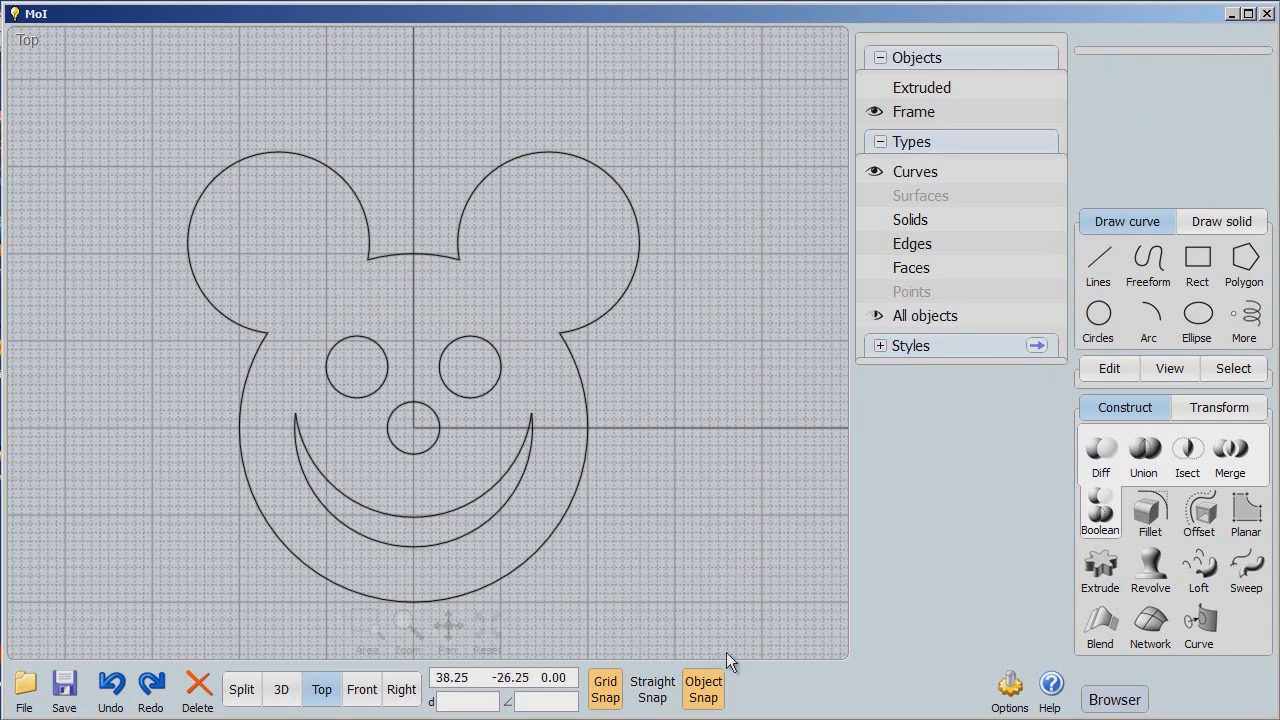
Step: Extrude the eye, nose and smile curves, show Extruded again and hide Frame
{"action": "left_click", "coordinate": [355, 365]}
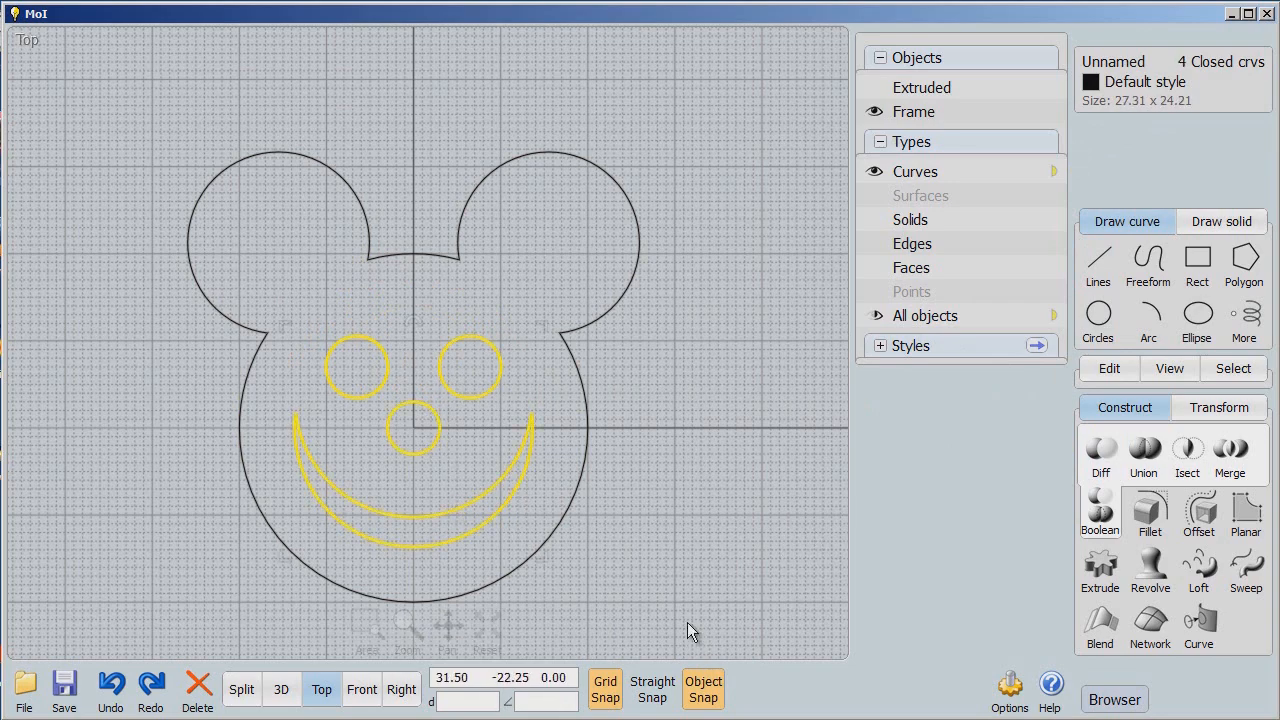
{"action": "left_click", "coordinate": [362, 689]}
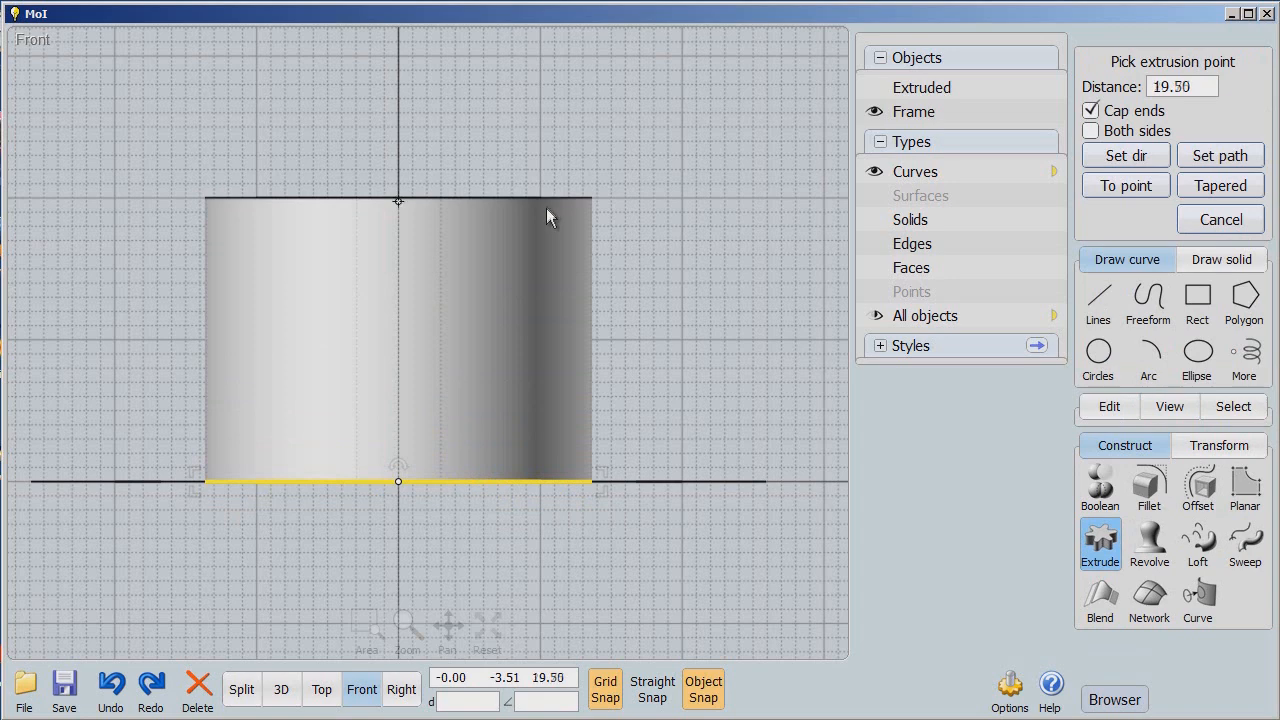
{"action": "mouse_move", "coordinate": [547, 234]}
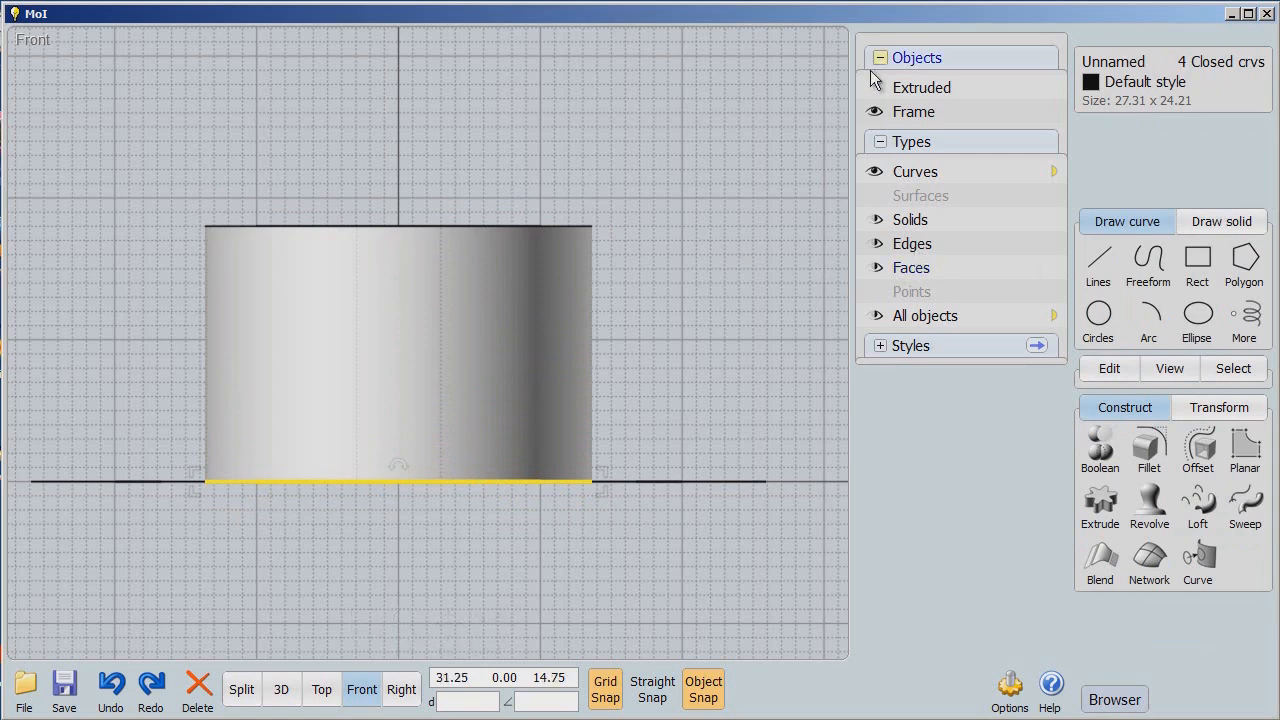
{"action": "left_click", "coordinate": [874, 112]}
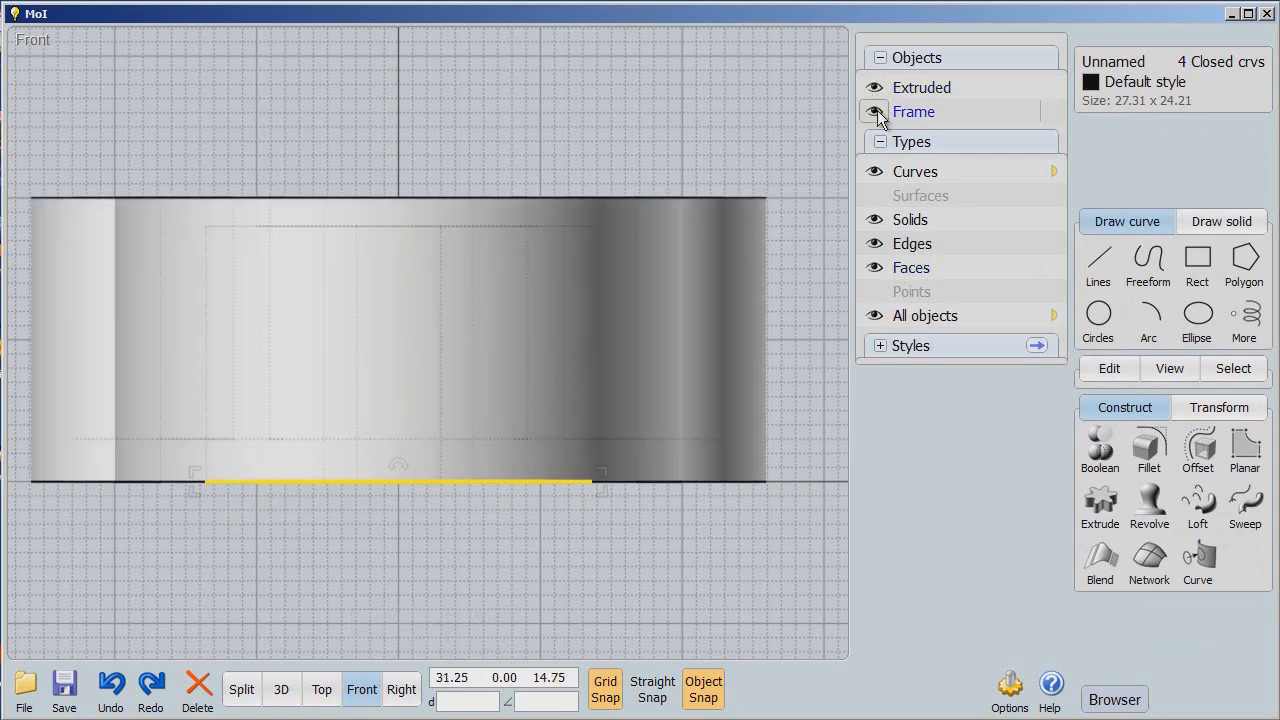
{"action": "left_click", "coordinate": [874, 111]}
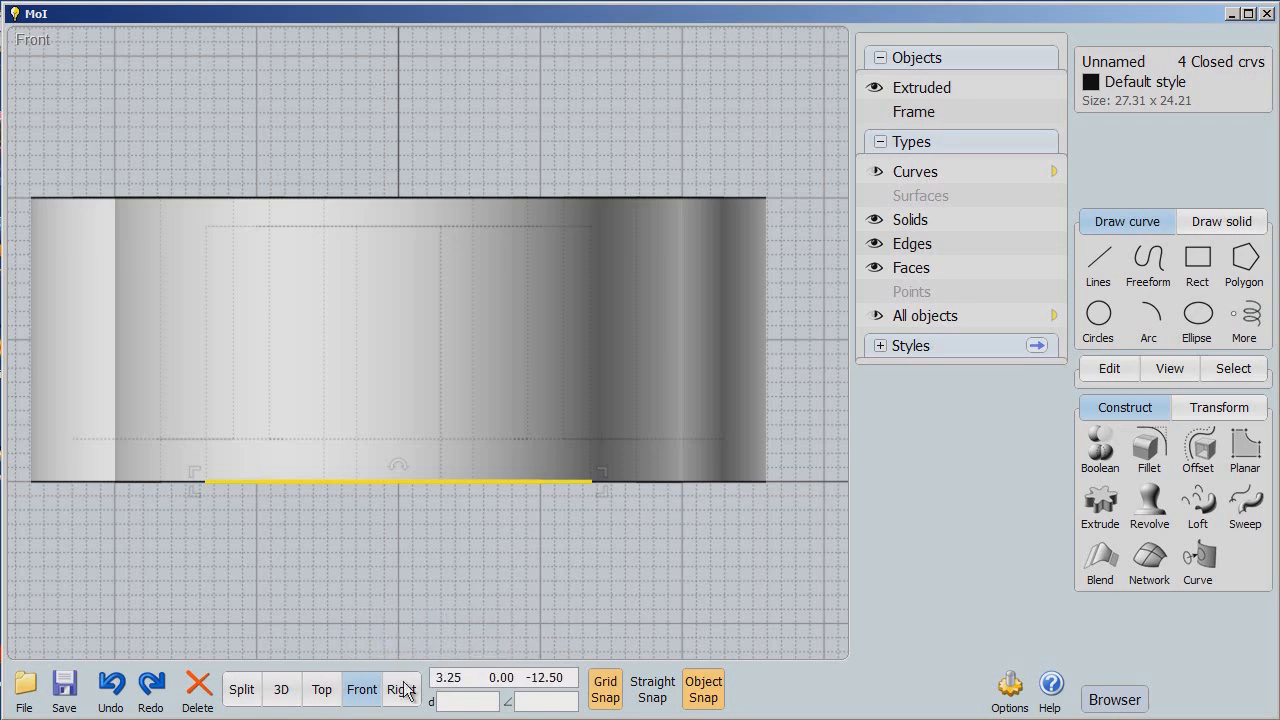
Step: In the perspective view, select the left eye, nose and right eye posts
{"action": "left_click", "coordinate": [281, 689]}
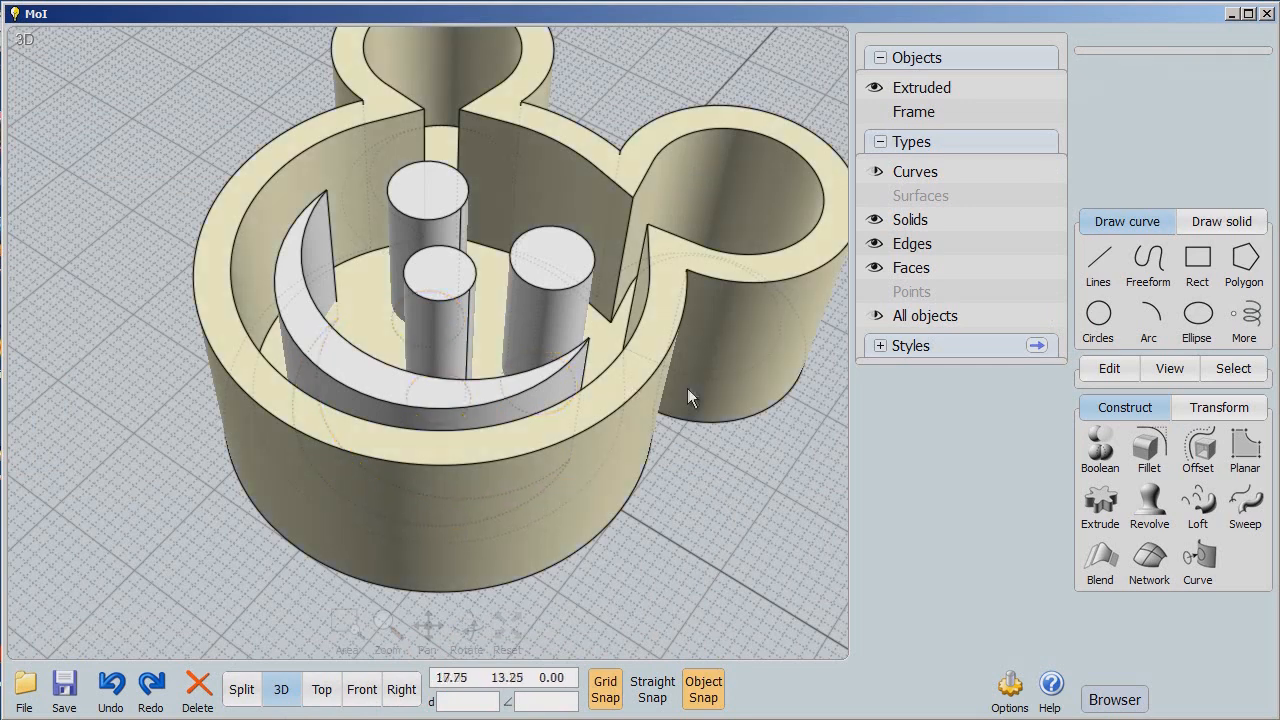
{"action": "mouse_move", "coordinate": [600, 470]}
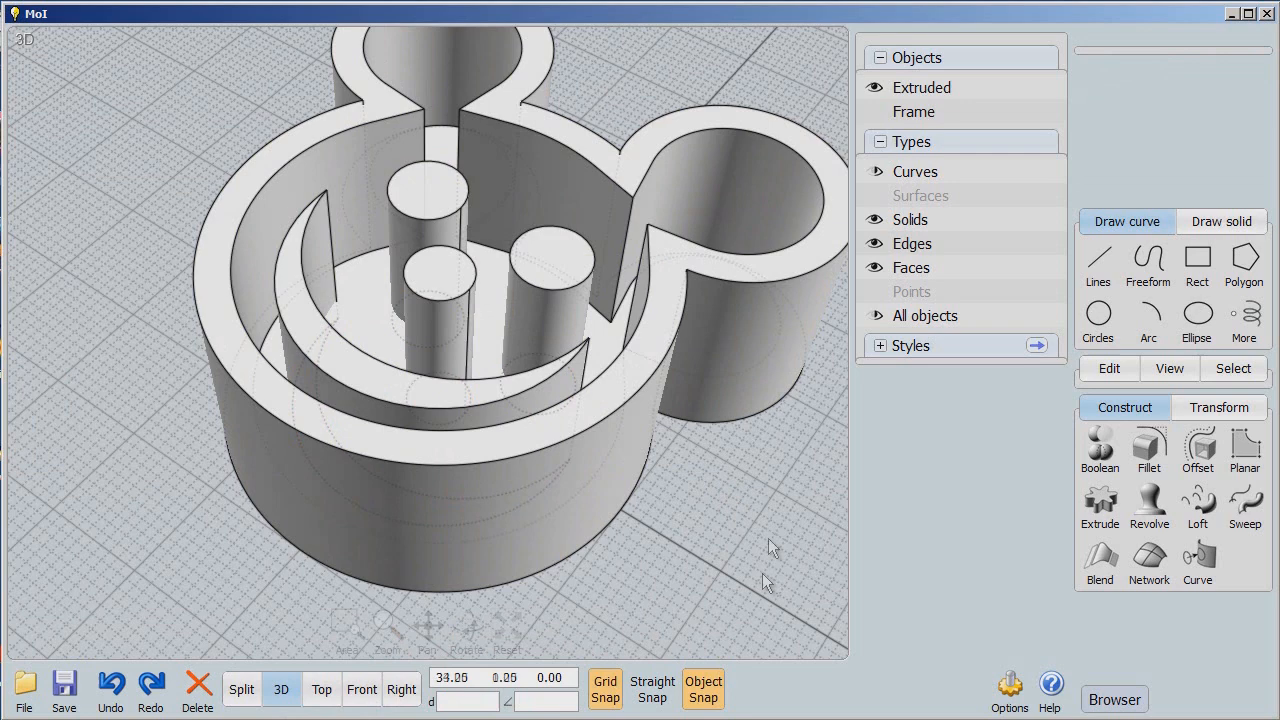
{"action": "left_click", "coordinate": [425, 210]}
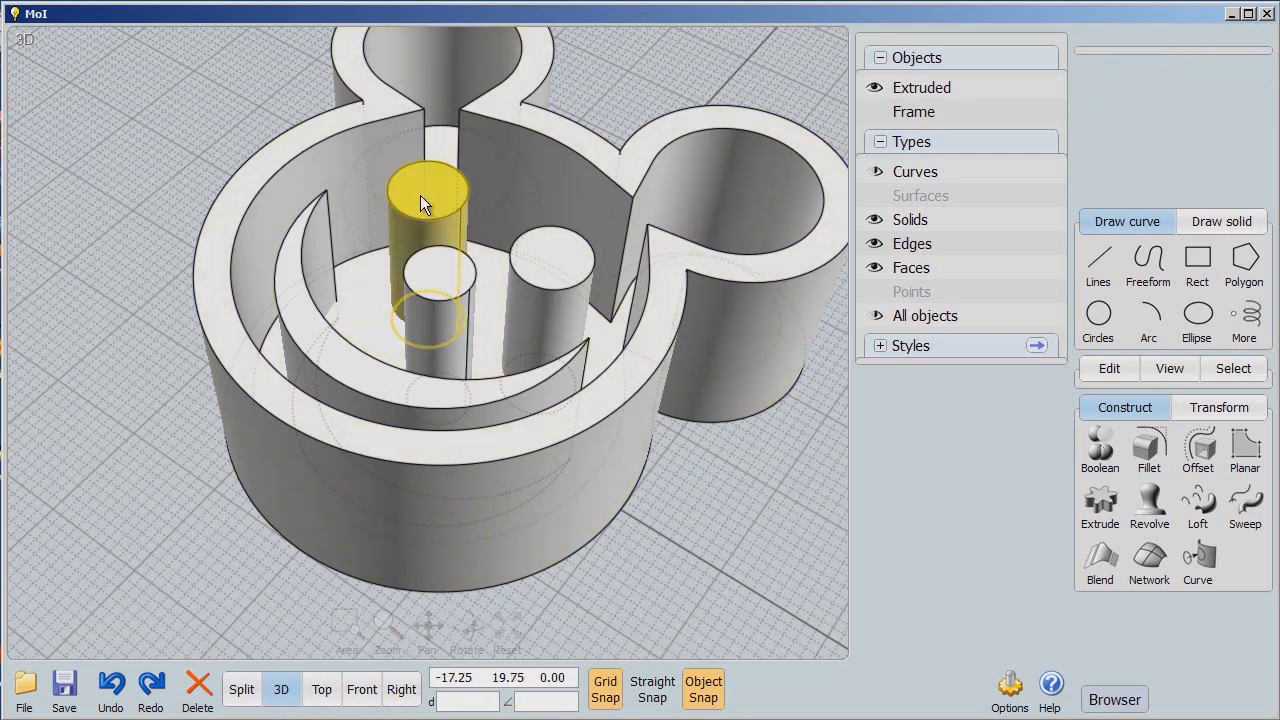
{"action": "left_click", "coordinate": [440, 275]}
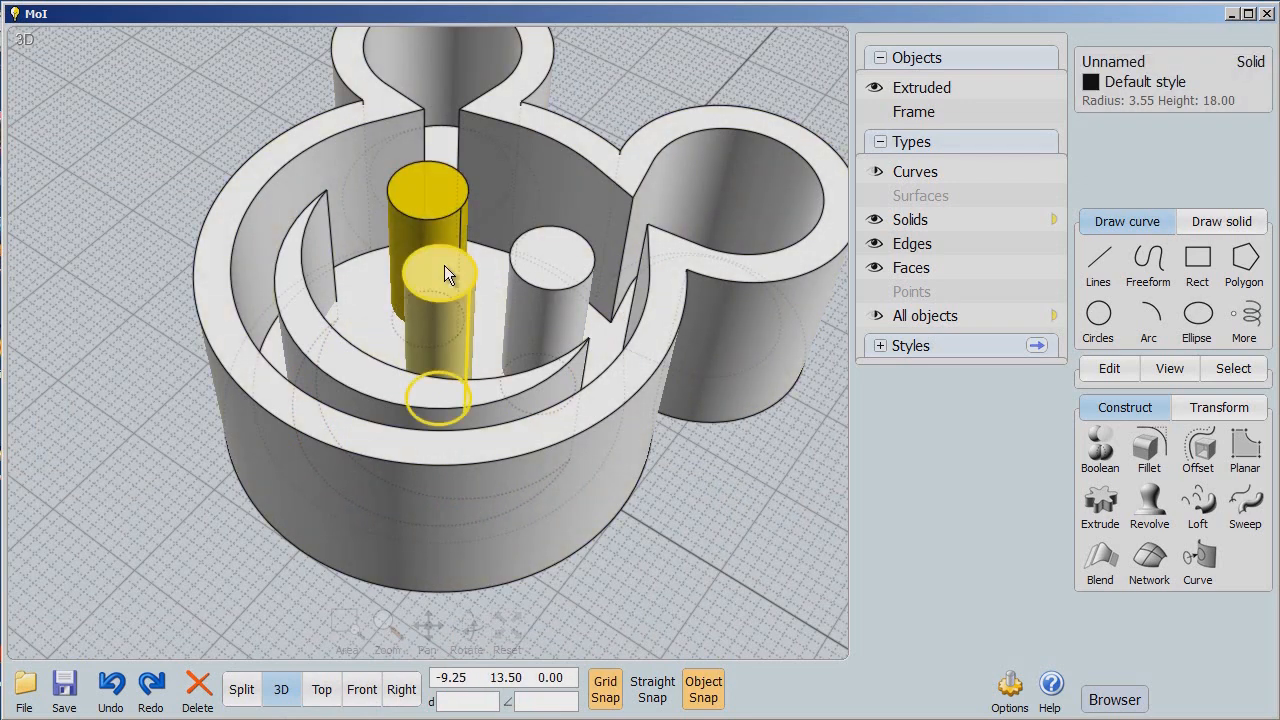
{"action": "left_click", "coordinate": [548, 270]}
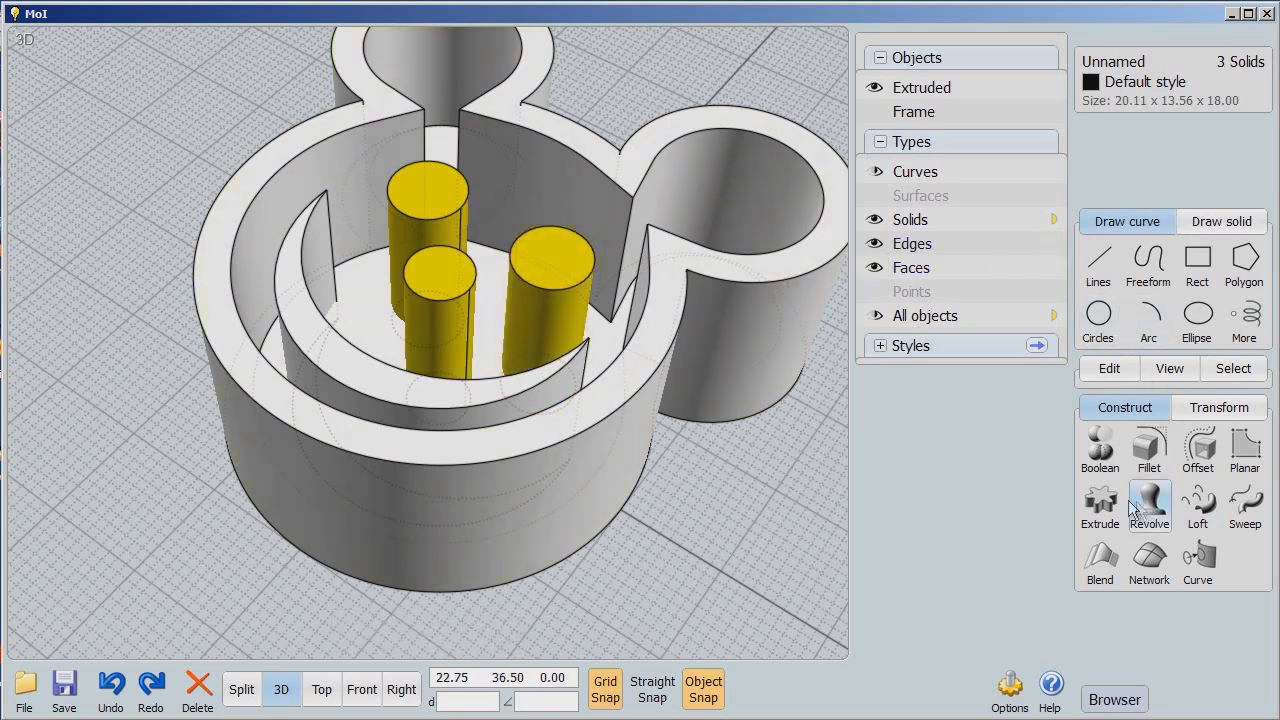
{"action": "mouse_move", "coordinate": [1108, 418]}
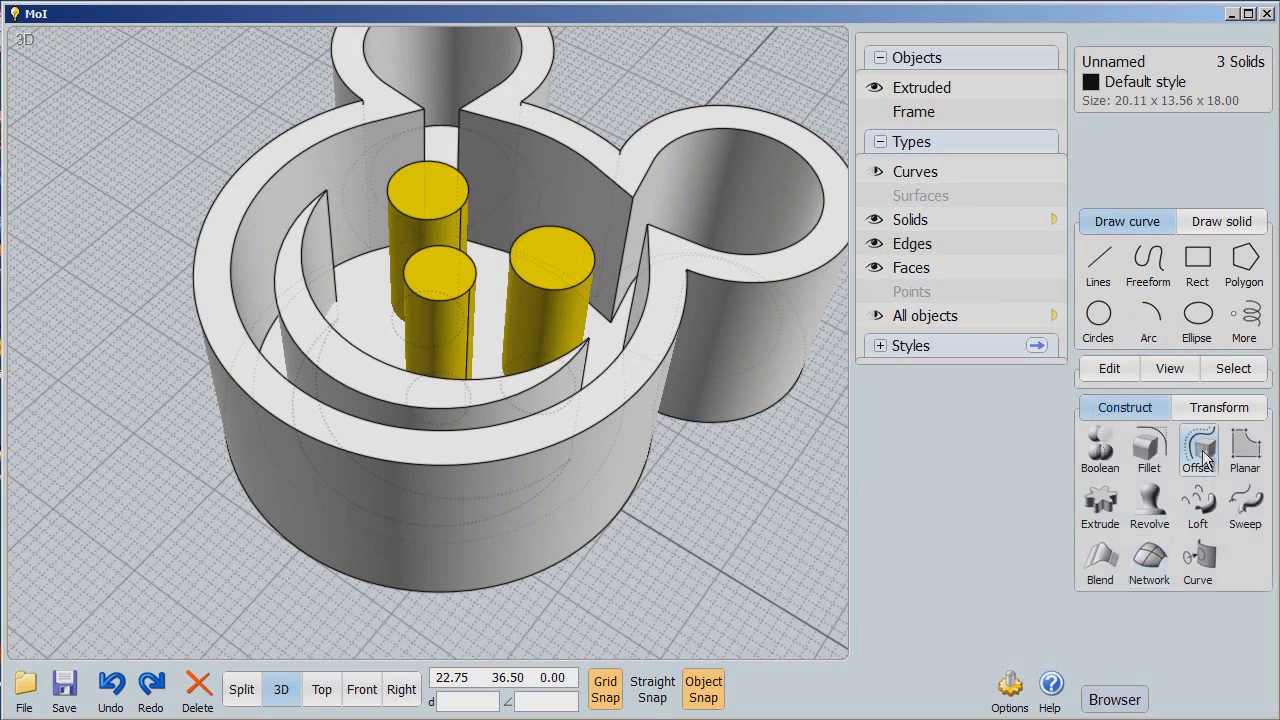
Step: Fillet the tops of the three selected eye and nose posts at radius 1.5
{"action": "left_click", "coordinate": [1148, 448]}
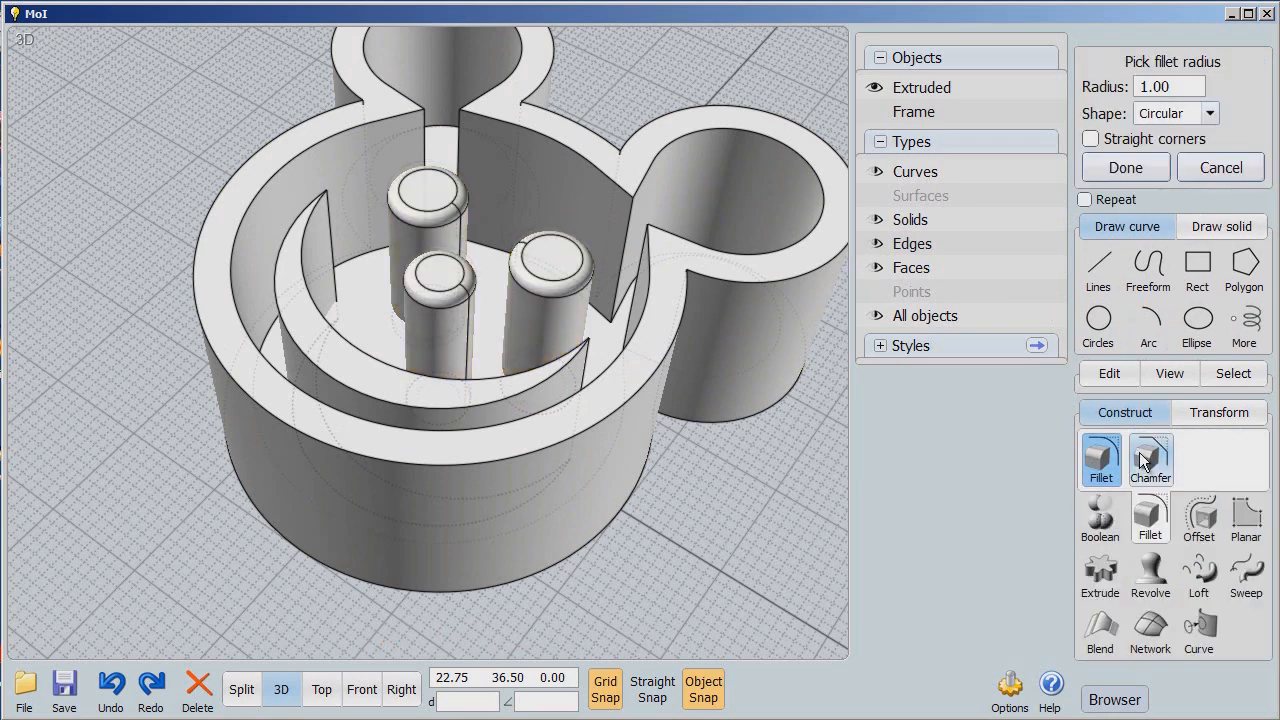
{"action": "mouse_move", "coordinate": [1150, 462]}
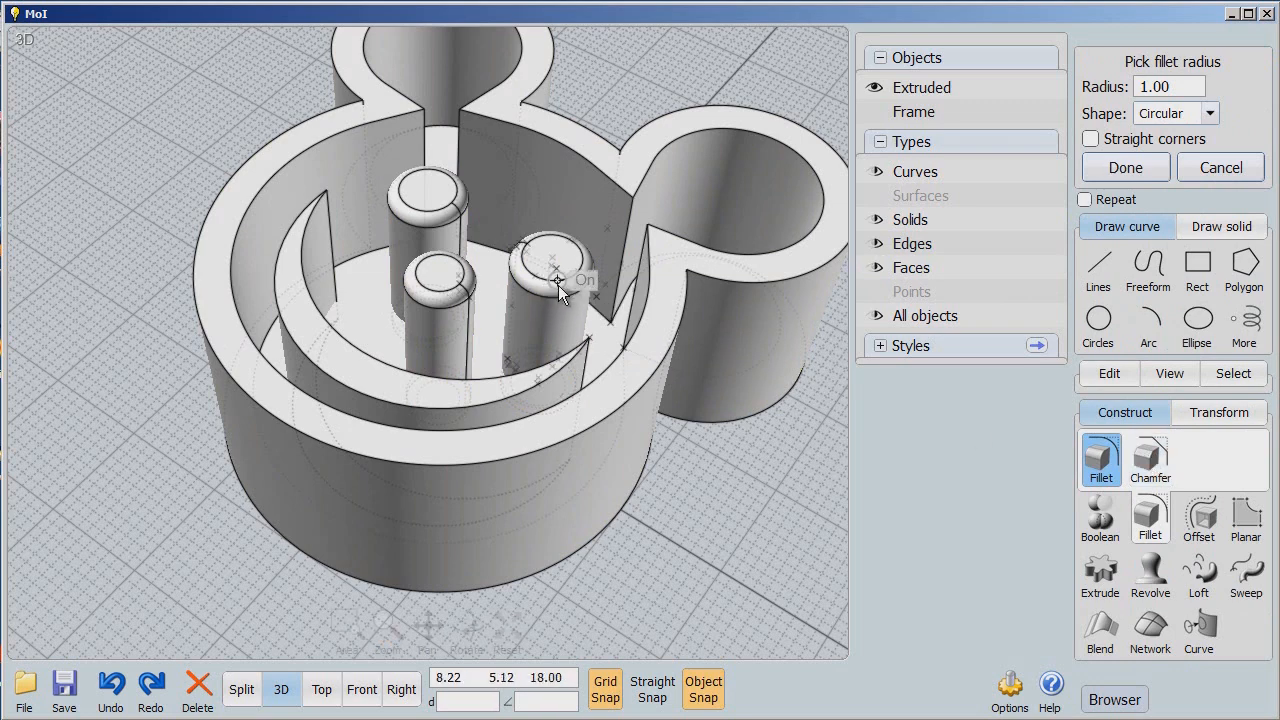
{"action": "mouse_move", "coordinate": [592, 305]}
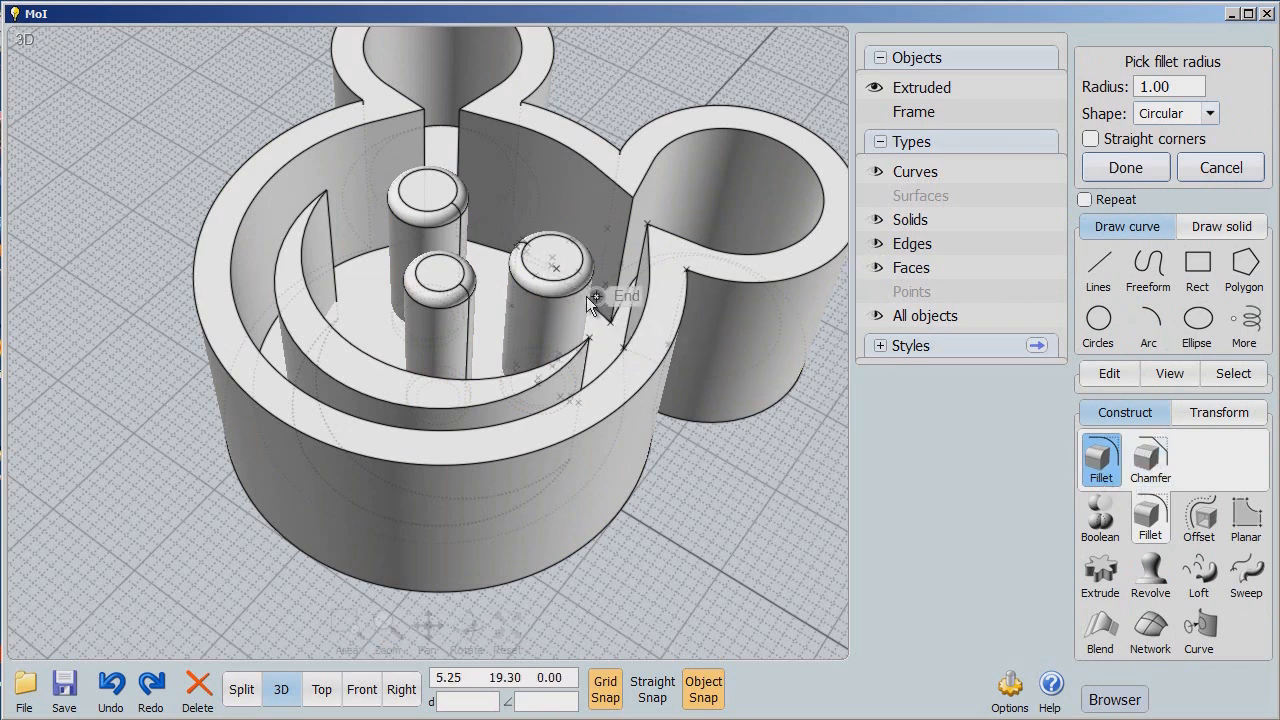
{"action": "mouse_move", "coordinate": [578, 285]}
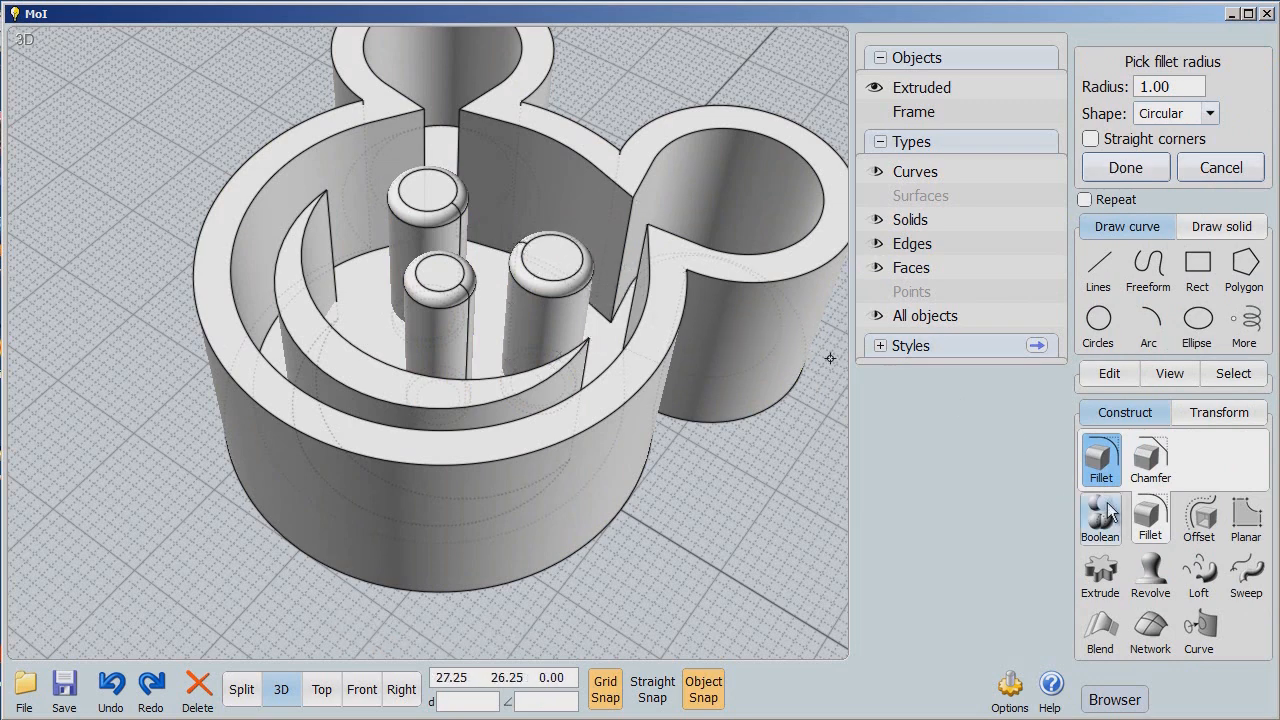
{"action": "mouse_move", "coordinate": [1165, 95]}
{"action": "type", "text": "1.5"}
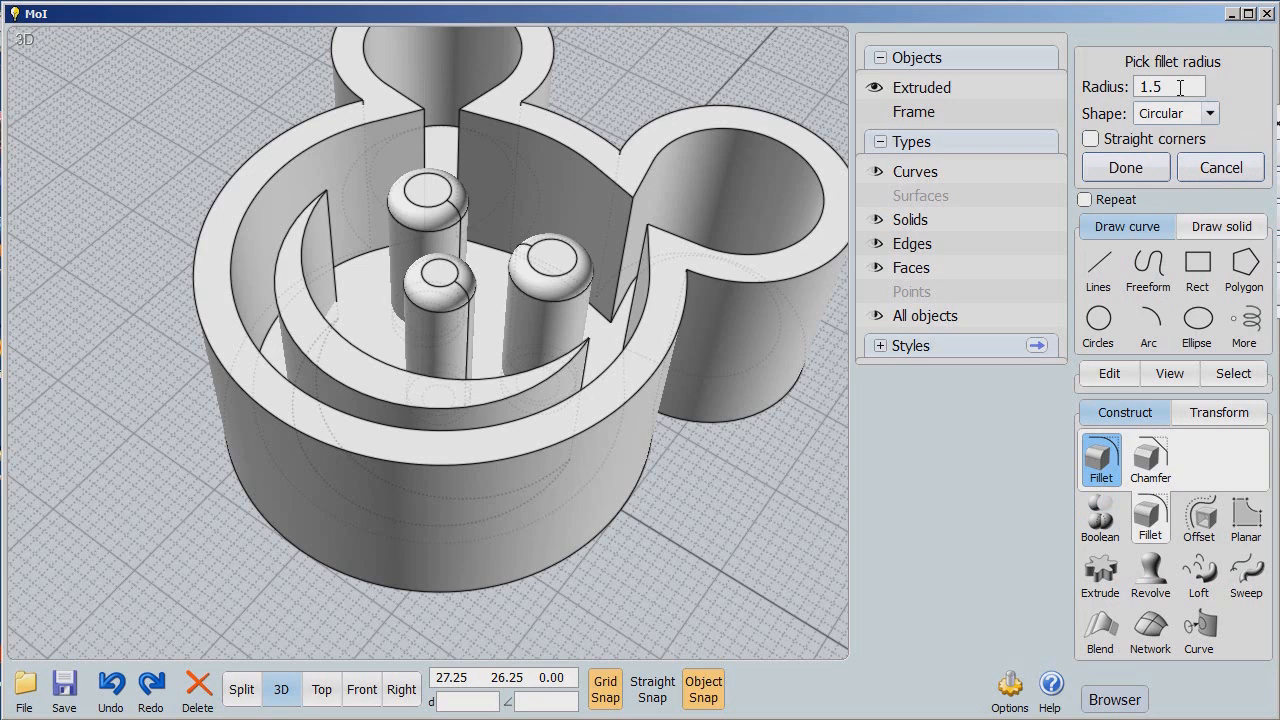
{"action": "left_click", "coordinate": [1125, 167]}
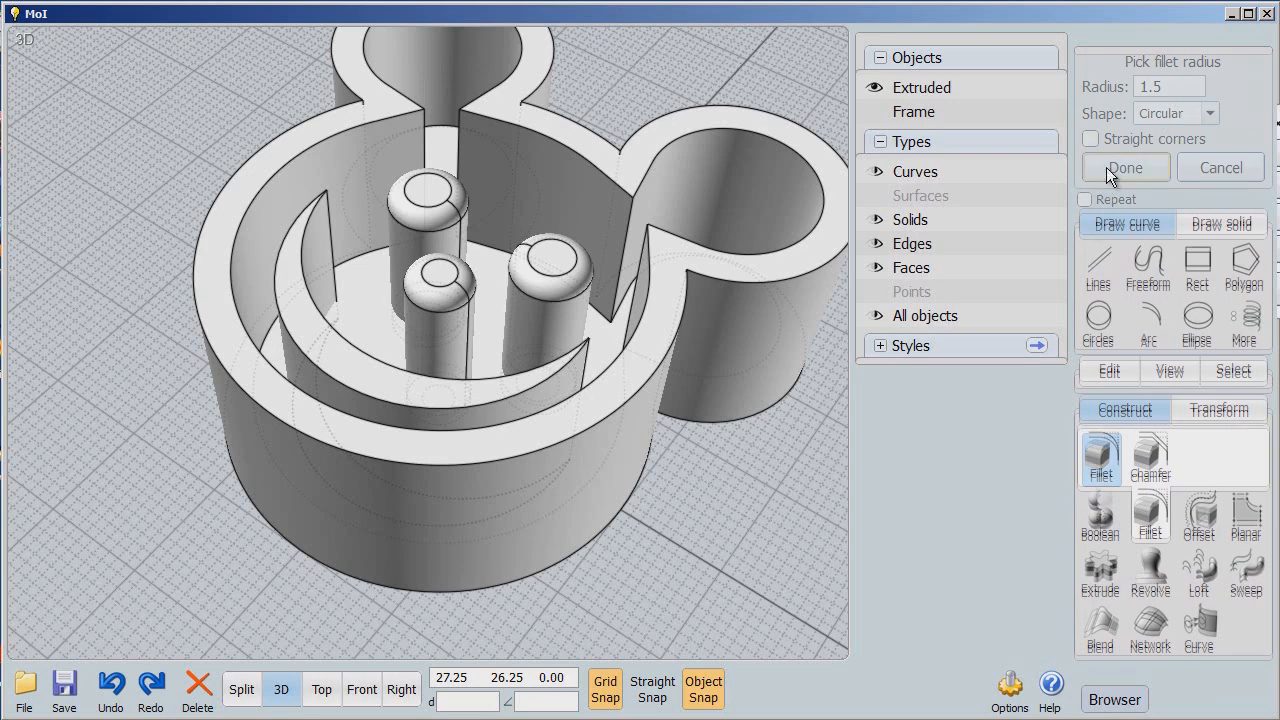
{"action": "left_click", "coordinate": [1124, 167]}
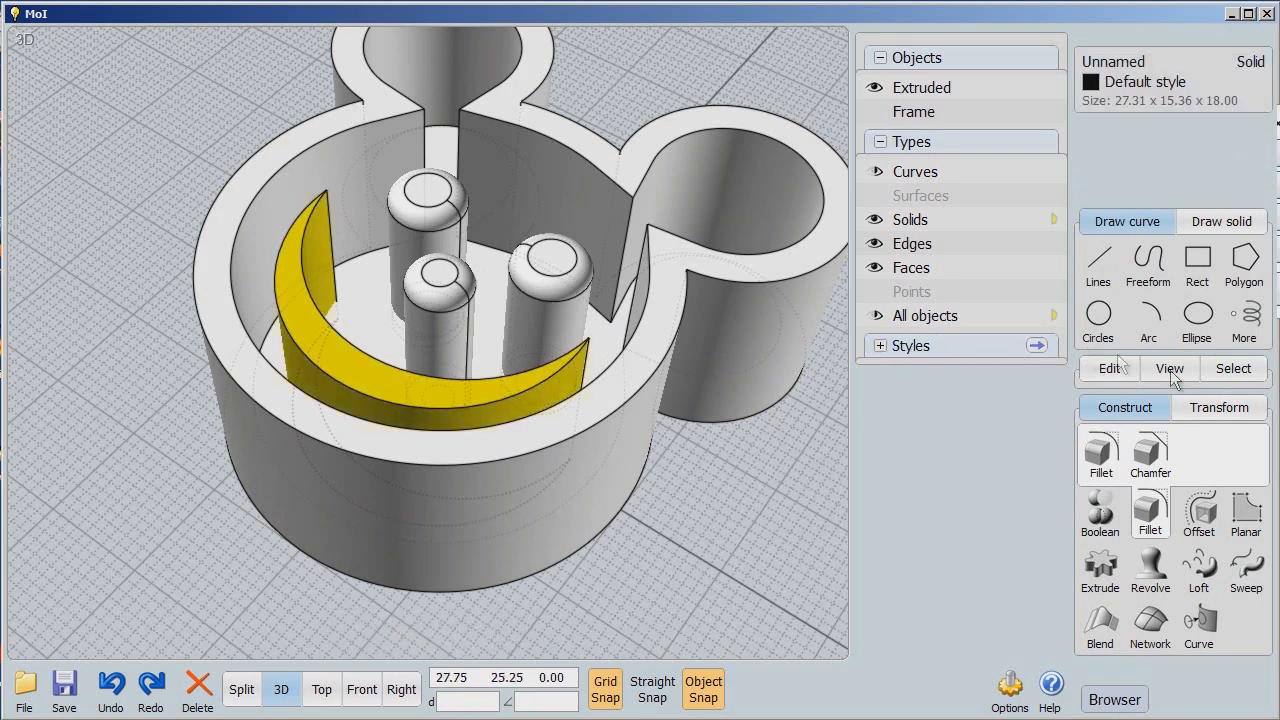
Step: Fillet the crescent smile's top edges with radius 1
{"action": "left_click", "coordinate": [1099, 455]}
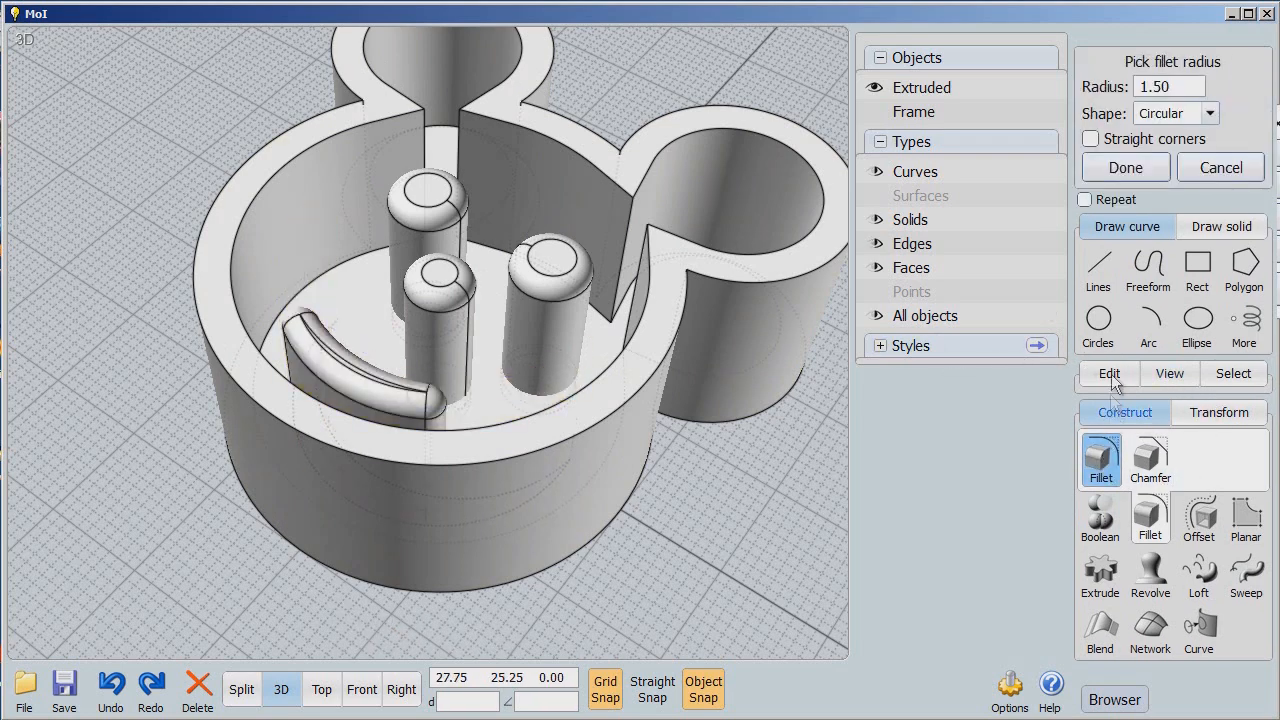
{"action": "mouse_move", "coordinate": [380, 343]}
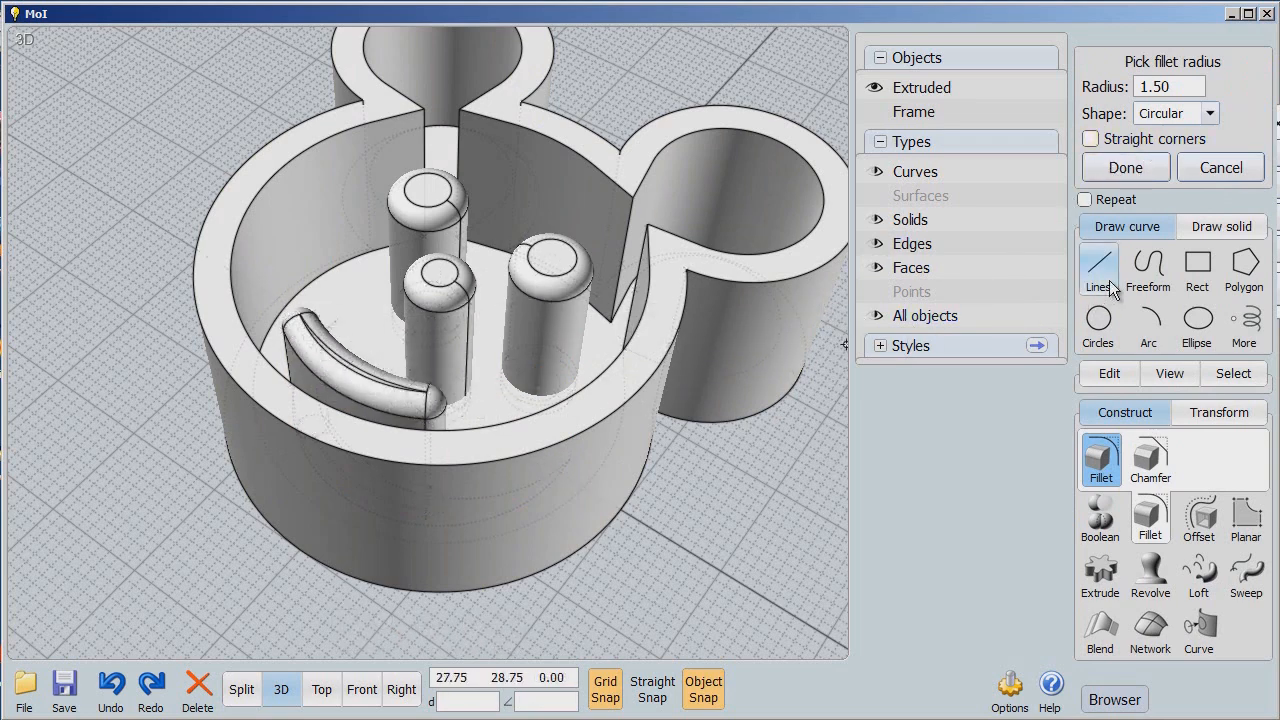
{"action": "left_click", "coordinate": [1168, 86]}
{"action": "type", "text": "1"}
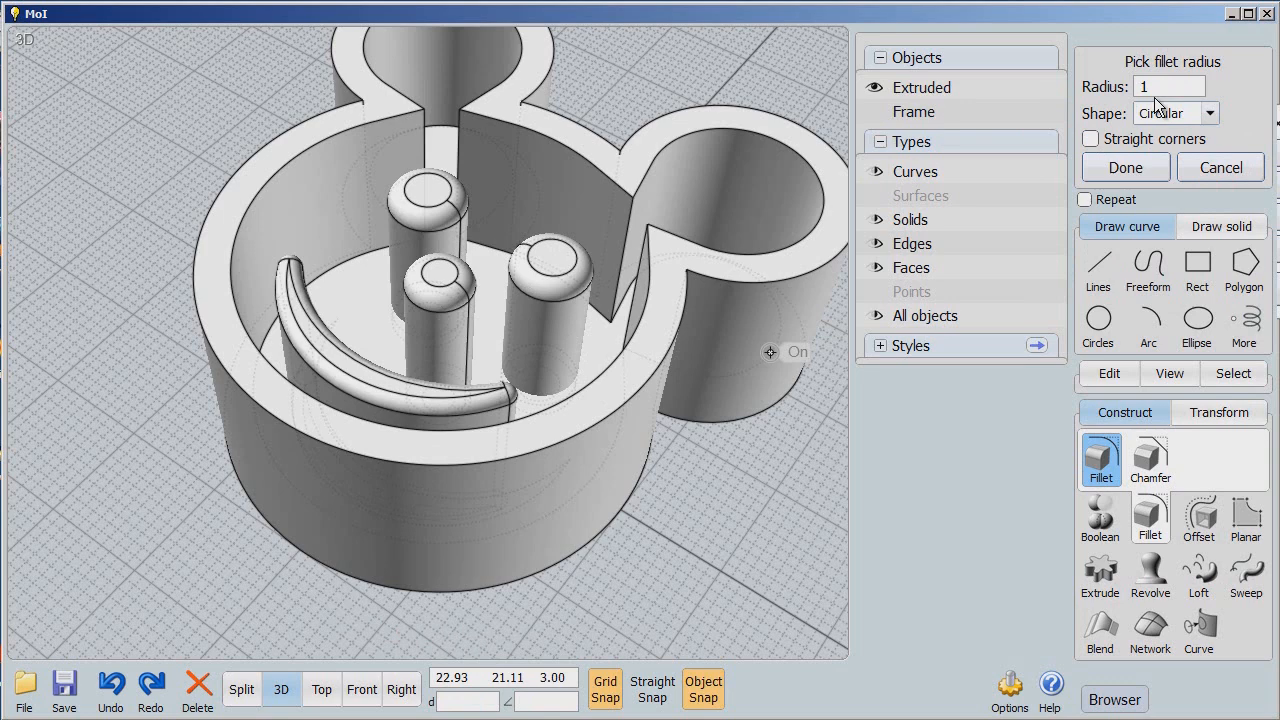
{"action": "left_click", "coordinate": [1220, 167]}
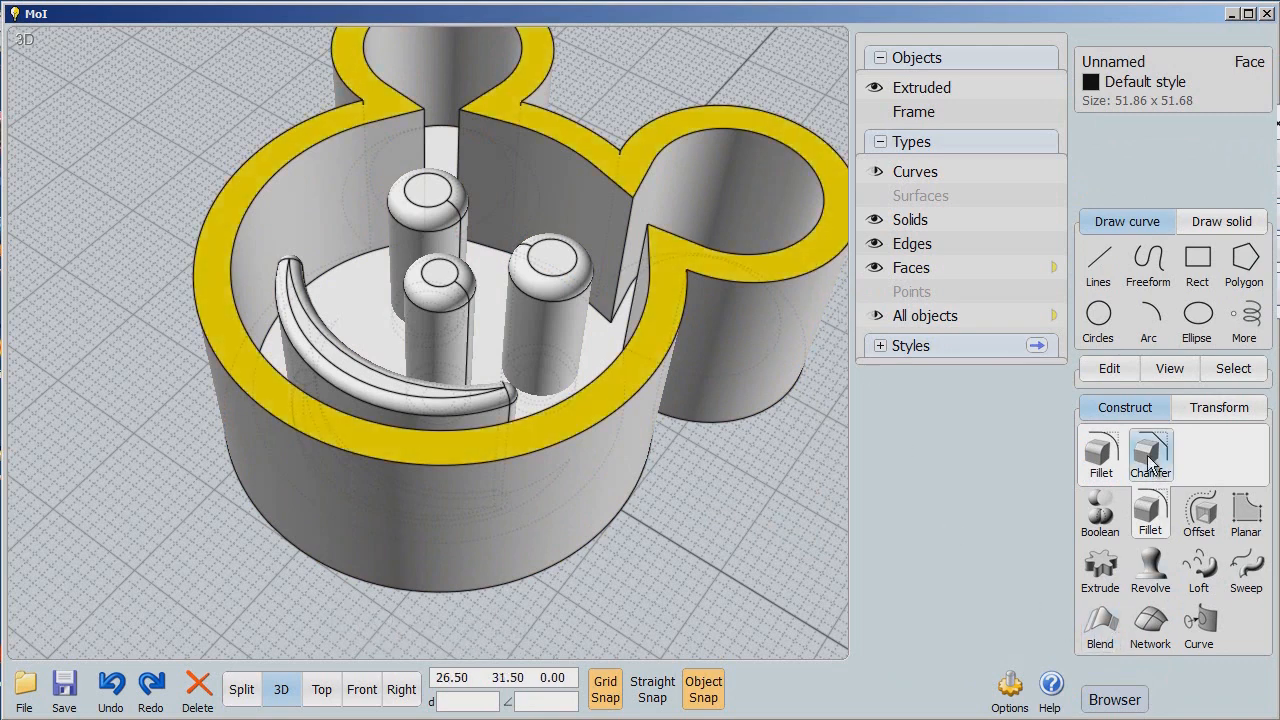
Step: Chamfer the mouse-head wall's top rim face with distance 1.4
{"action": "left_click", "coordinate": [1150, 455]}
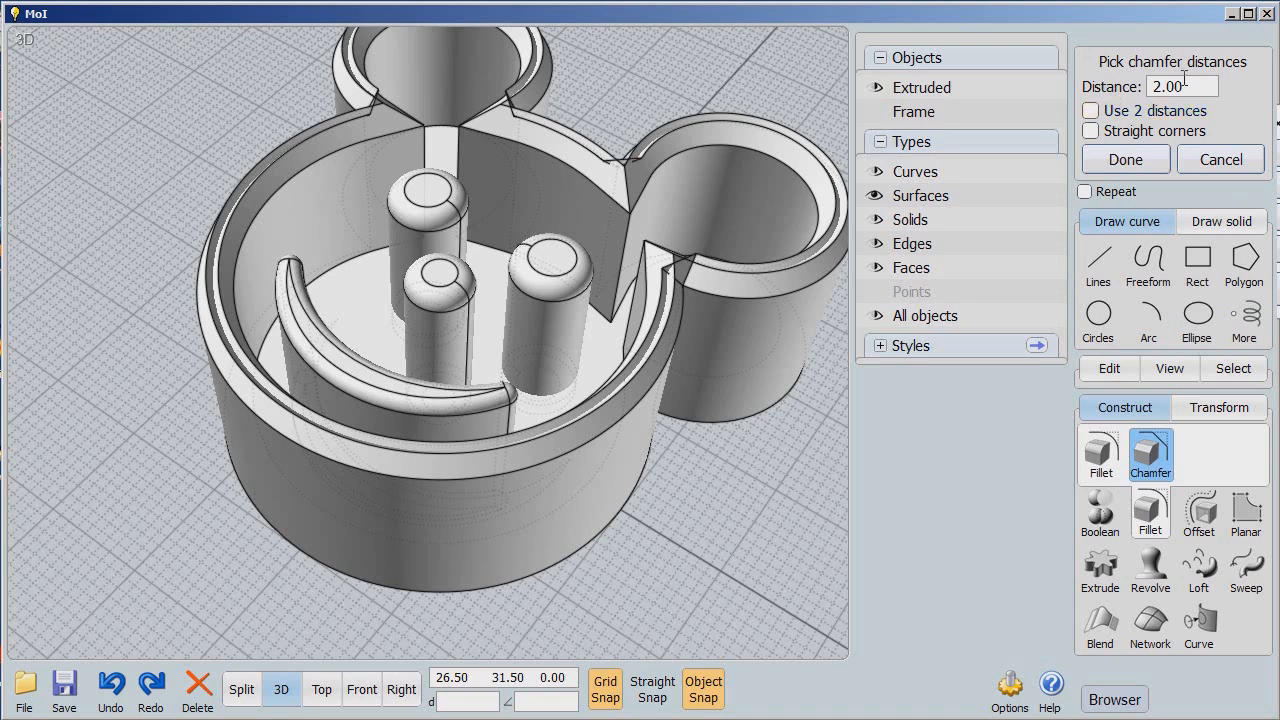
{"action": "mouse_move", "coordinate": [650, 307]}
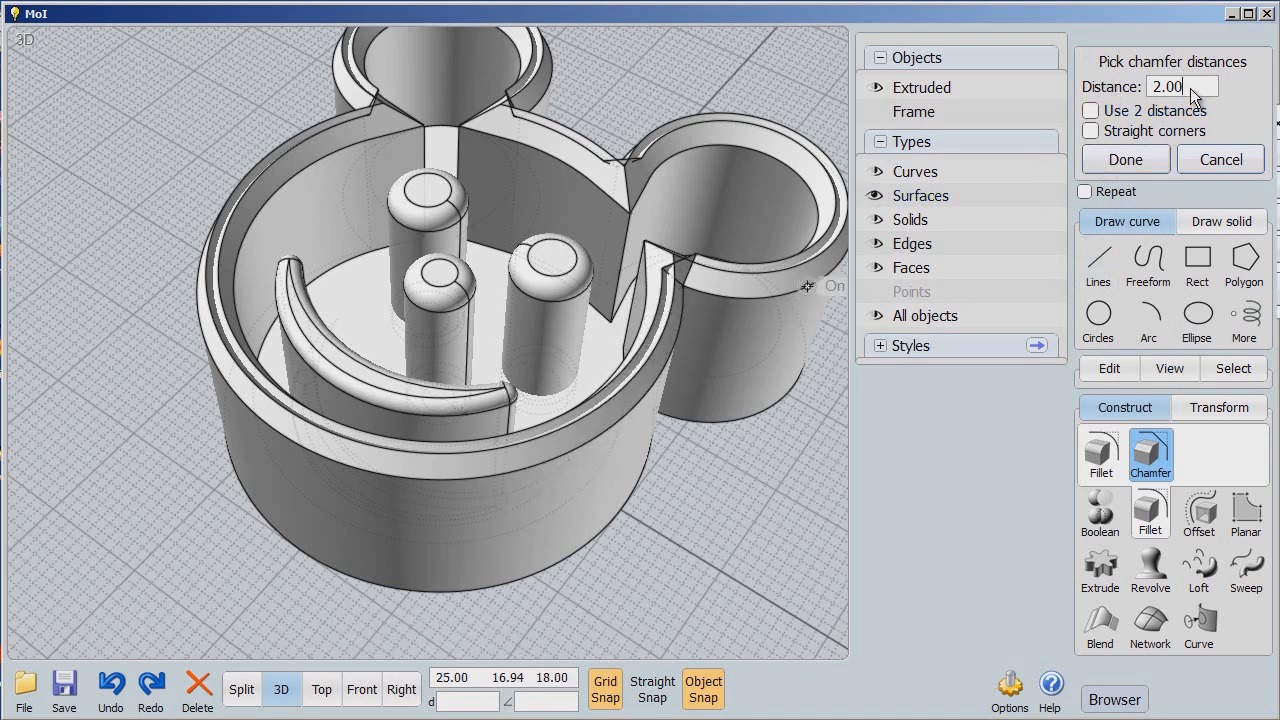
{"action": "left_click", "coordinate": [1182, 86]}
{"action": "type", "text": "1.4"}
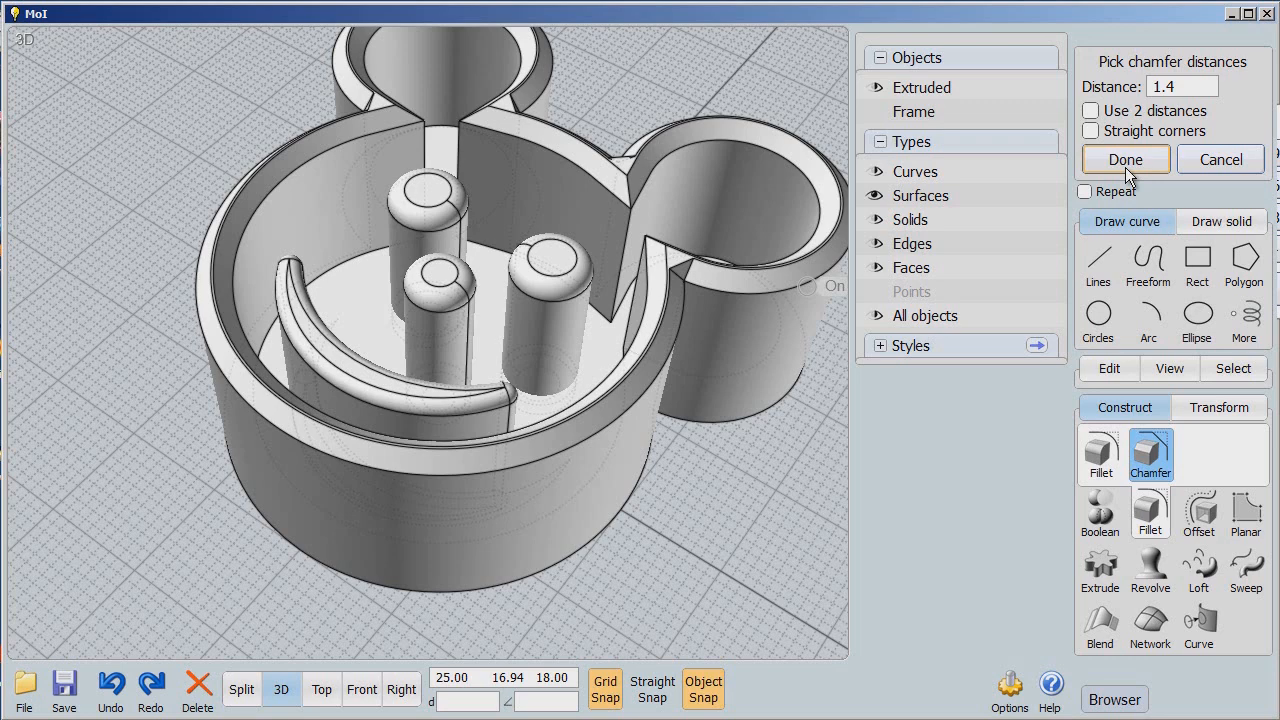
{"action": "left_click", "coordinate": [1124, 159]}
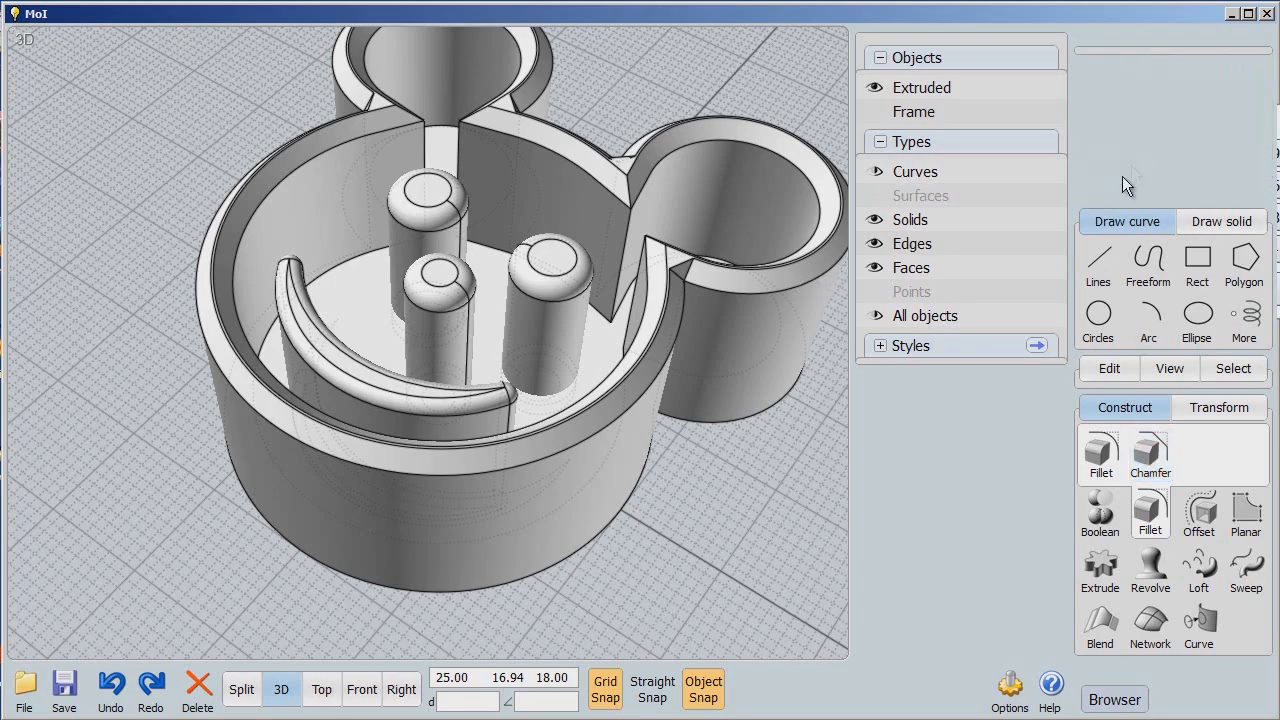